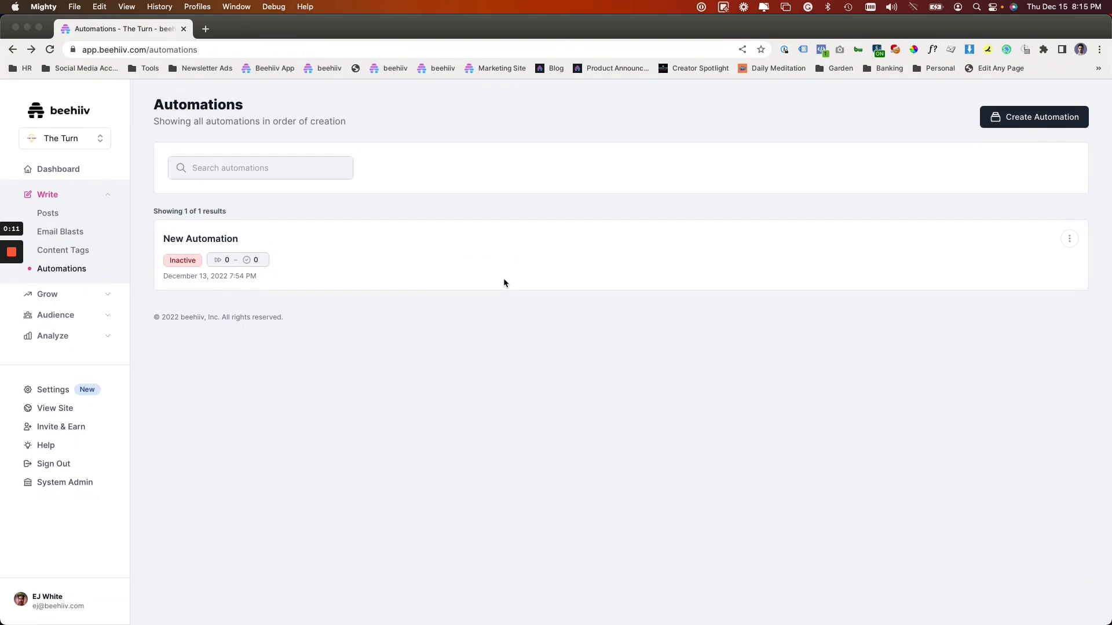
pyautogui.moveTo(459, 292)
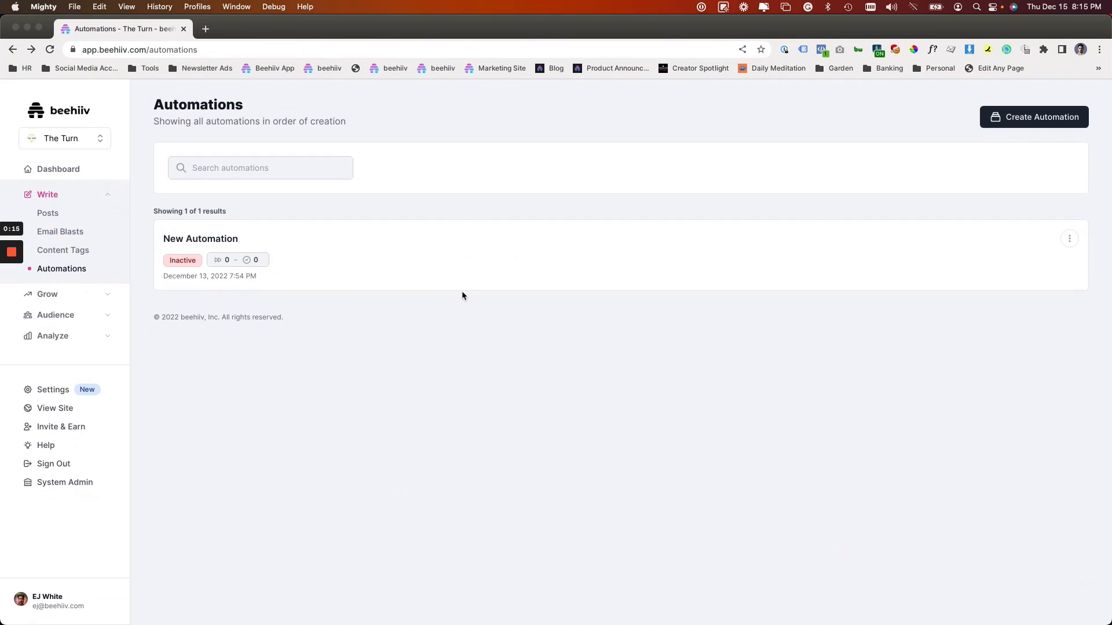
pyautogui.moveTo(78, 244)
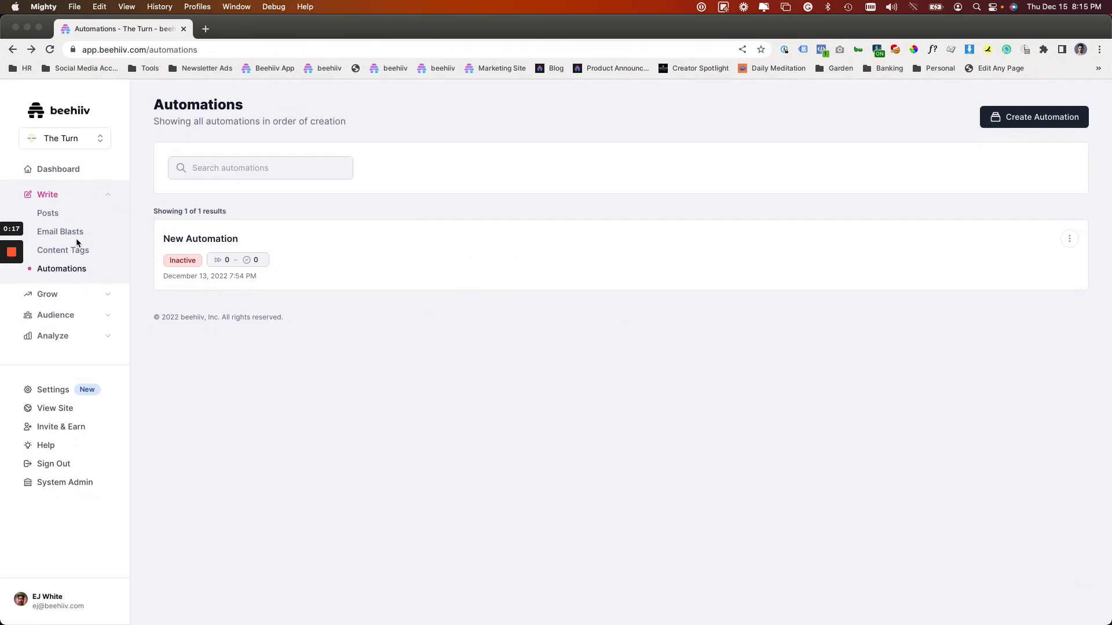
pyautogui.moveTo(81, 243)
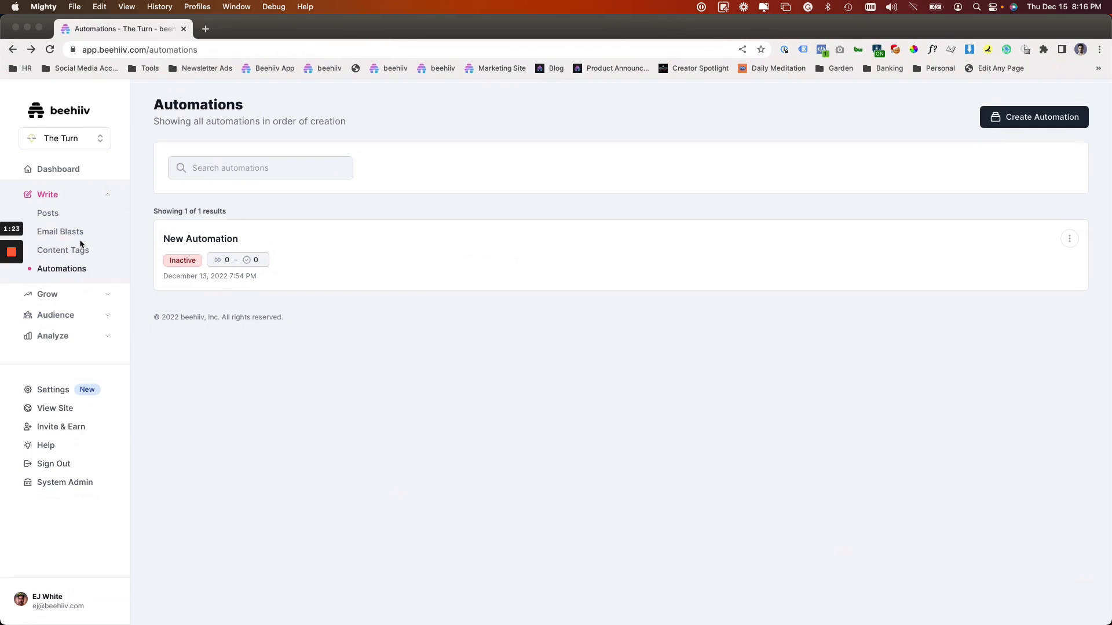
pyautogui.moveTo(83, 237)
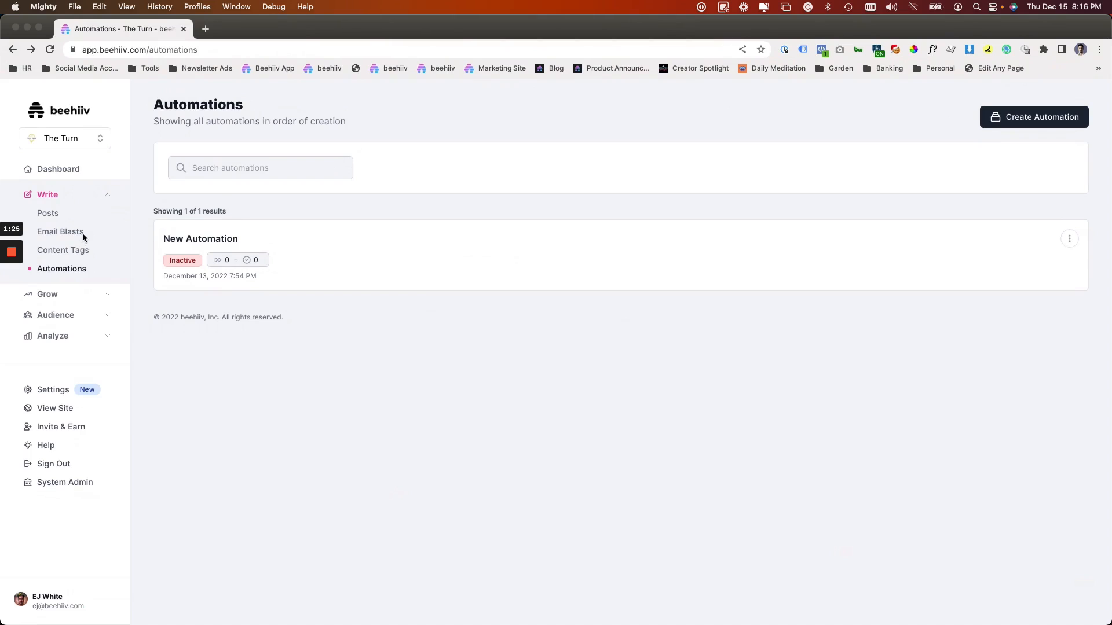
# Go to Automations and open the New Automation's actions menu showing View and Delete
pyautogui.click(58, 169)
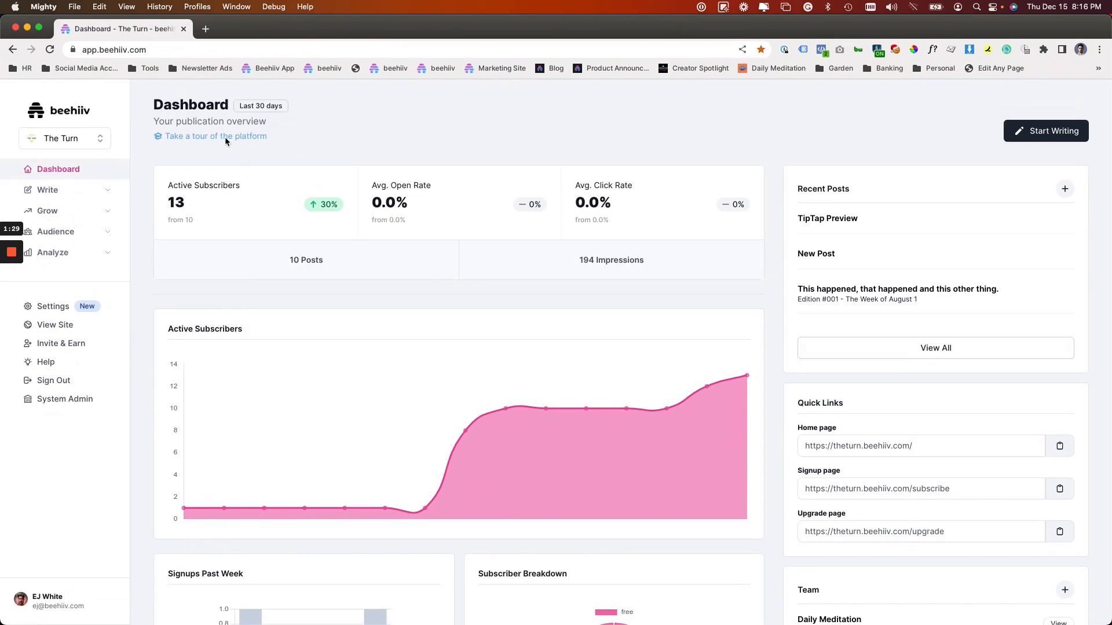
pyautogui.moveTo(82, 182)
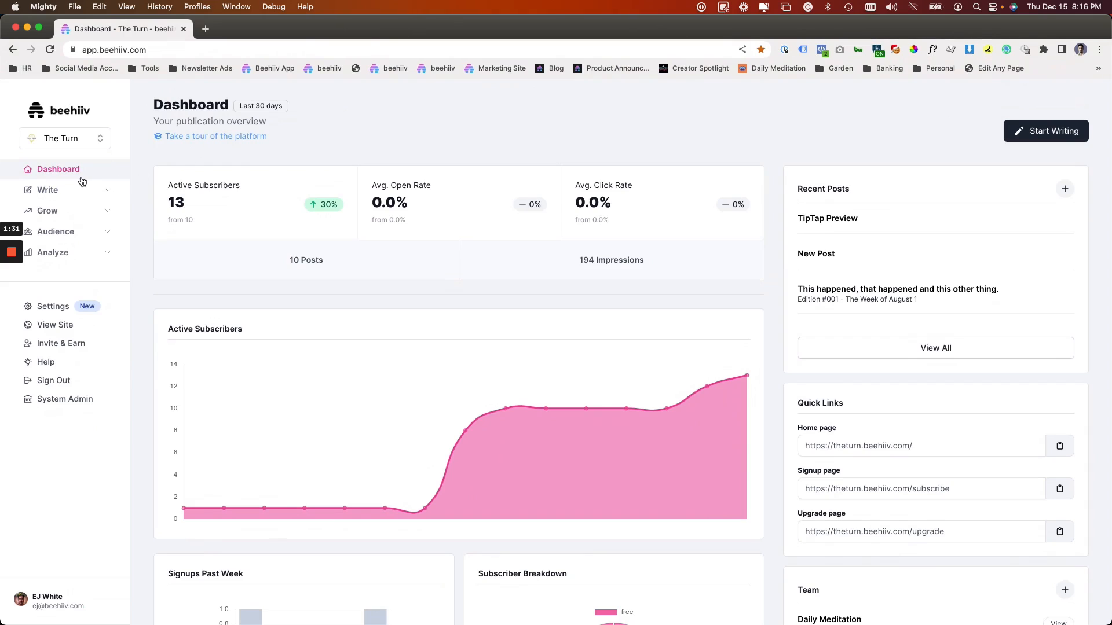
pyautogui.click(47, 195)
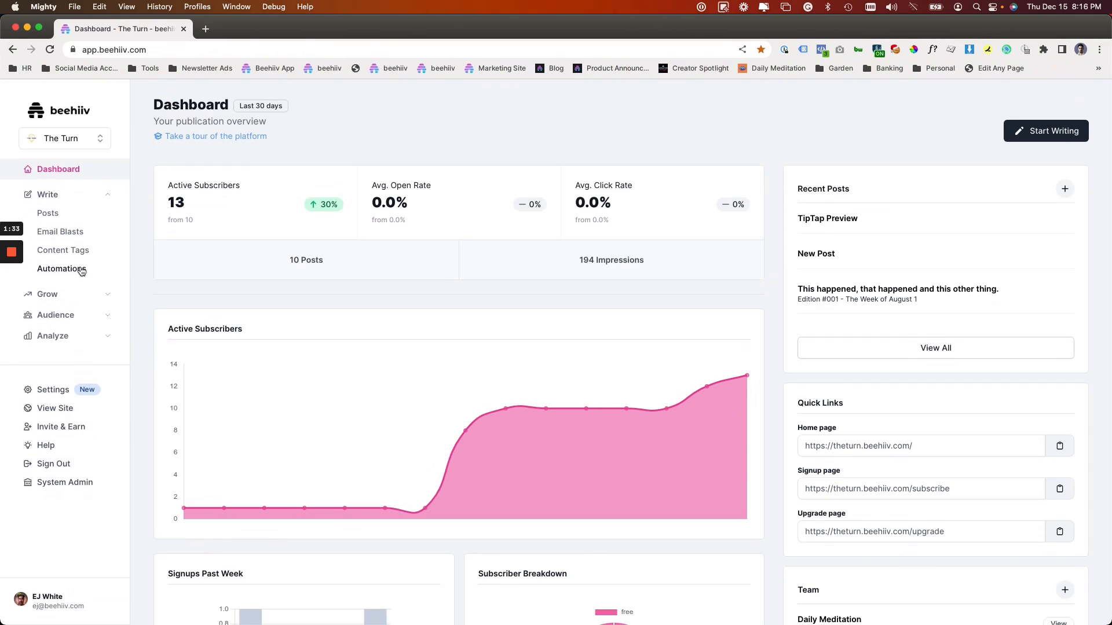
pyautogui.click(62, 268)
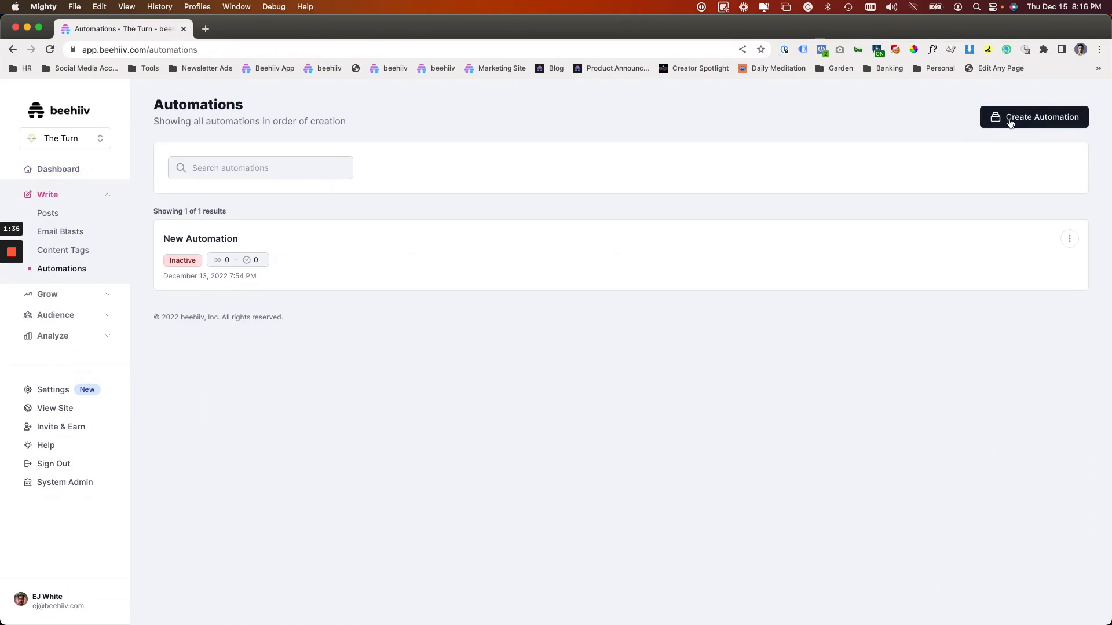
pyautogui.moveTo(998, 134)
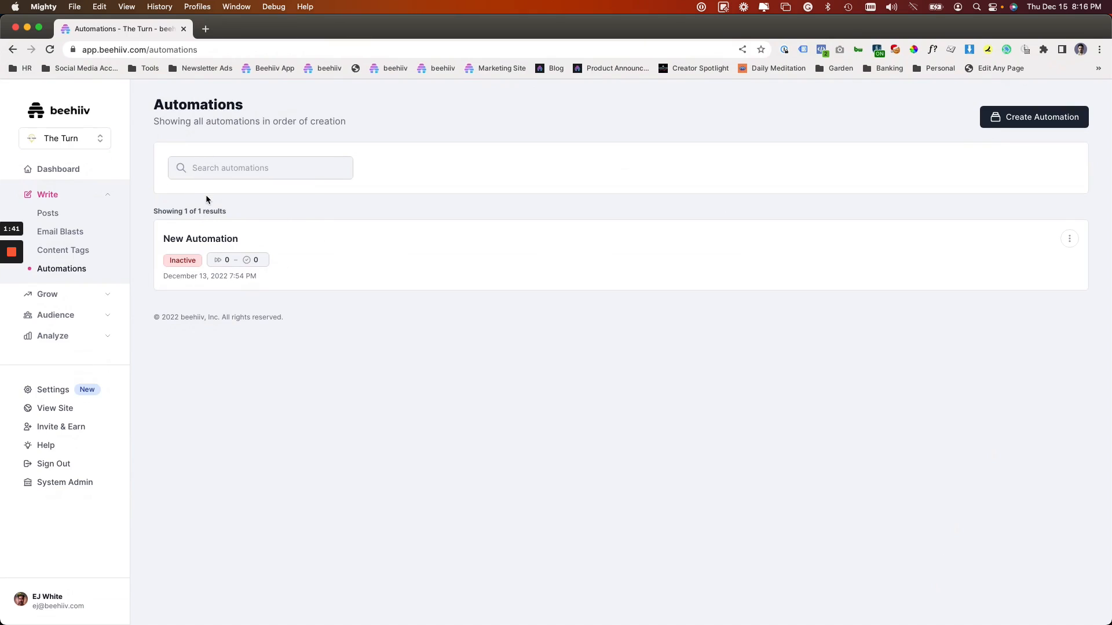
pyautogui.moveTo(1077, 253)
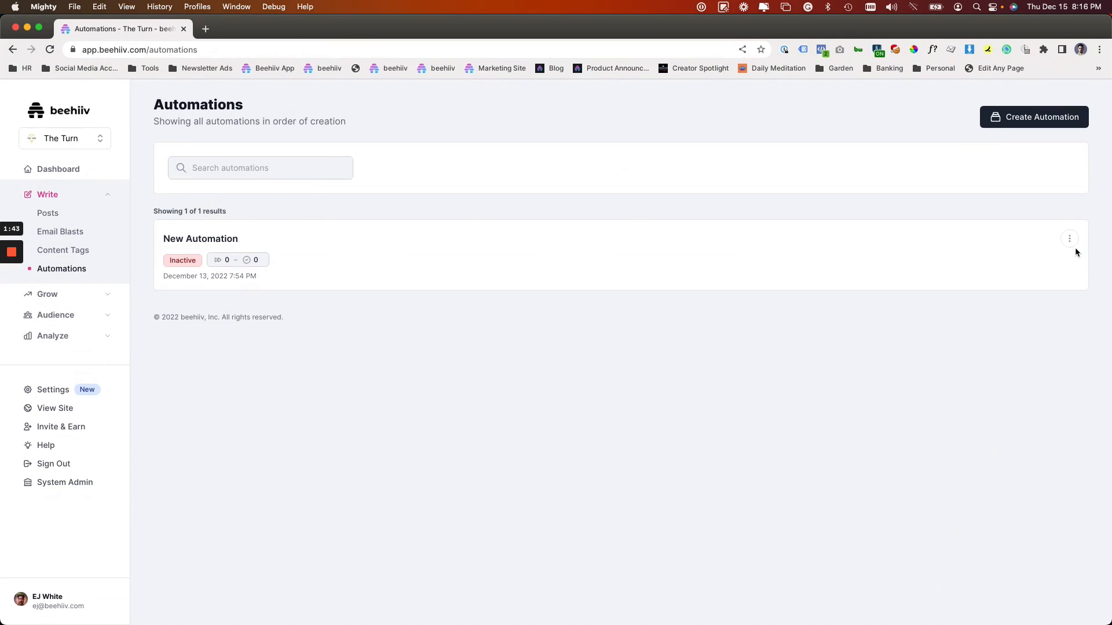
pyautogui.click(1068, 238)
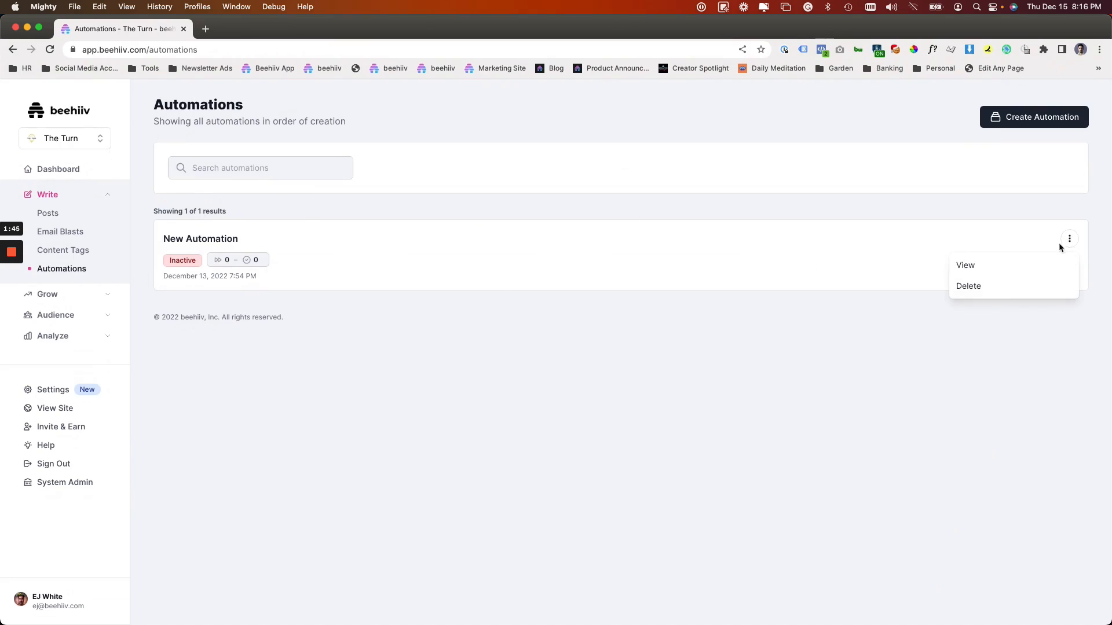
pyautogui.moveTo(965, 265)
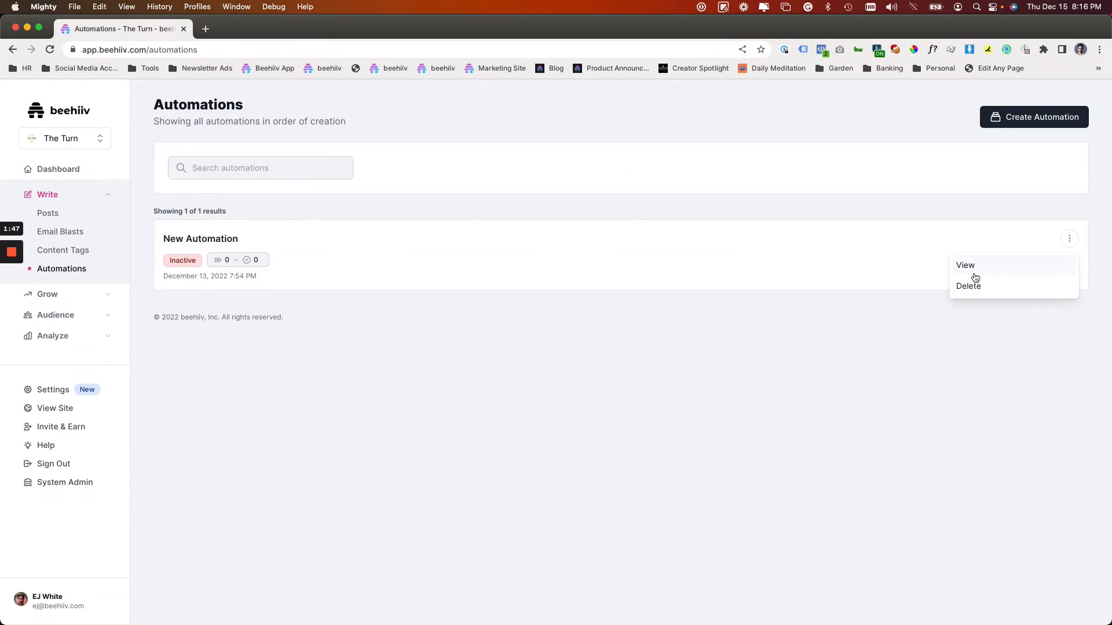
pyautogui.moveTo(209, 254)
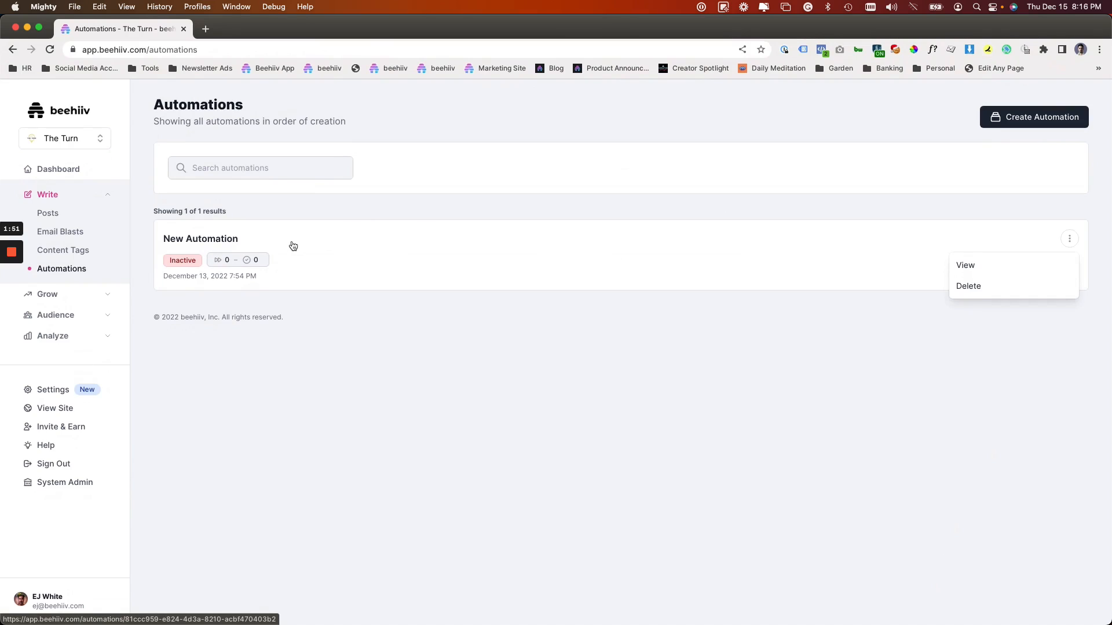
pyautogui.moveTo(294, 243)
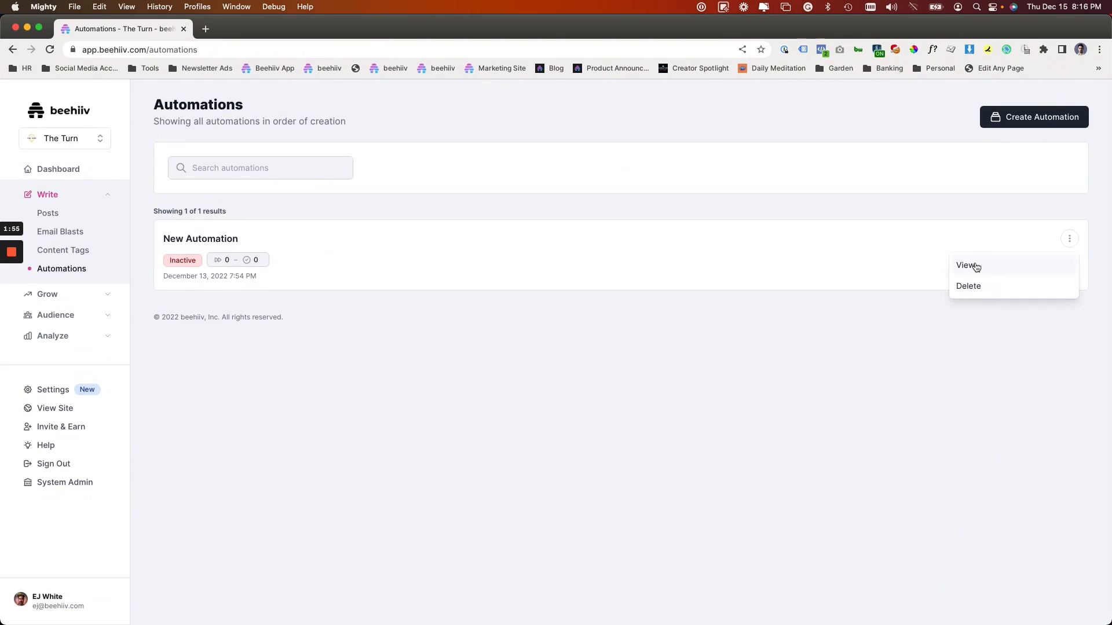
# View New Automation and scroll through its Signed Up trigger, wait and send-email steps
pyautogui.click(967, 266)
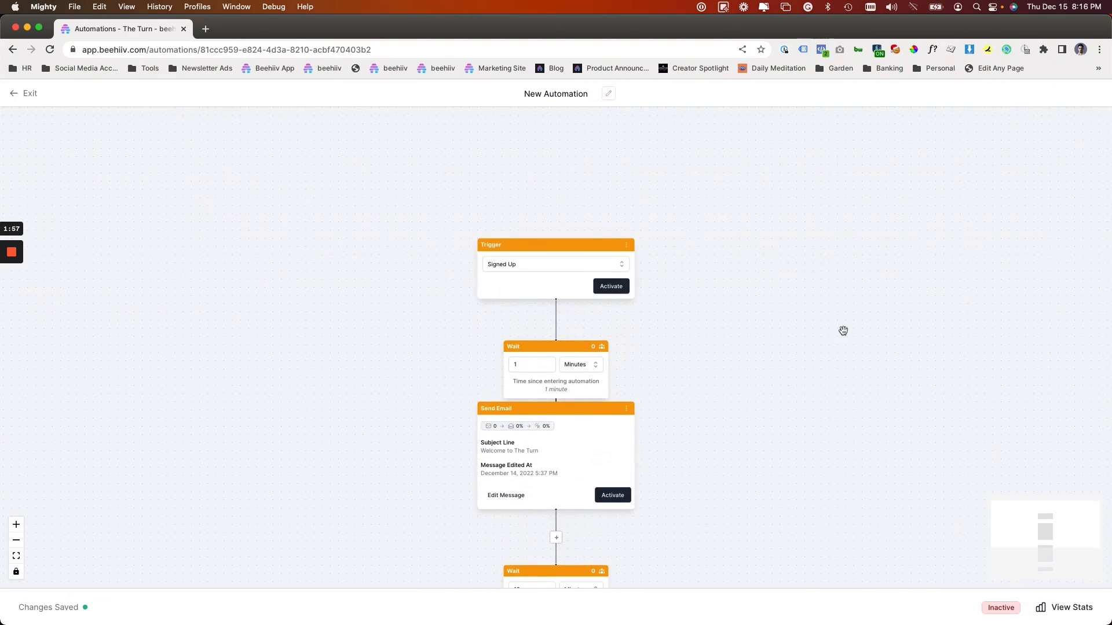
pyautogui.moveTo(820, 305)
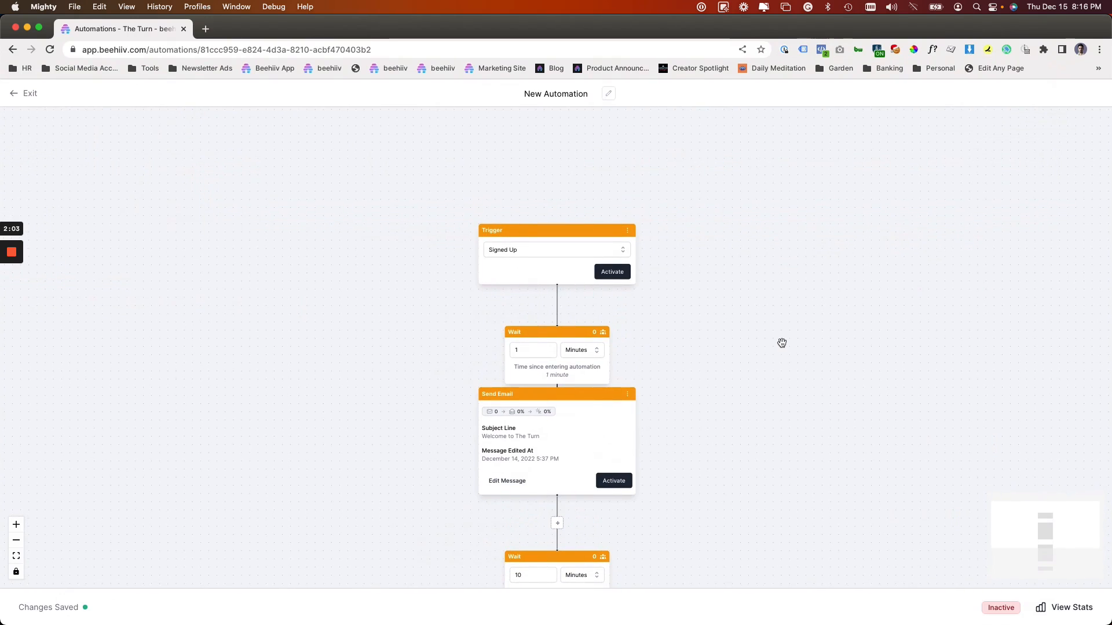
pyautogui.moveTo(438, 263)
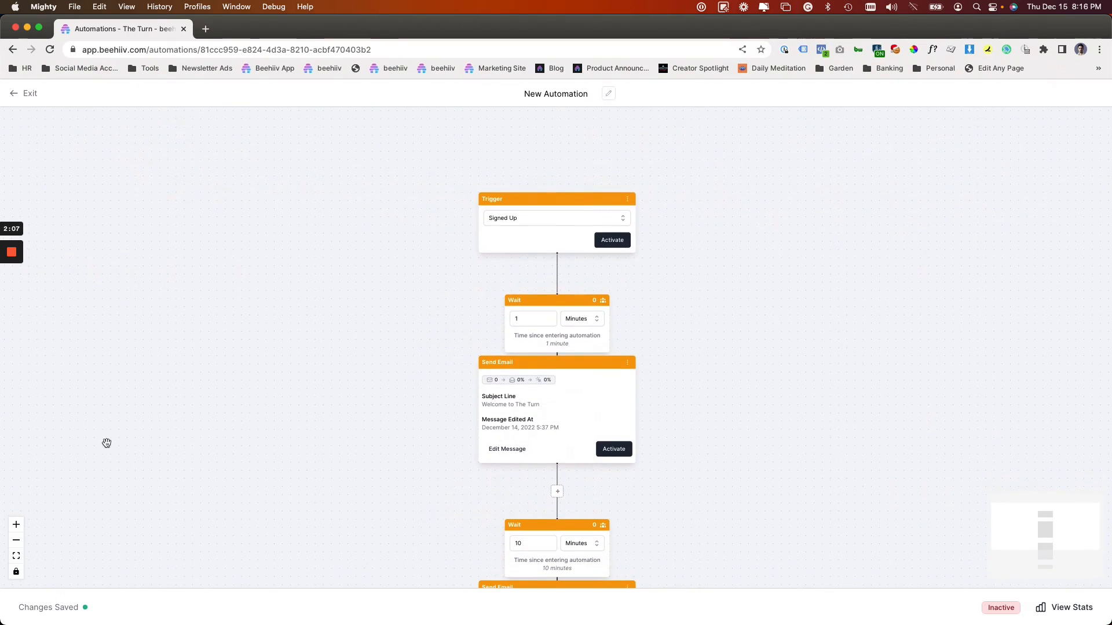
pyautogui.moveTo(442, 298)
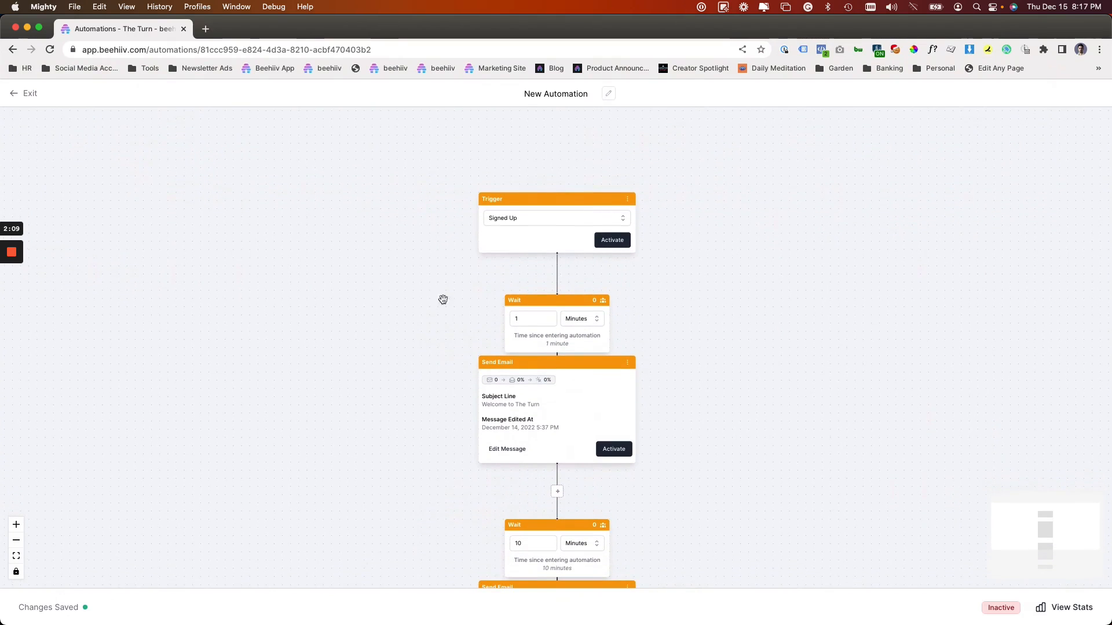
pyautogui.moveTo(338, 329)
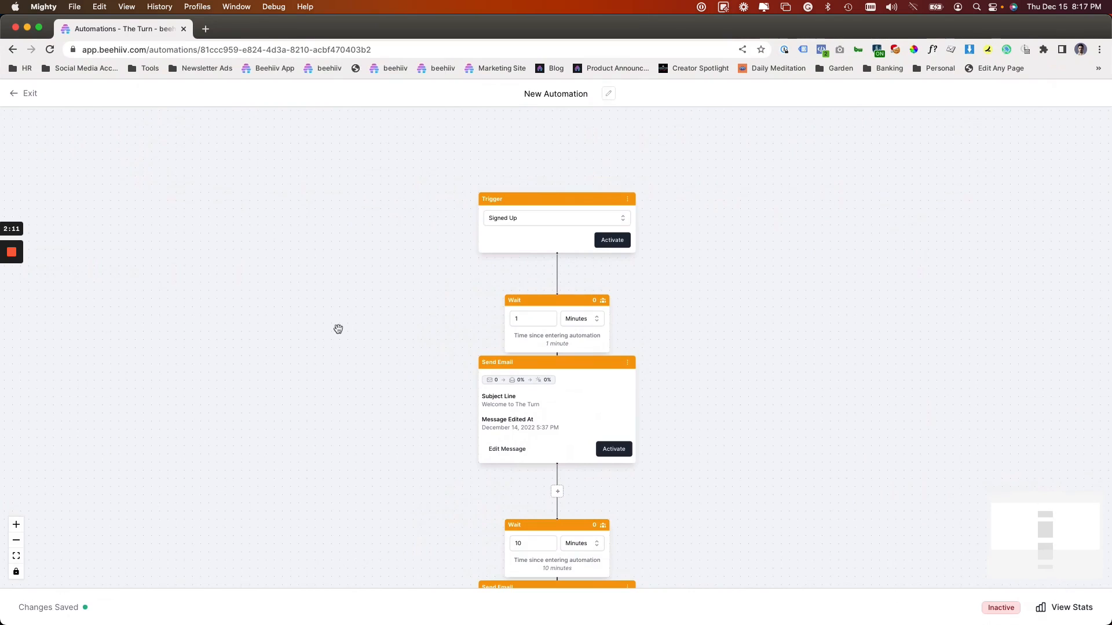
pyautogui.moveTo(24, 537)
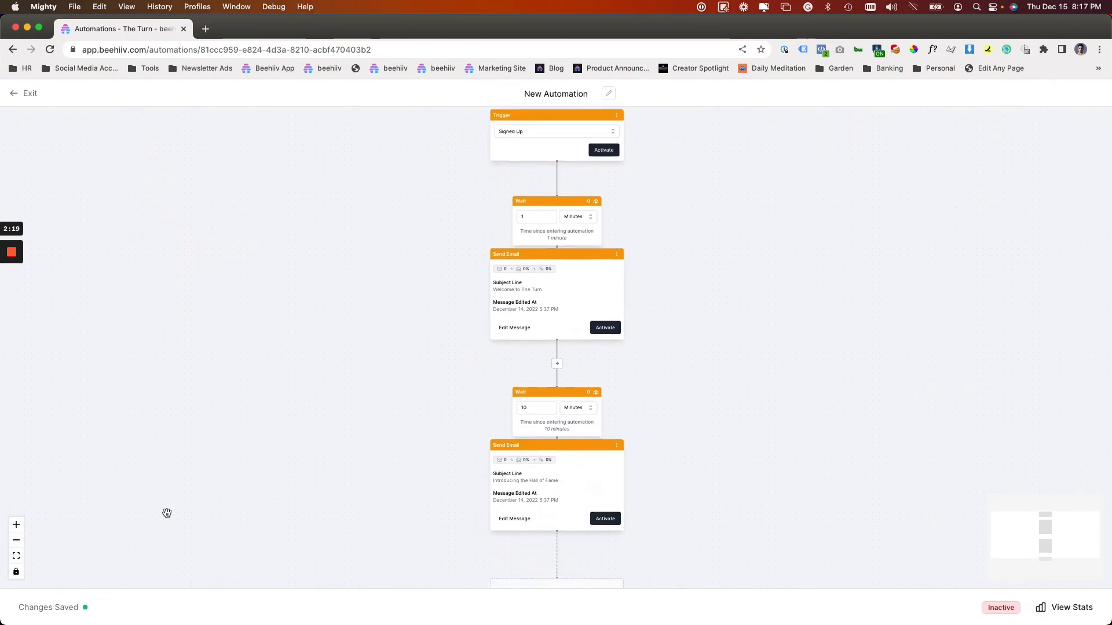
pyautogui.scroll(-3)
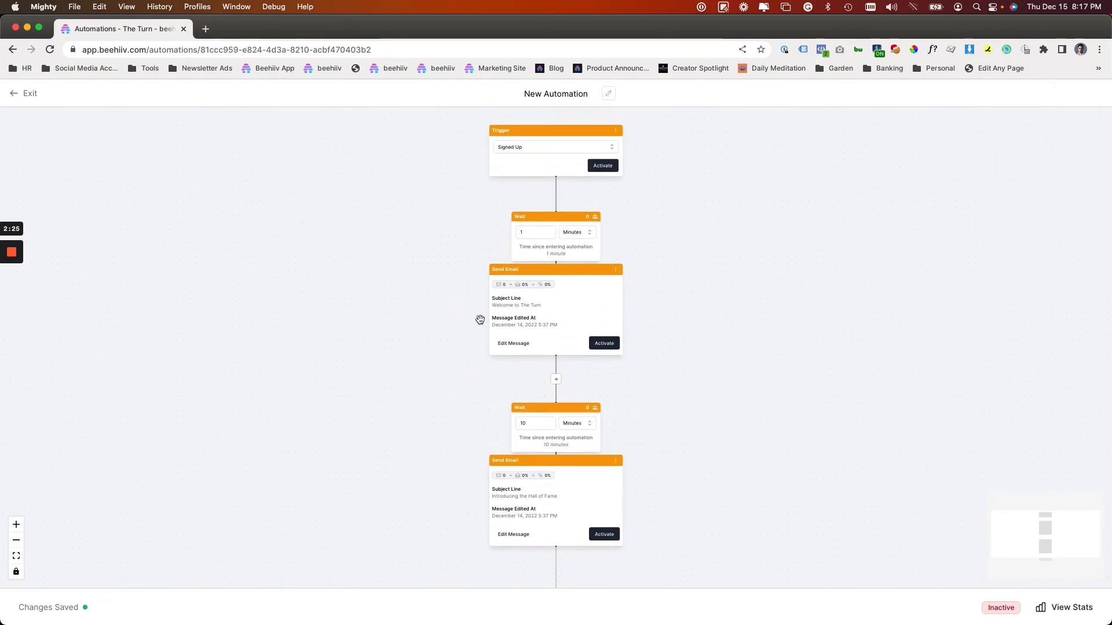
pyautogui.scroll(-3)
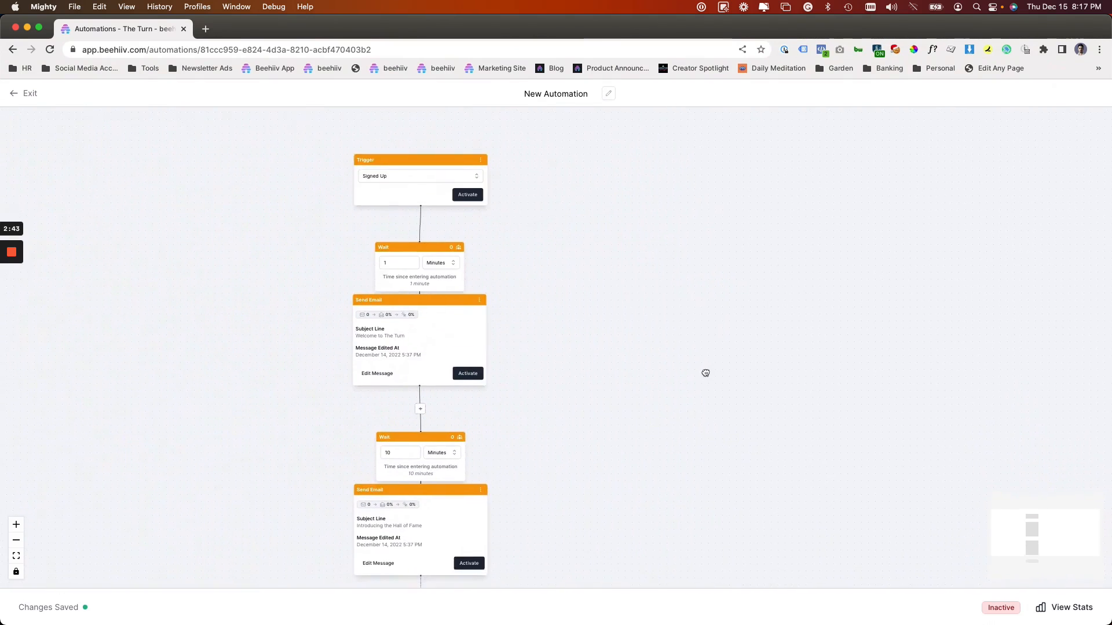
# Drag the canvas to reveal the 10-minute wait and 'Introducing the Hall of Fame' email
pyautogui.moveTo(705, 373); pyautogui.dragTo(973, 524)
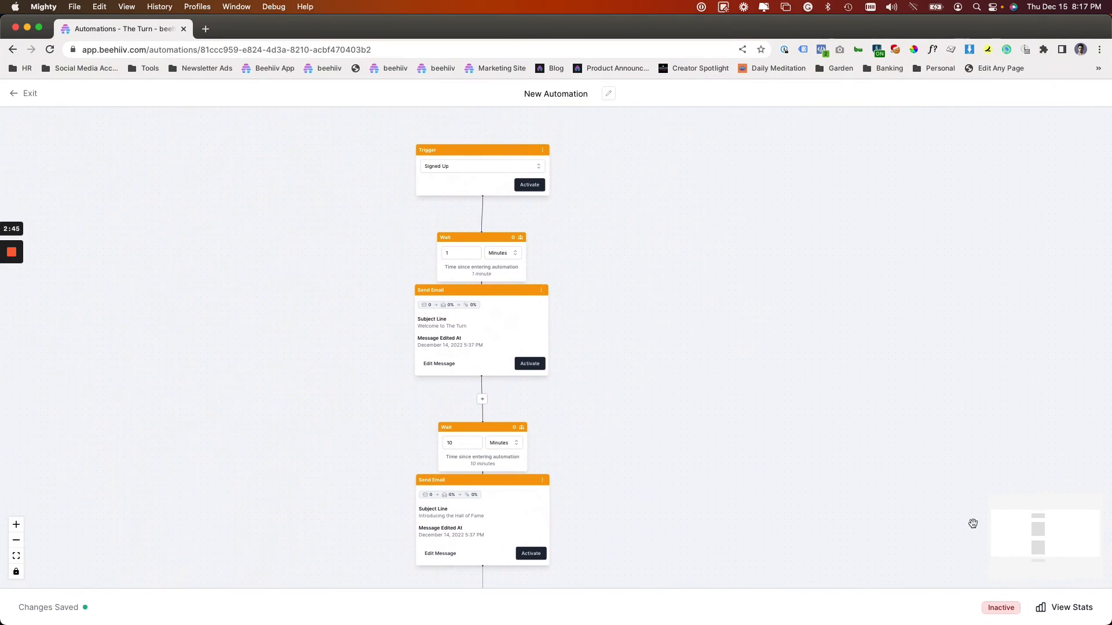
pyautogui.moveTo(1023, 524)
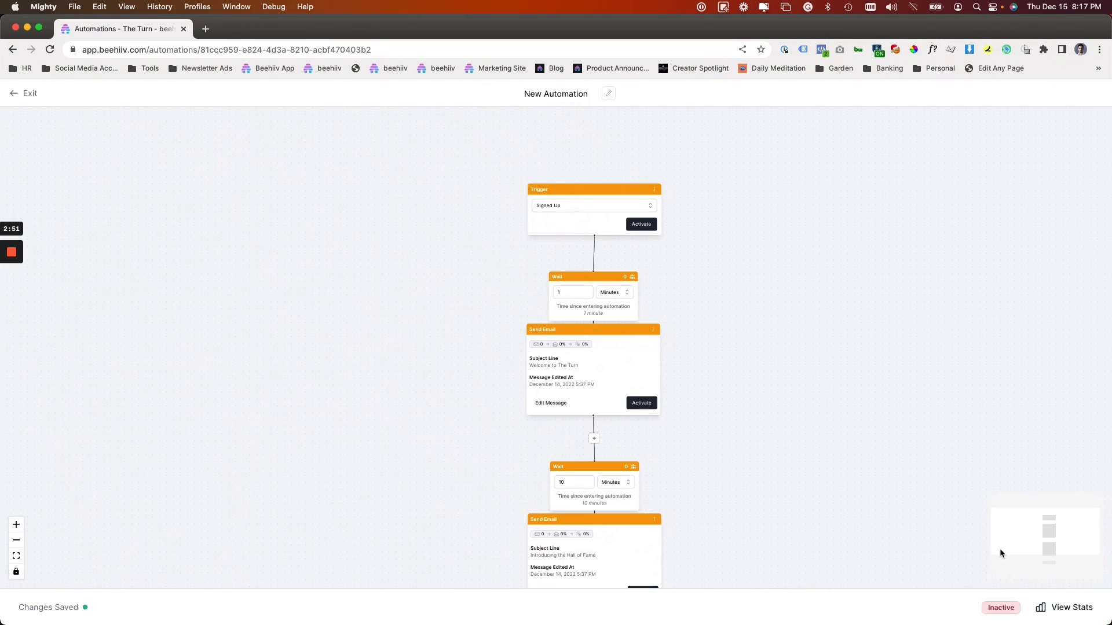
pyautogui.moveTo(912, 493)
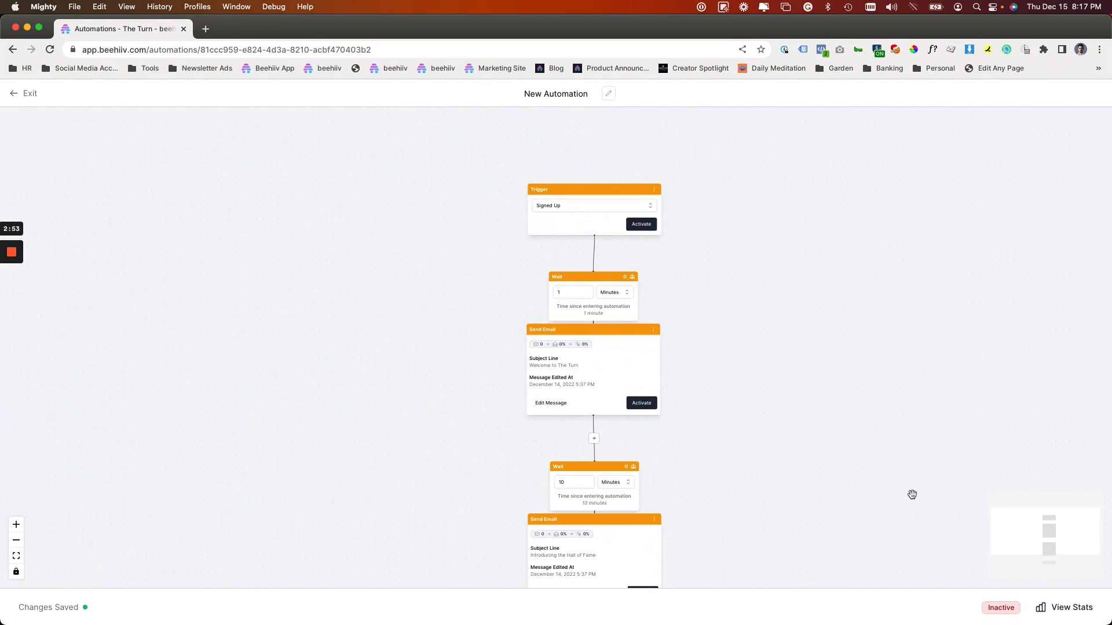
pyautogui.moveTo(1061, 530)
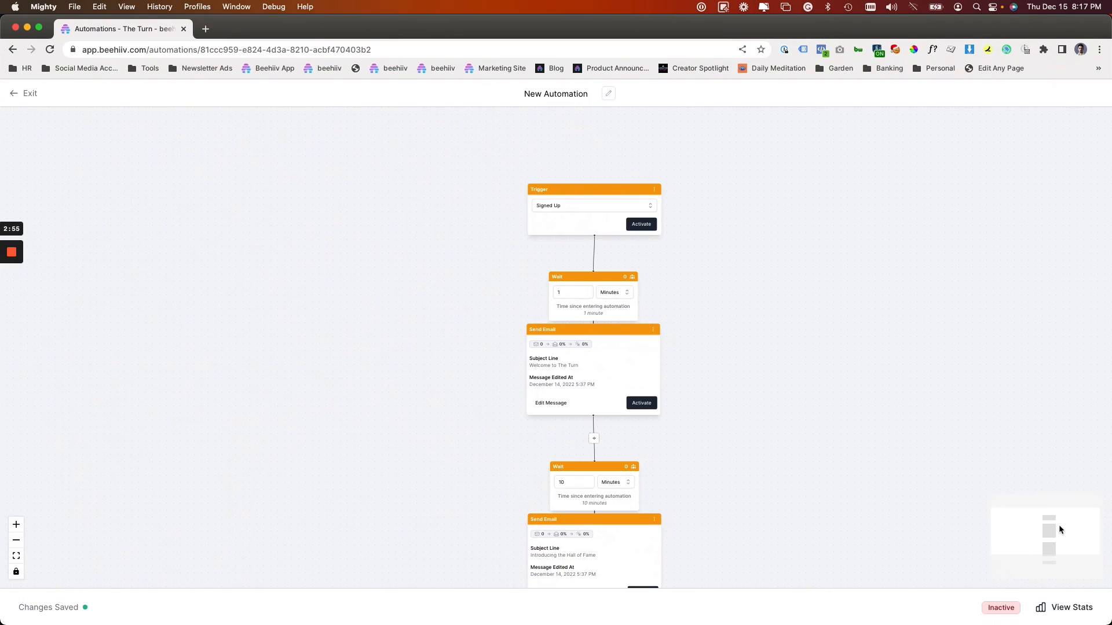
pyautogui.moveTo(963, 483)
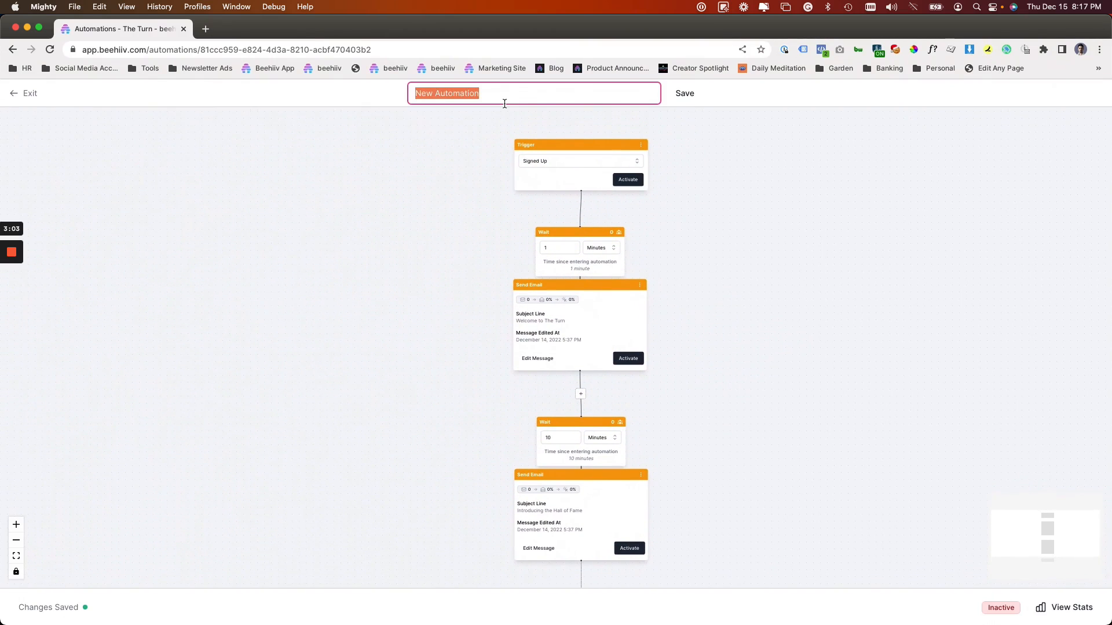
pyautogui.write('Welcome Drip')
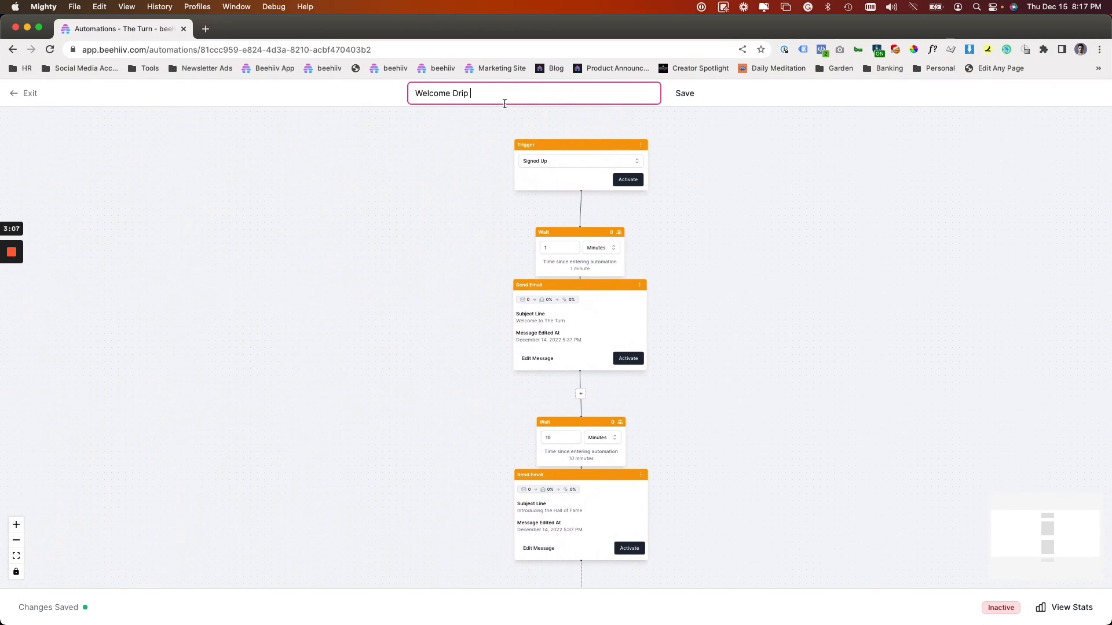
pyautogui.click(683, 93)
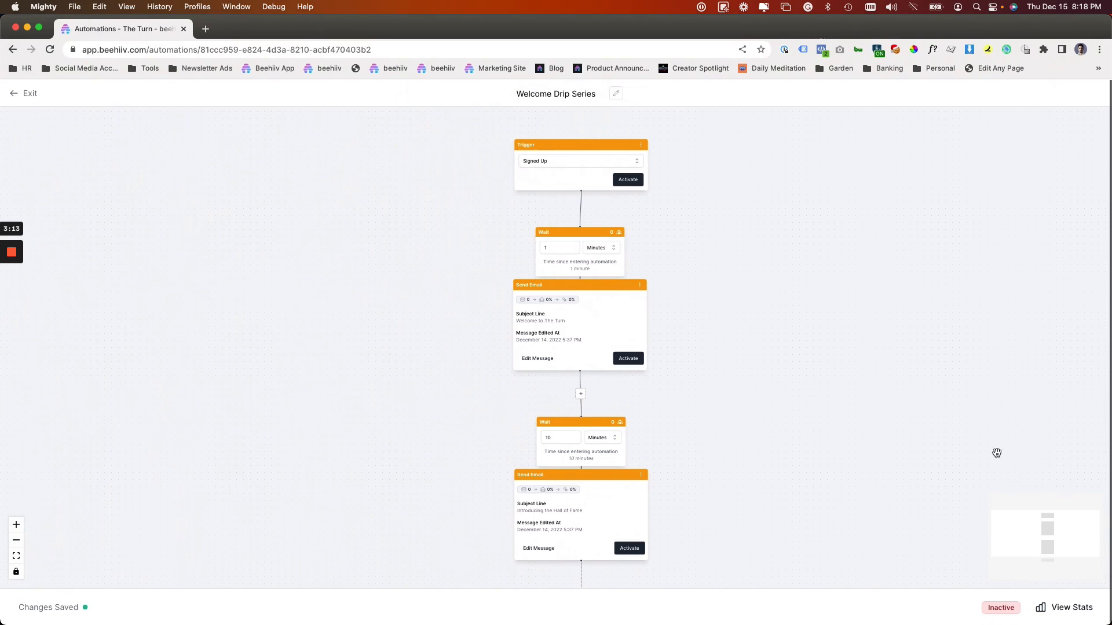
pyautogui.moveTo(760, 404)
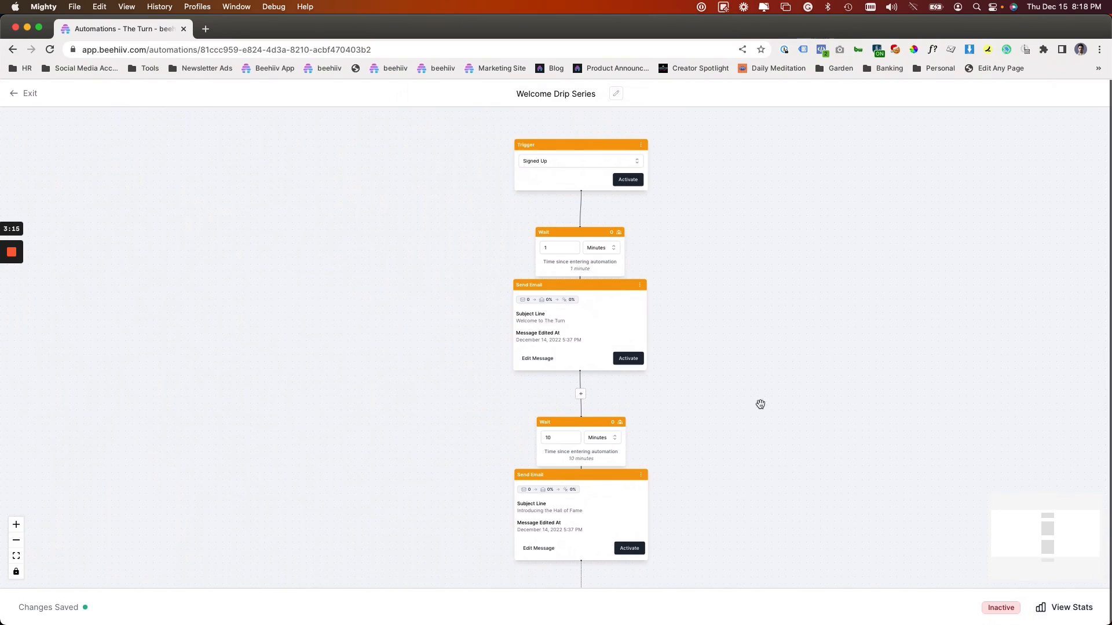
pyautogui.scroll(-3)
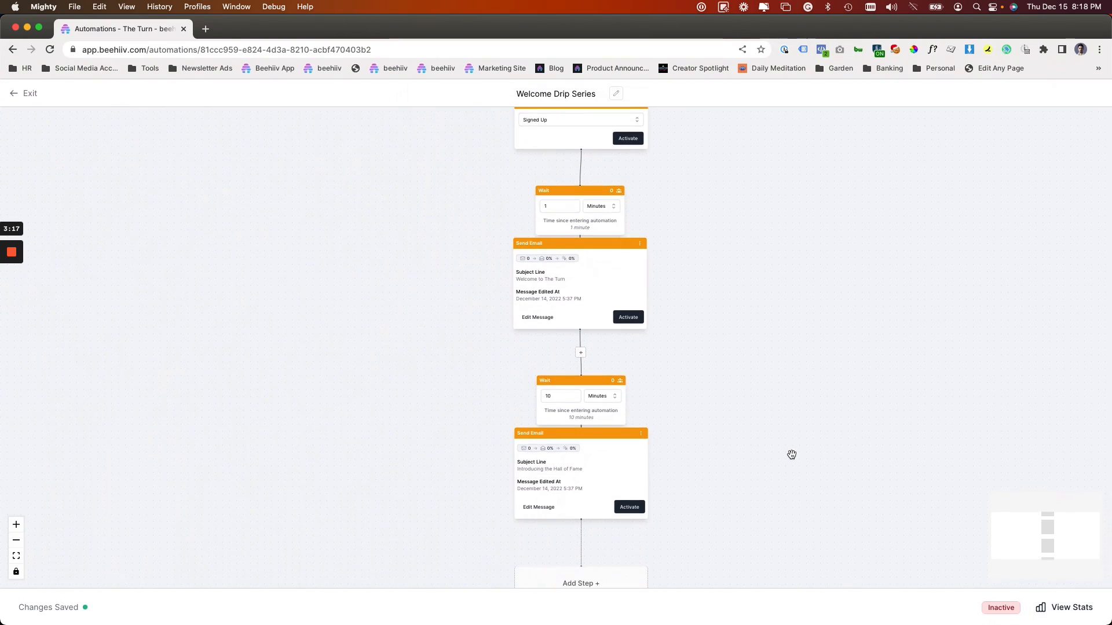
pyautogui.click(1070, 608)
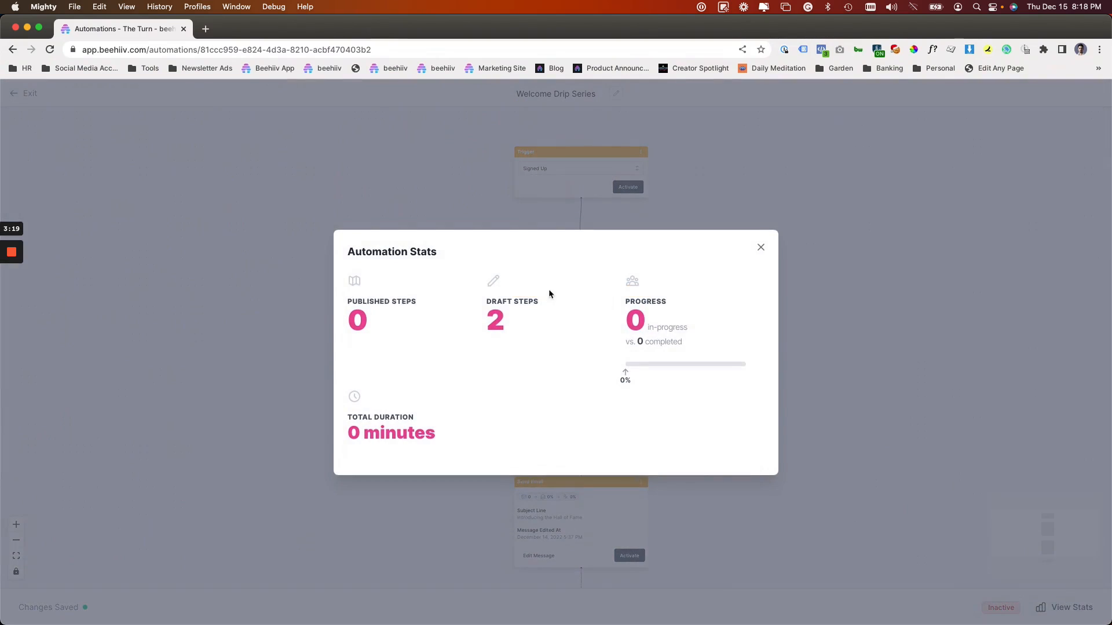
pyautogui.moveTo(423, 319)
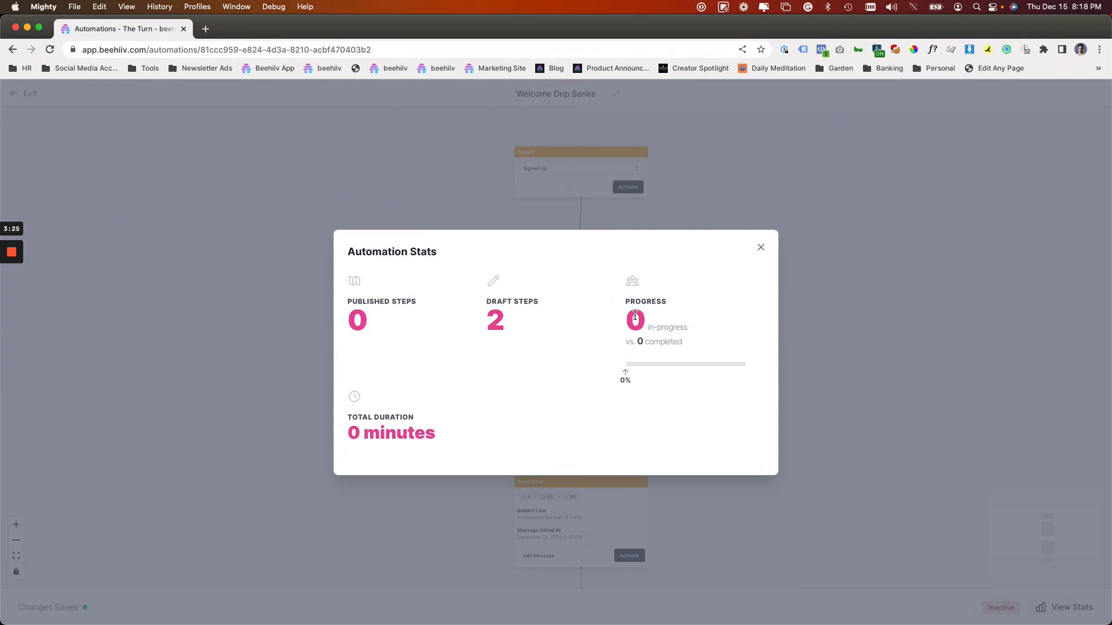
pyautogui.moveTo(607, 333)
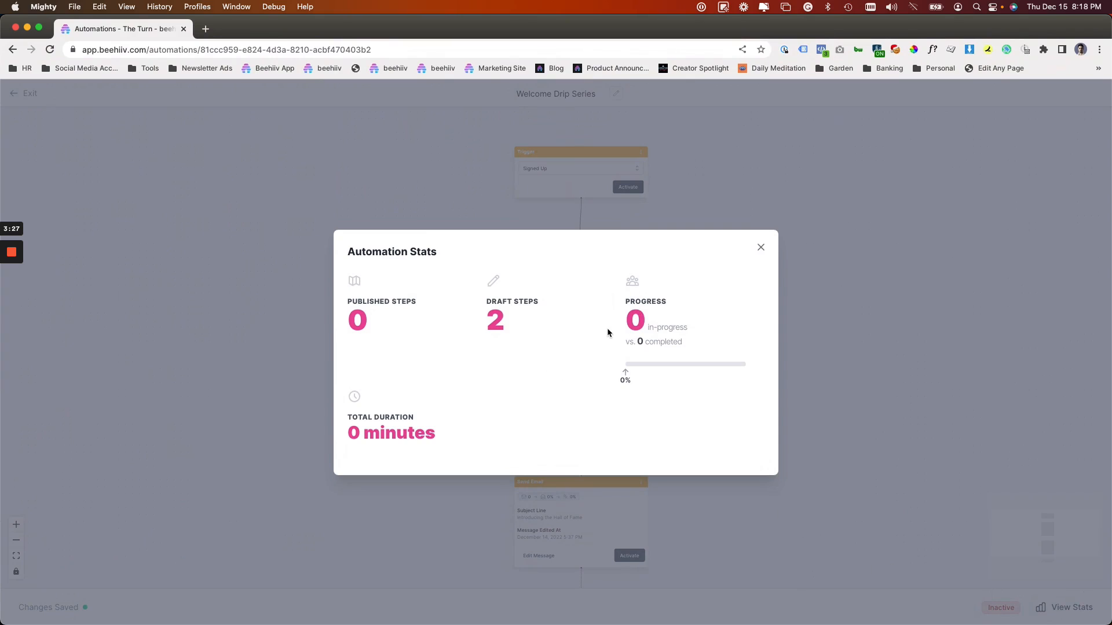
pyautogui.moveTo(763, 271)
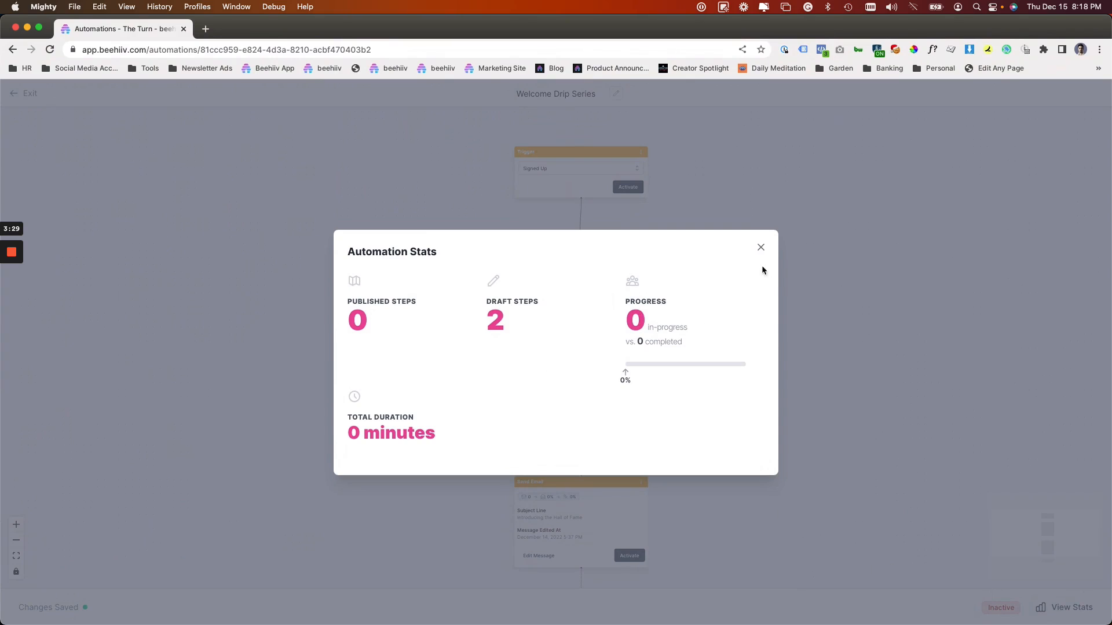
pyautogui.moveTo(637, 335)
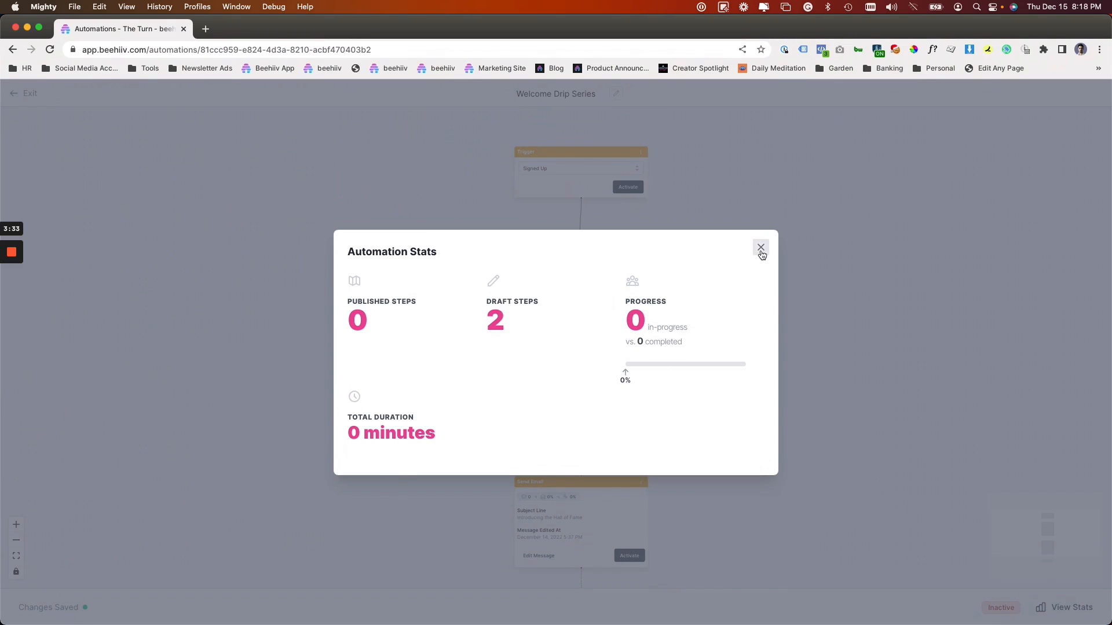
pyautogui.click(760, 248)
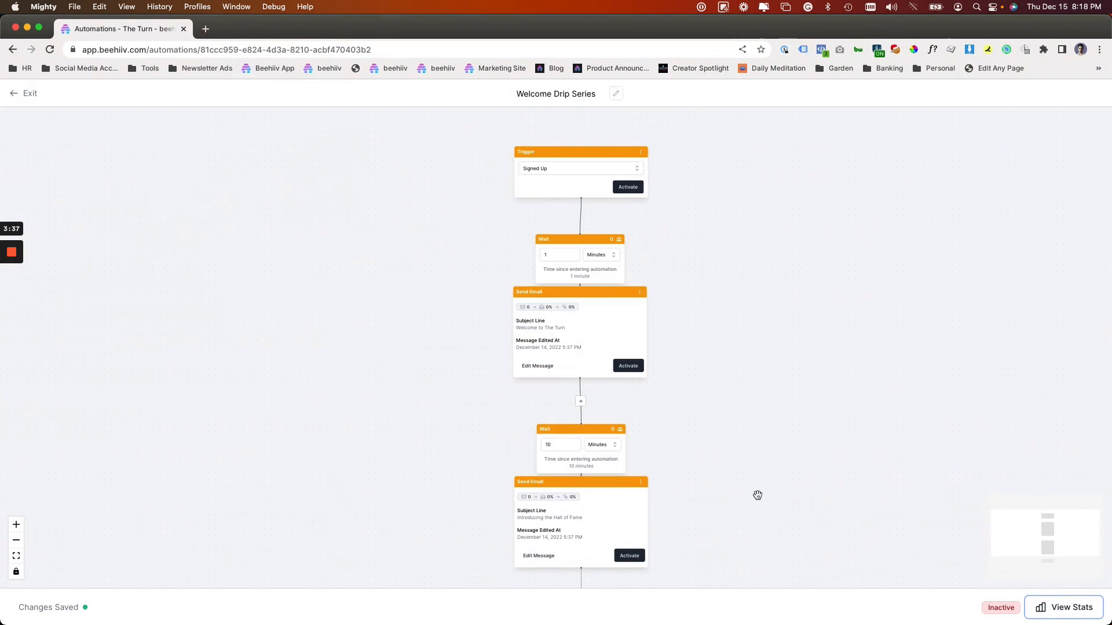
pyautogui.moveTo(742, 496)
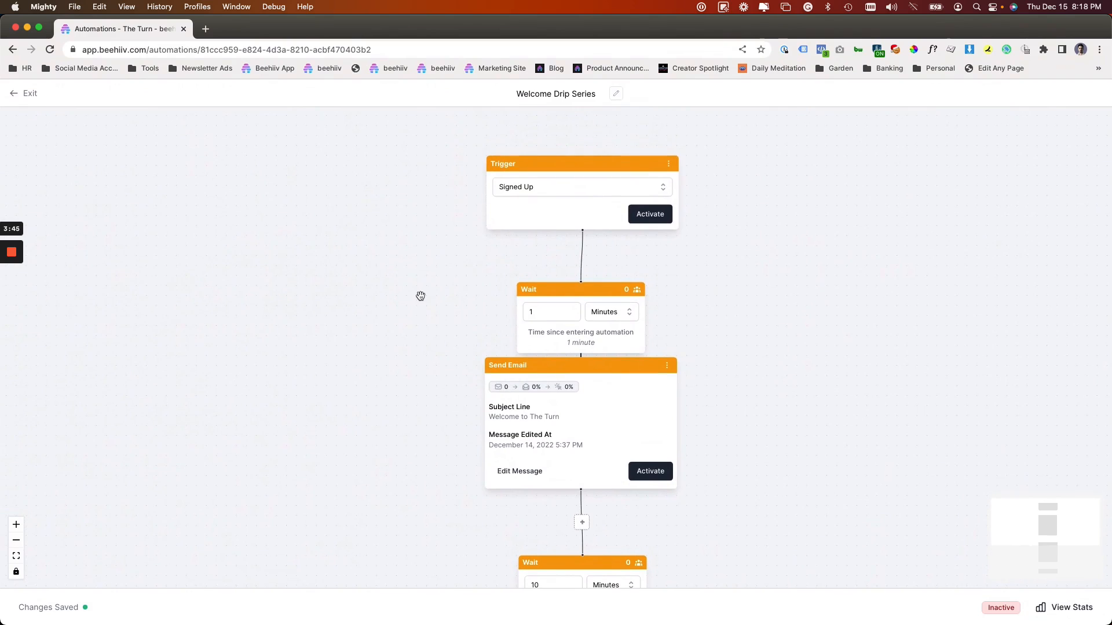
pyautogui.moveTo(470, 295)
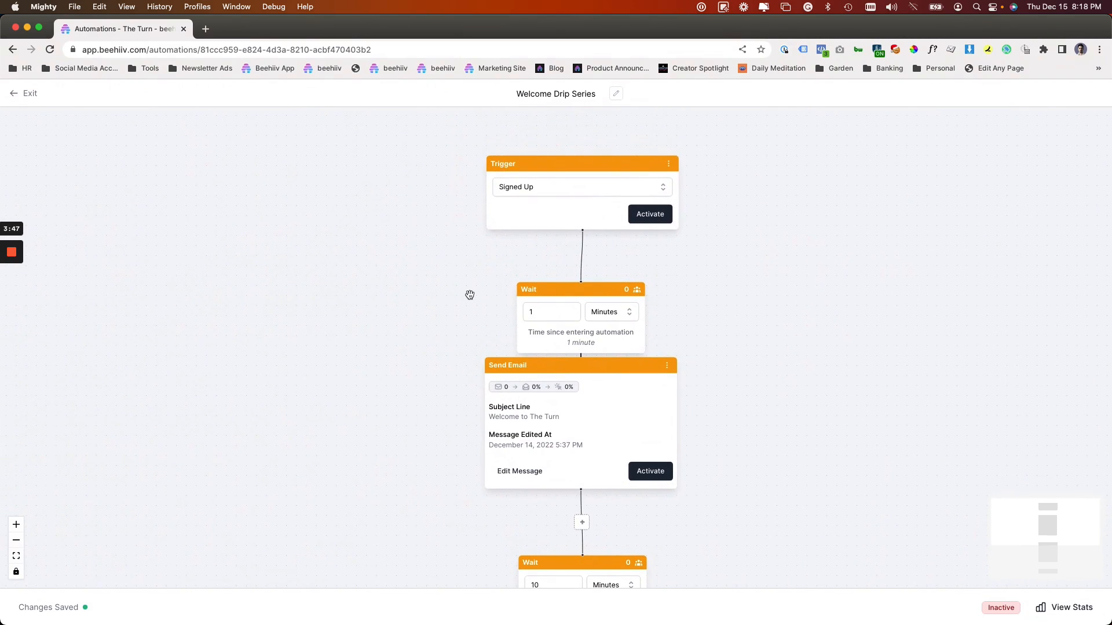
pyautogui.scroll(-3)
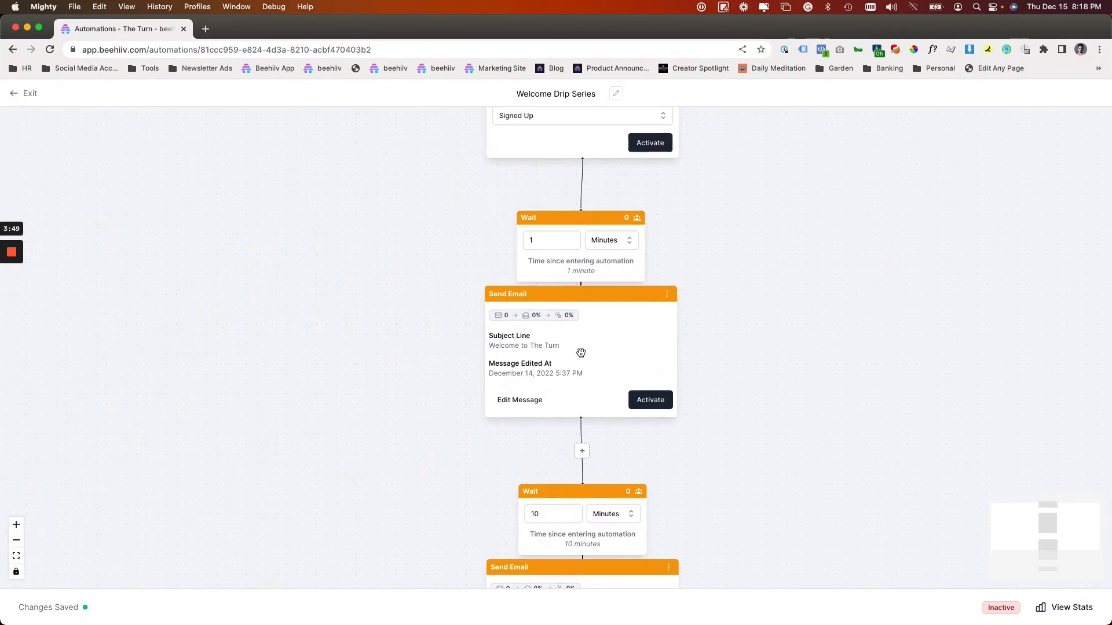
pyautogui.scroll(-3)
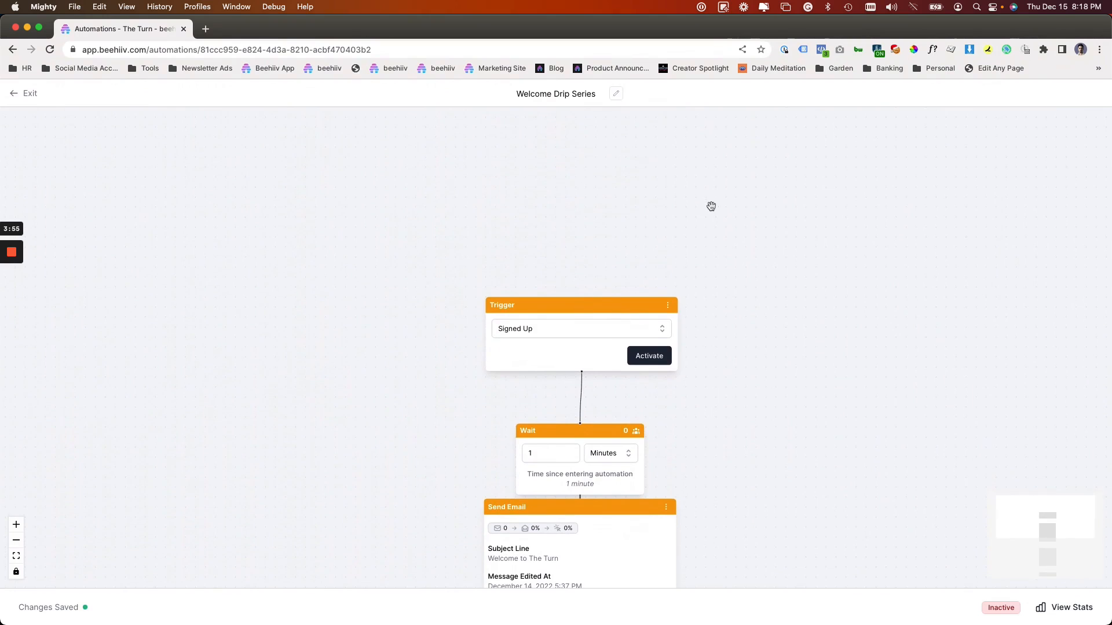
pyautogui.scroll(-3)
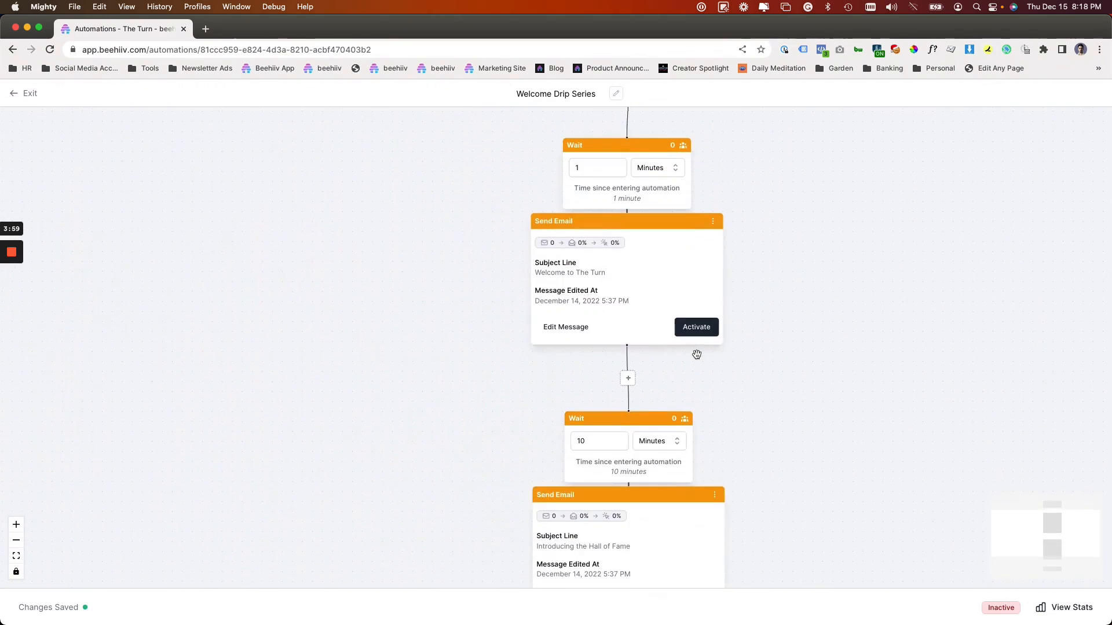
pyautogui.scroll(-3)
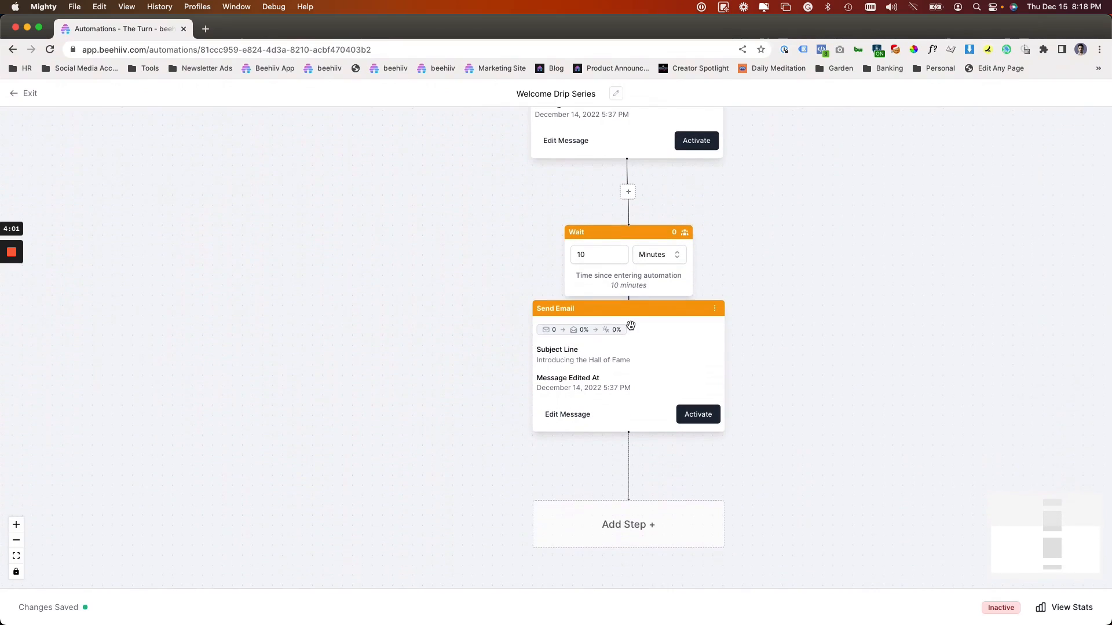
pyautogui.scroll(-3)
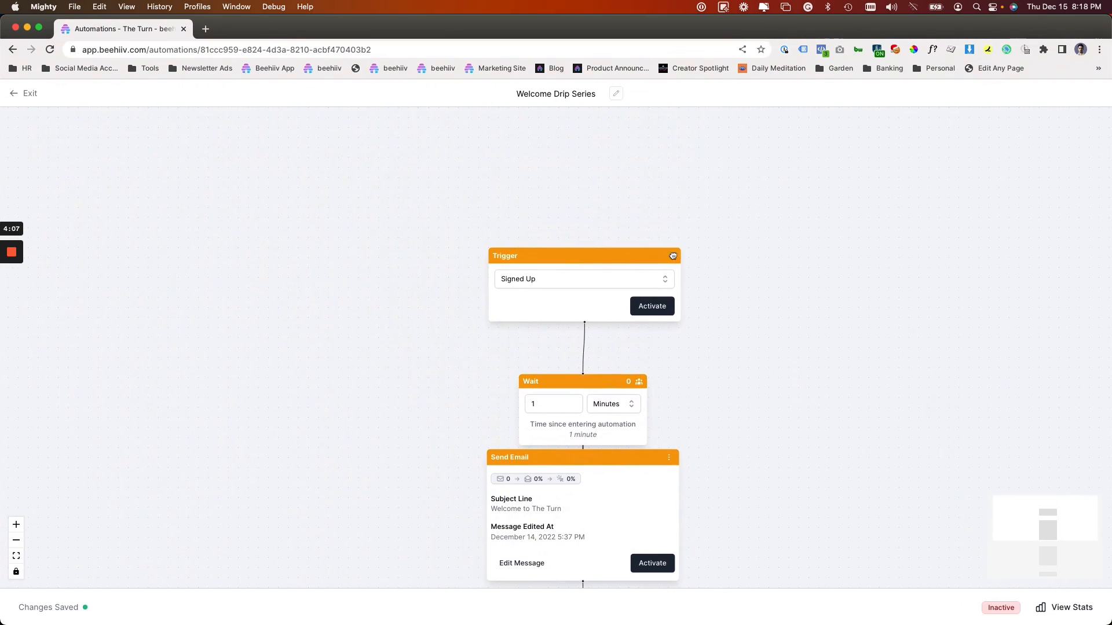
pyautogui.moveTo(670, 457)
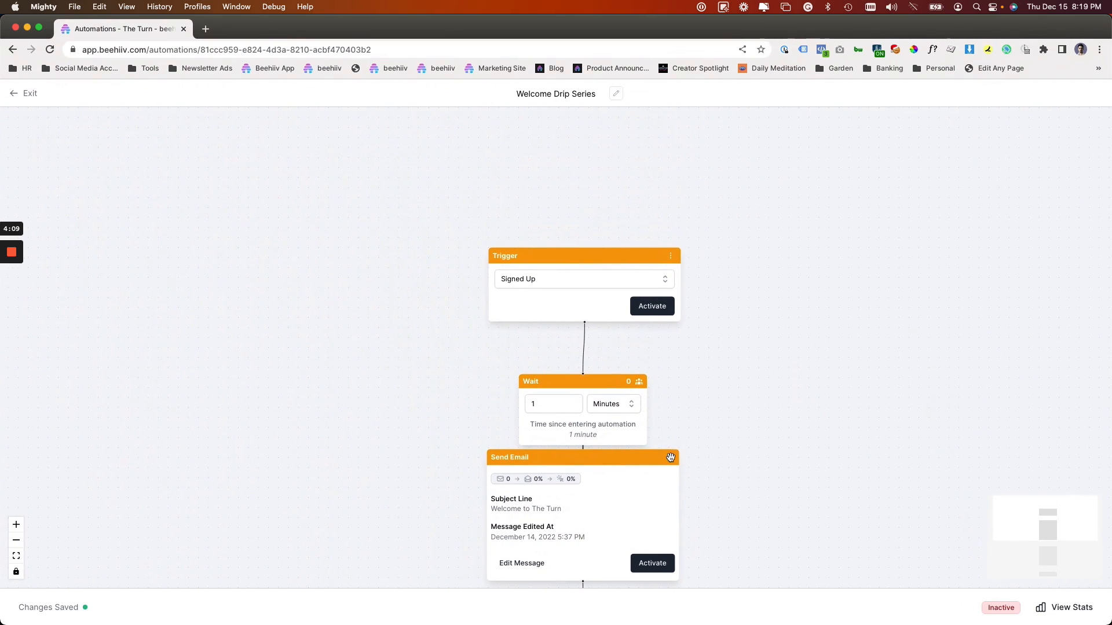
pyautogui.moveTo(73, 542)
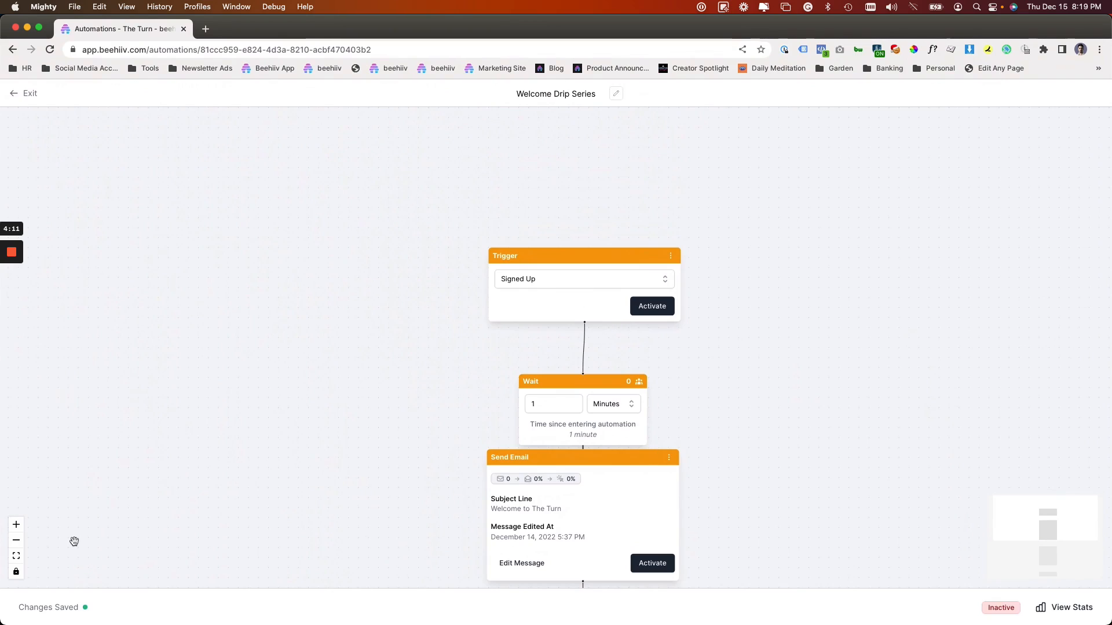
pyautogui.moveTo(512, 276)
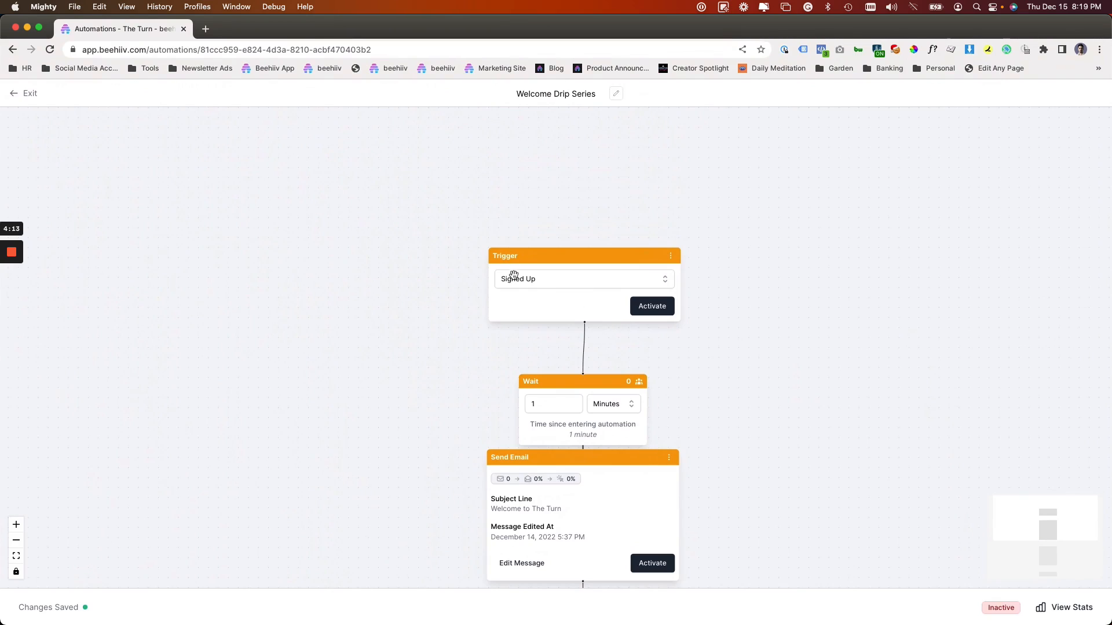
pyautogui.moveTo(636, 335)
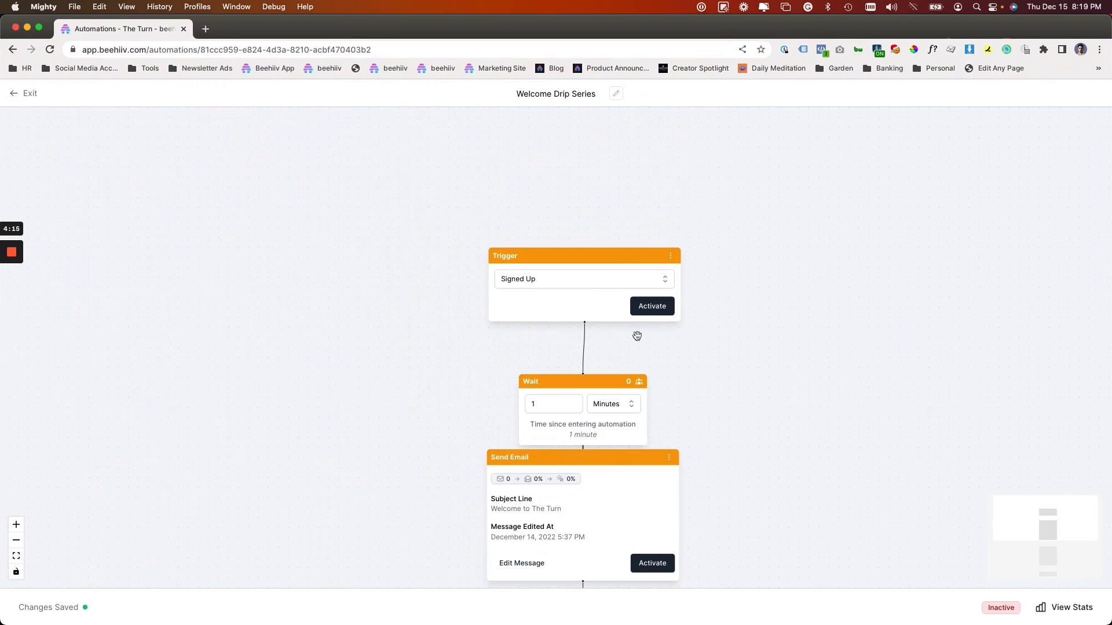
pyautogui.click(583, 278)
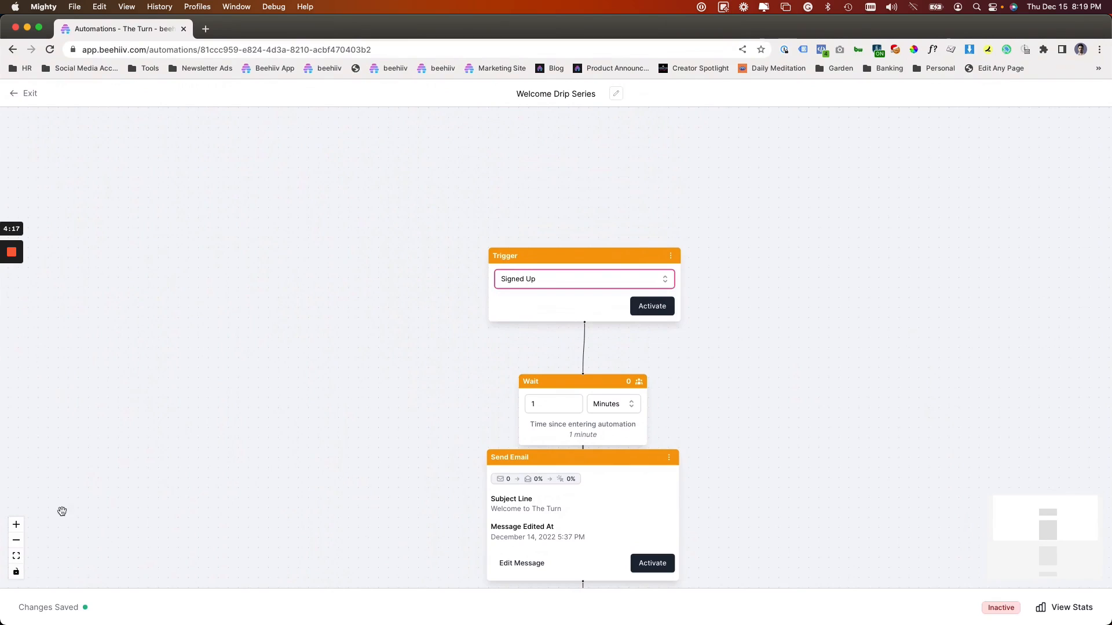
pyautogui.moveTo(708, 374)
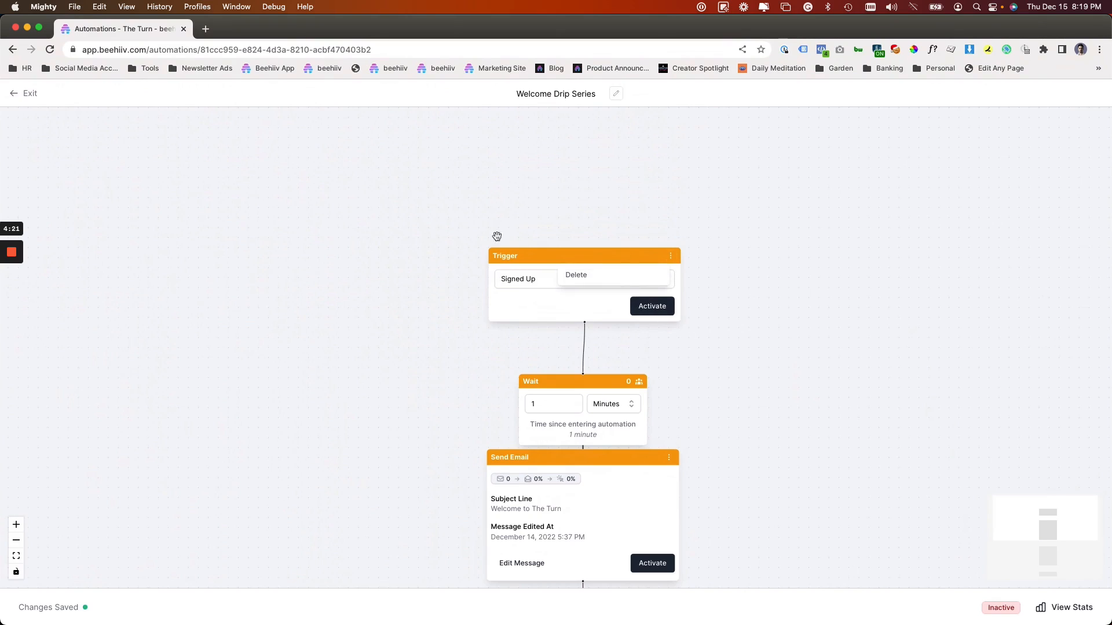
pyautogui.click(669, 255)
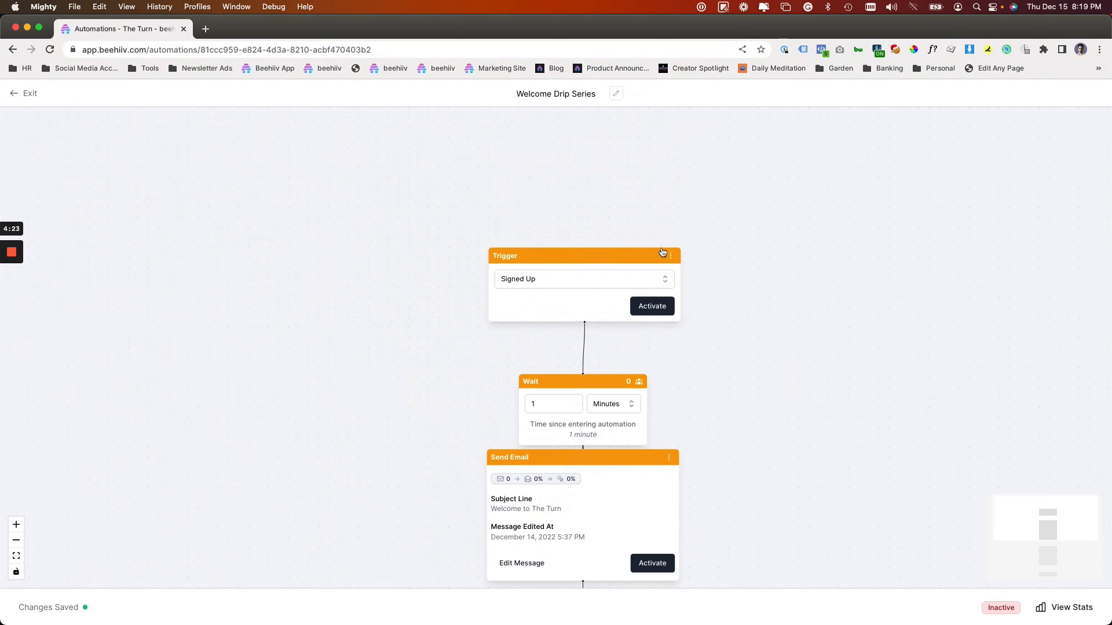
pyautogui.click(669, 255)
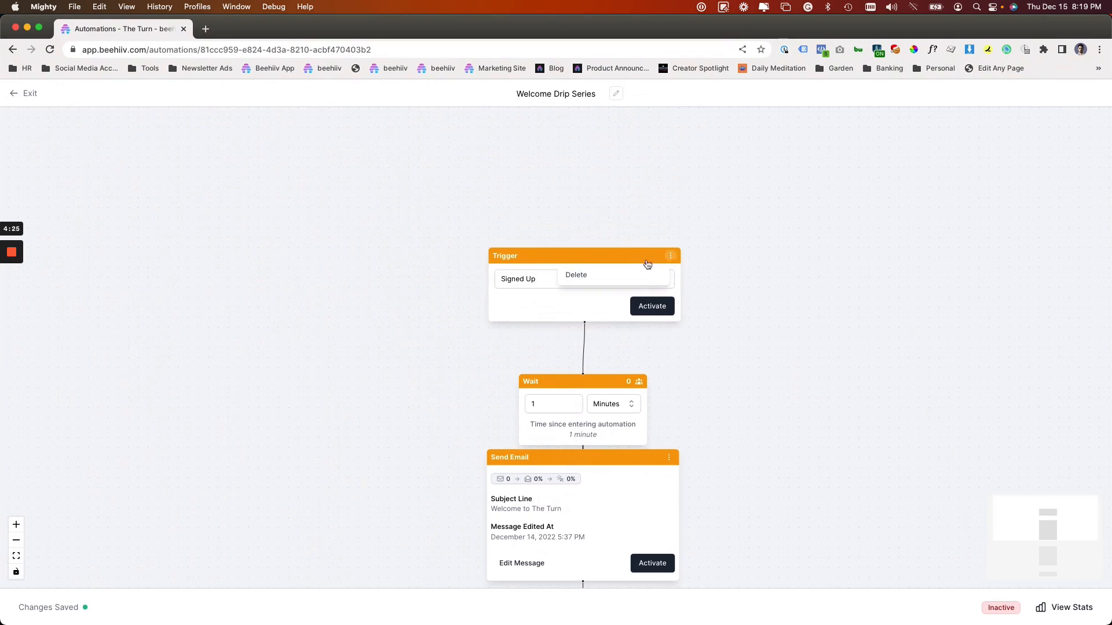
pyautogui.moveTo(580, 263)
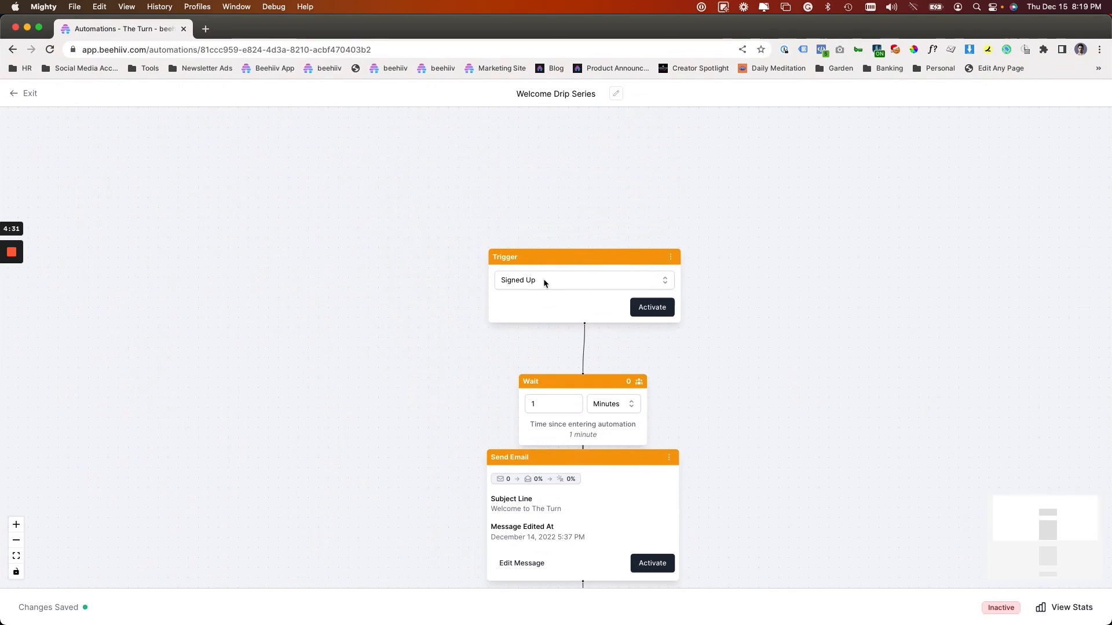
# Reselect Signed Up from the trigger events and save it
pyautogui.click(583, 281)
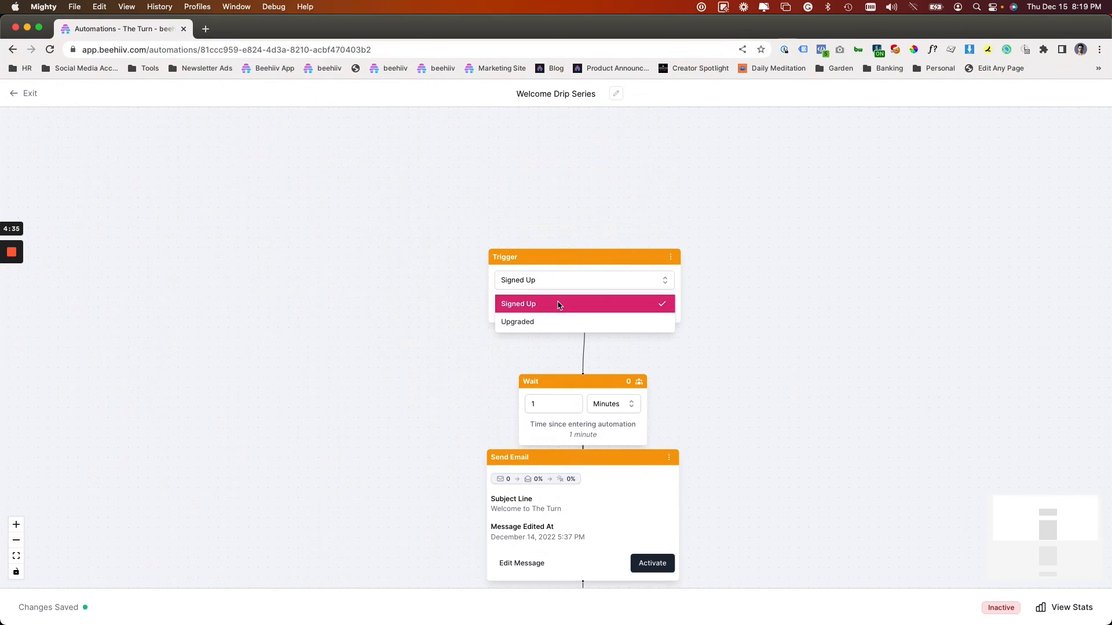
pyautogui.moveTo(548, 321)
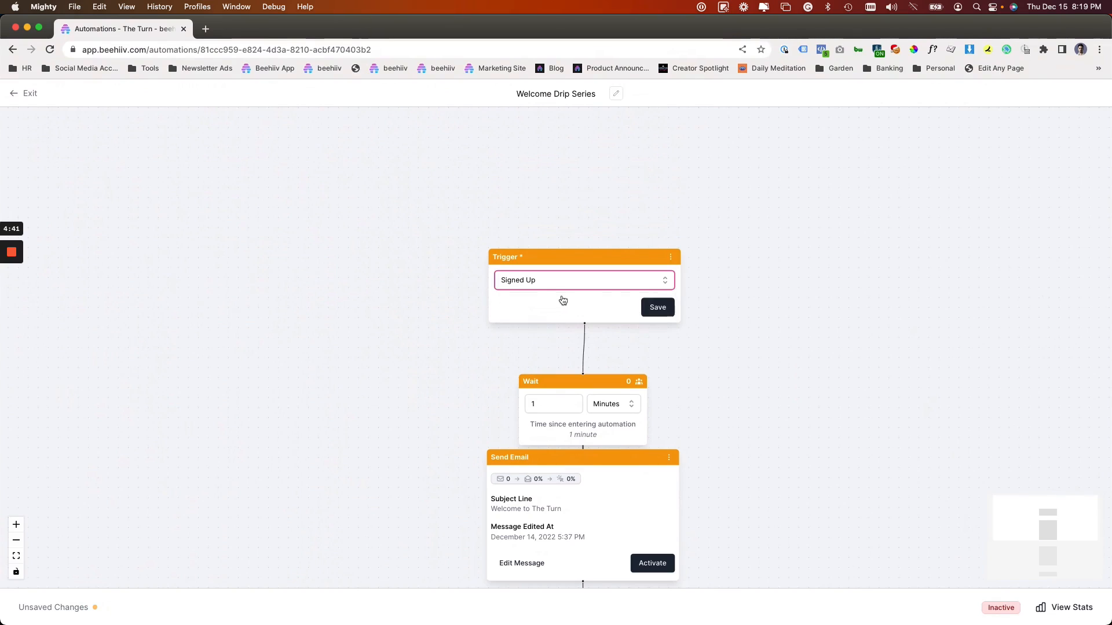
pyautogui.click(656, 307)
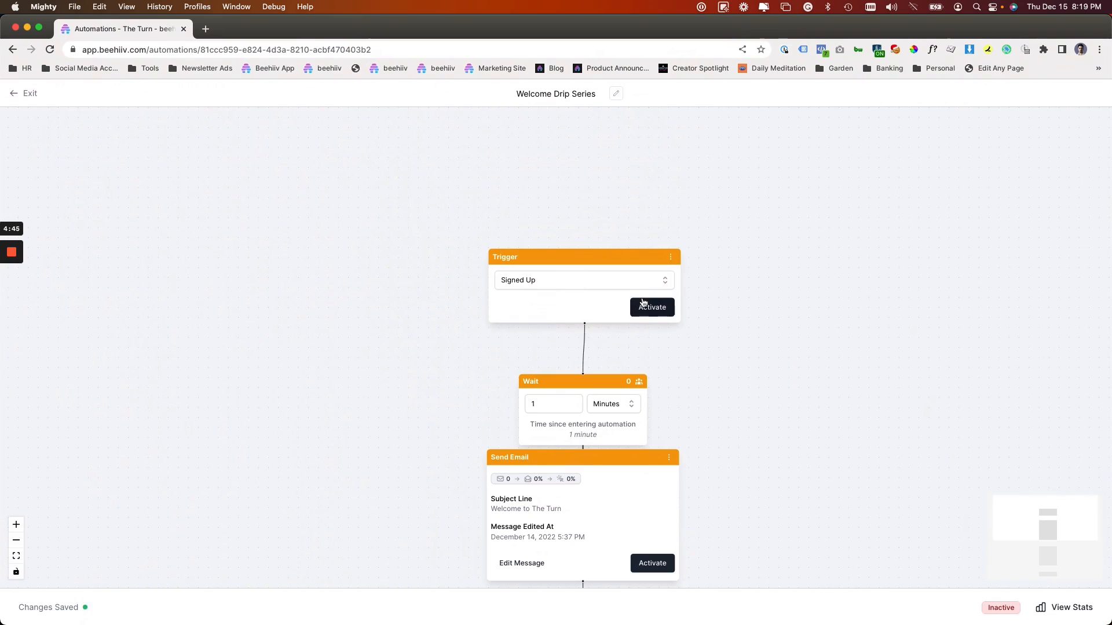
pyautogui.moveTo(587, 326)
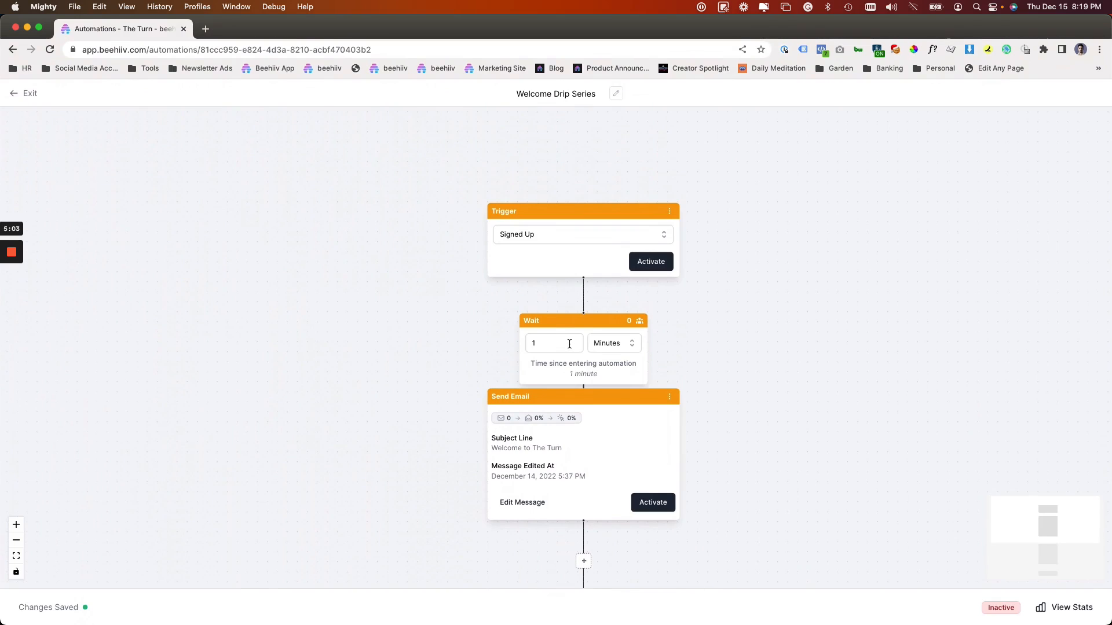
# Change the first wait duration from 1 to 10 minutes
pyautogui.click(554, 342)
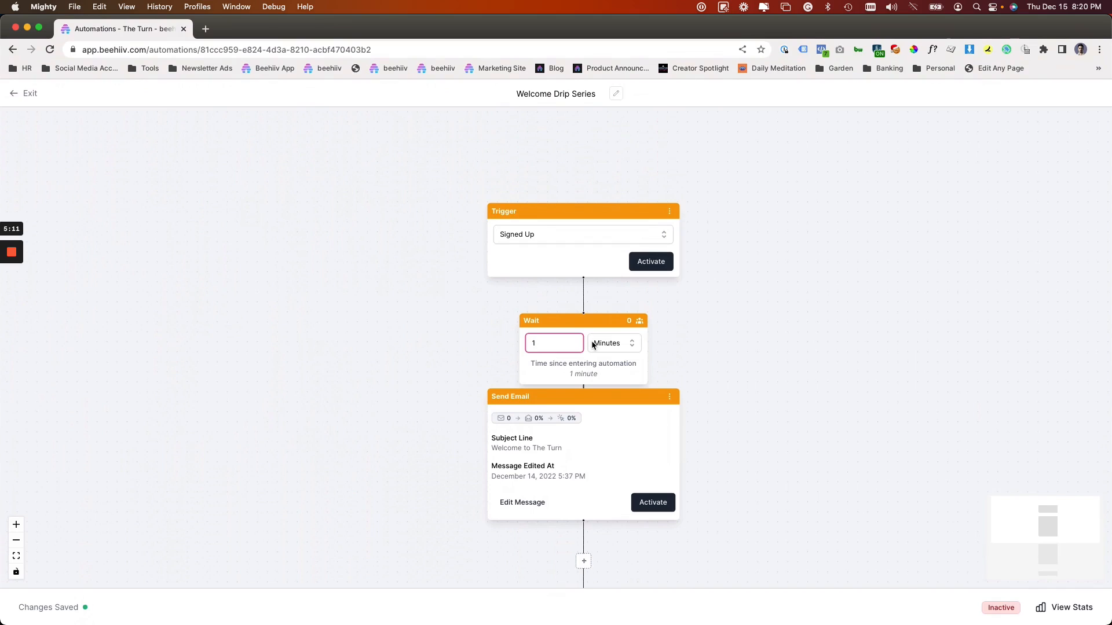
pyautogui.moveTo(594, 338)
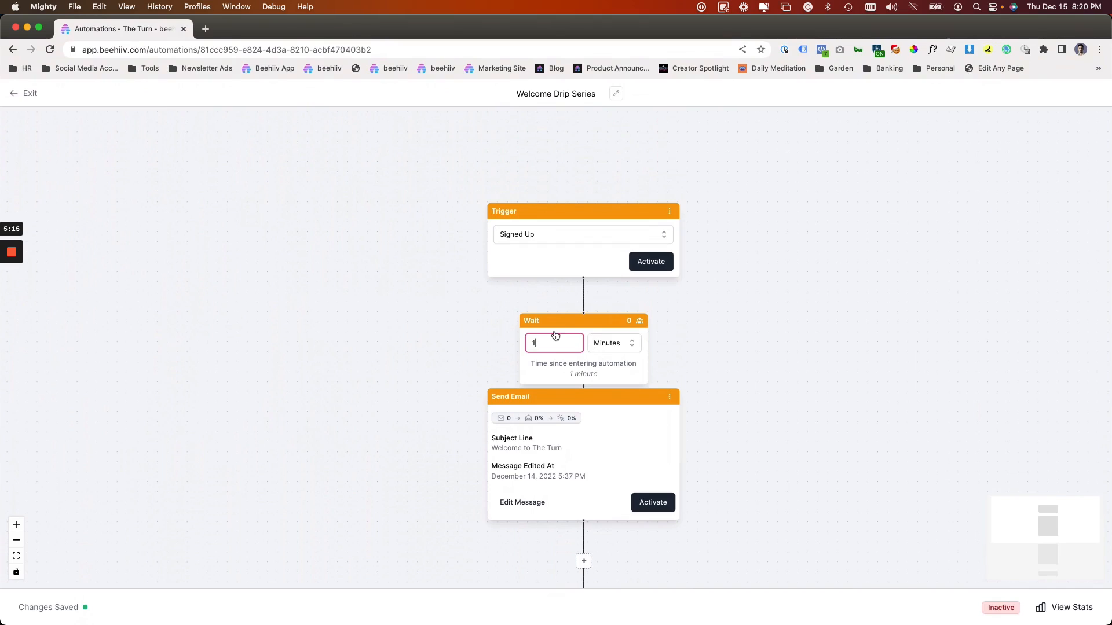
pyautogui.click(612, 343)
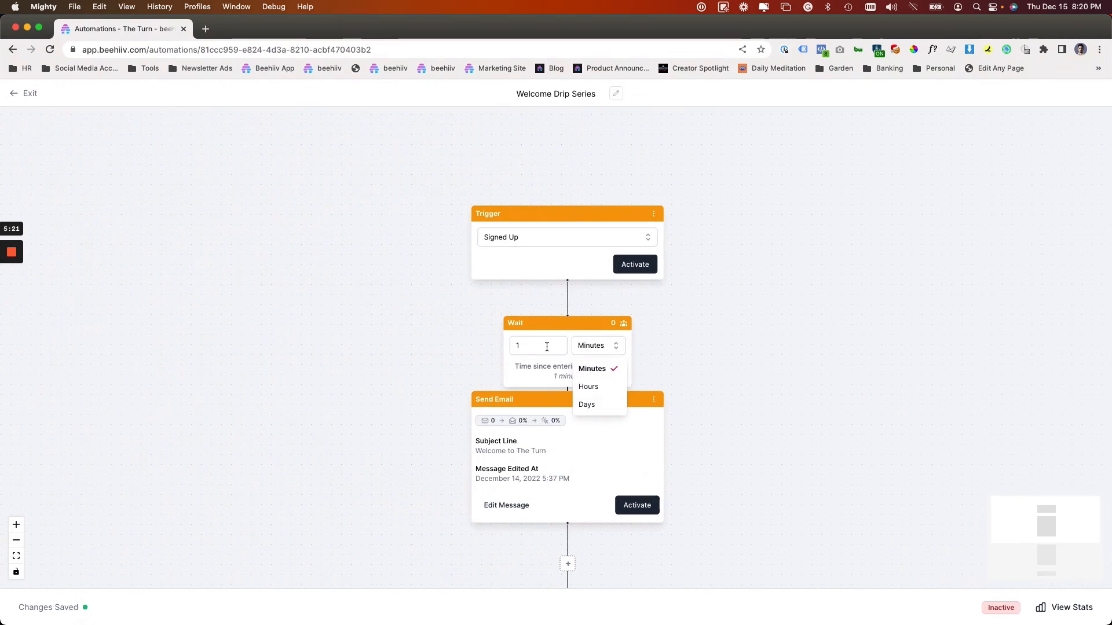
pyautogui.write('0')
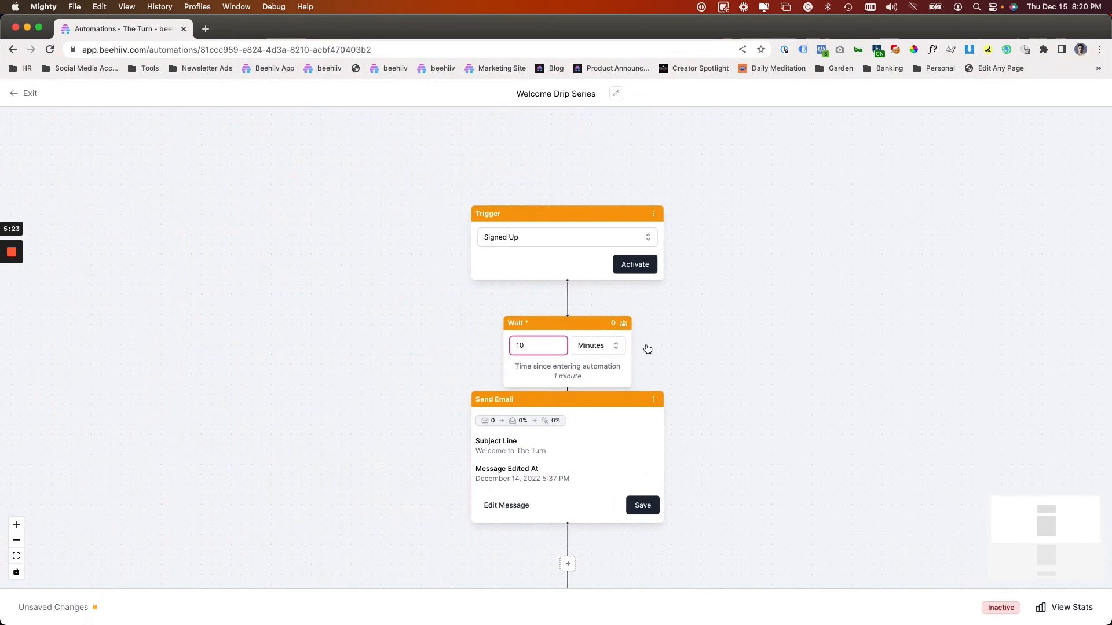
pyautogui.moveTo(575, 351)
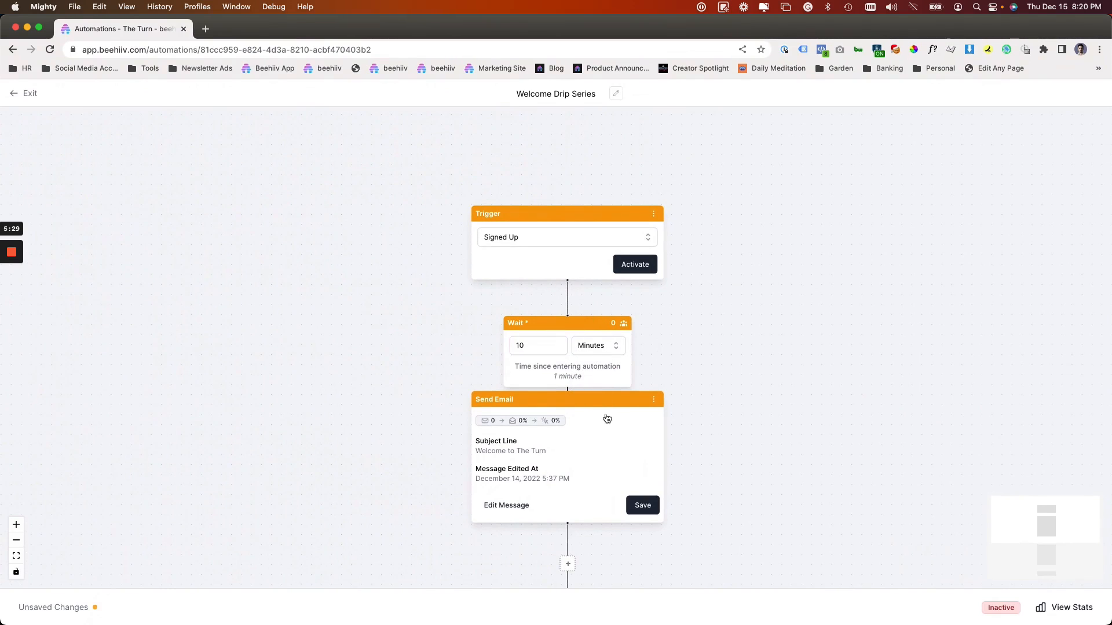
pyautogui.scroll(-3)
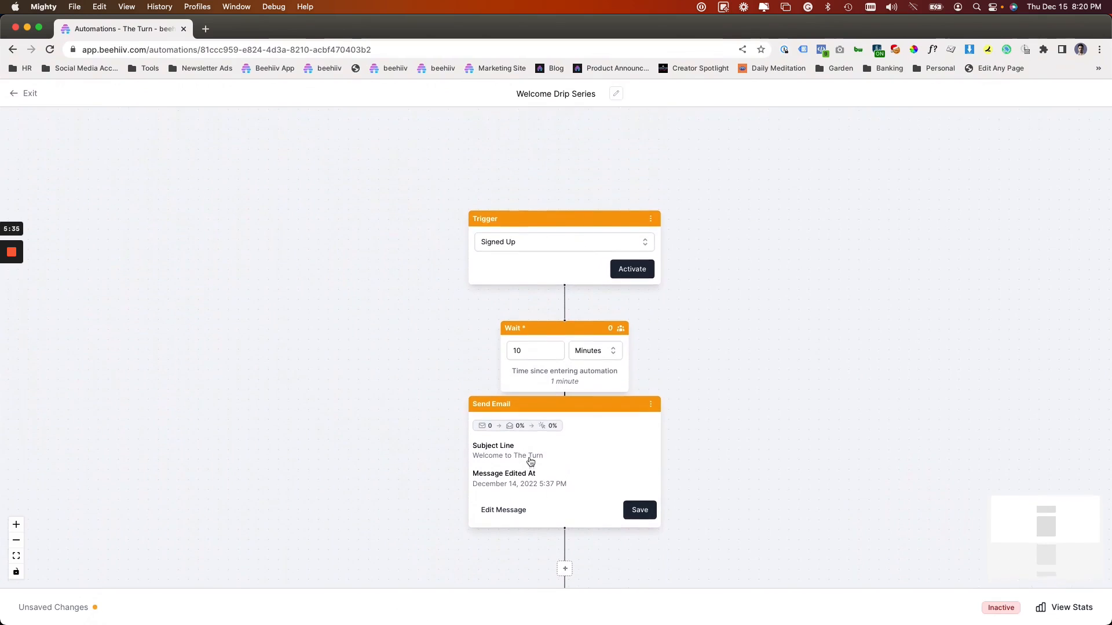
# Open the Welcome to The Turn email step's message for editing
pyautogui.scroll(-3)
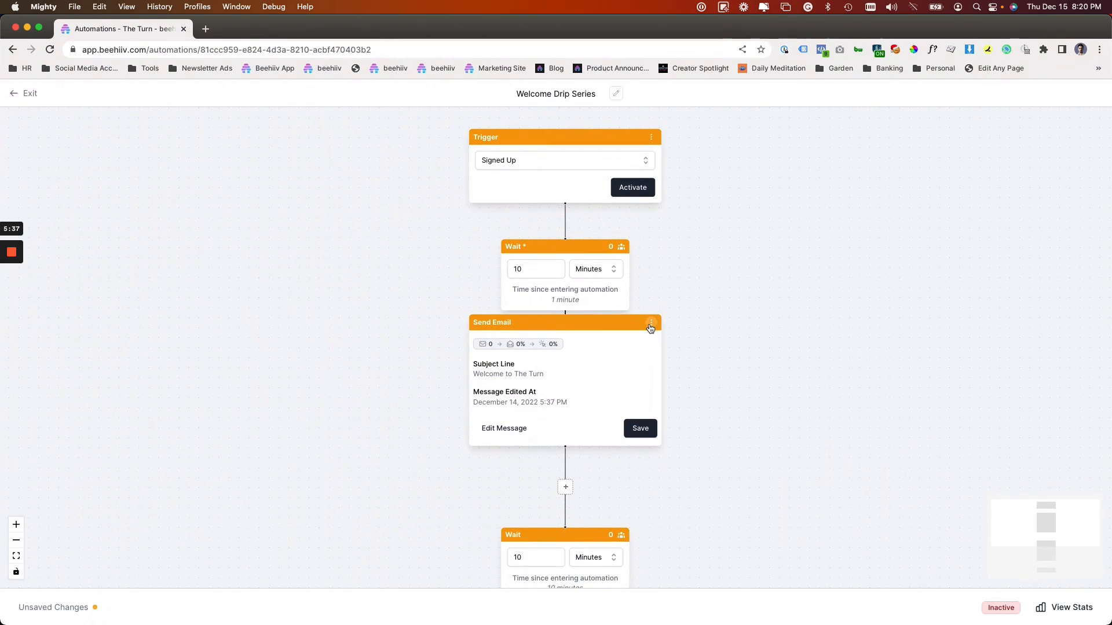
pyautogui.click(650, 323)
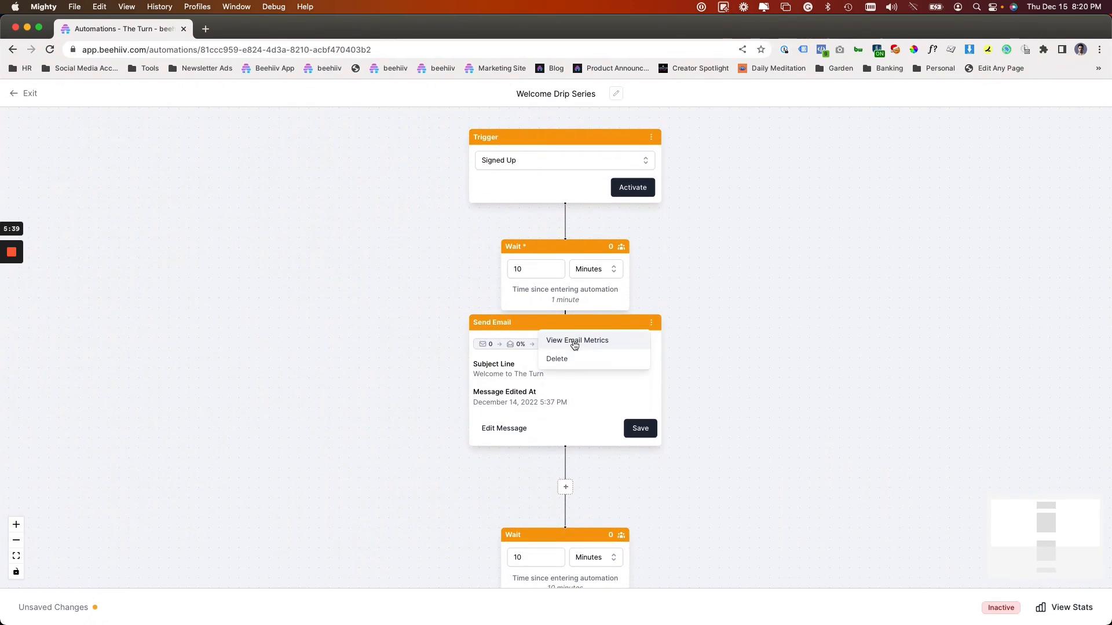
pyautogui.moveTo(581, 373)
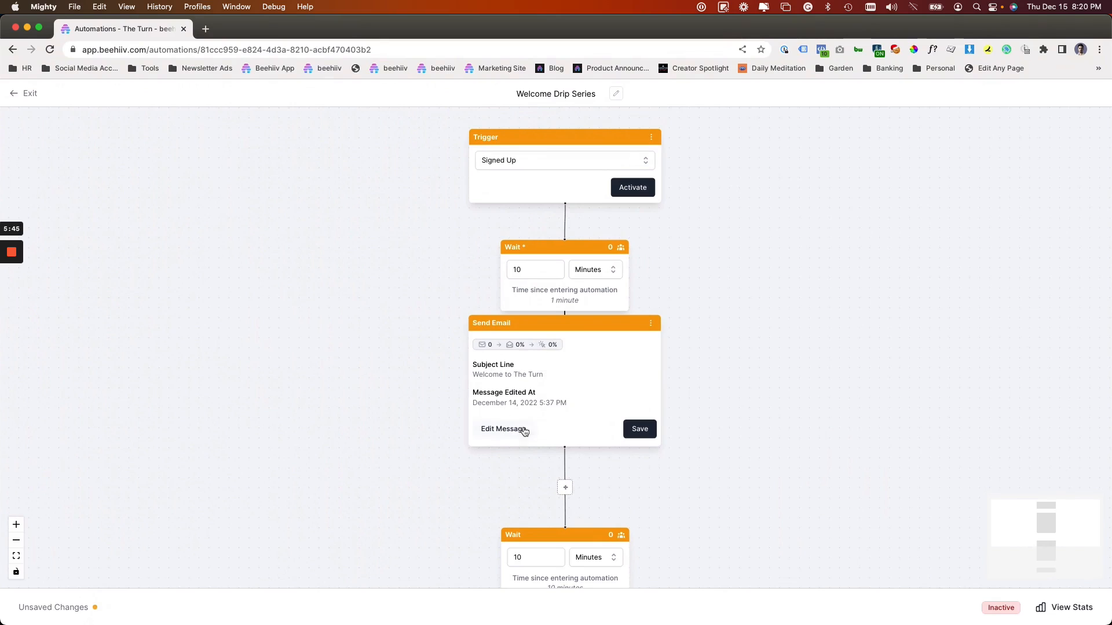
pyautogui.moveTo(501, 433)
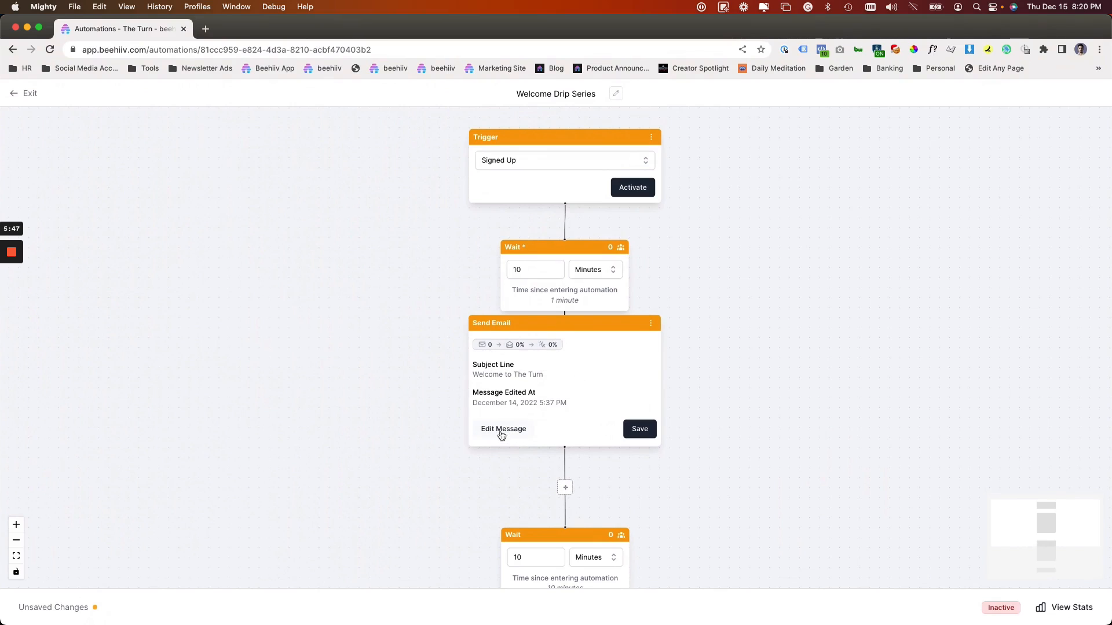
pyautogui.click(502, 429)
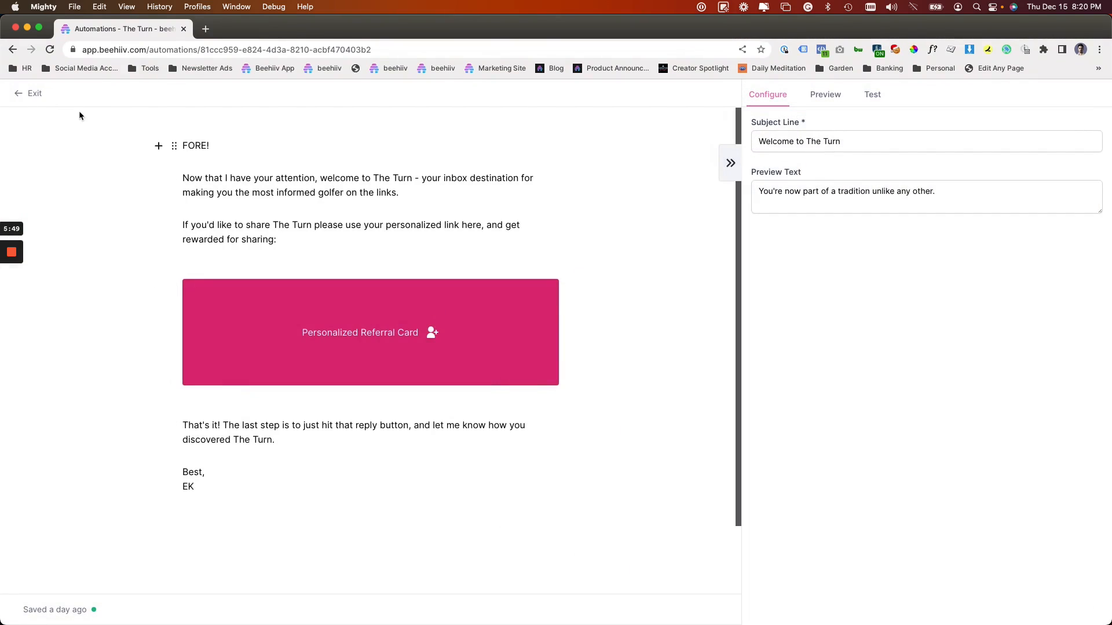
pyautogui.moveTo(346, 125)
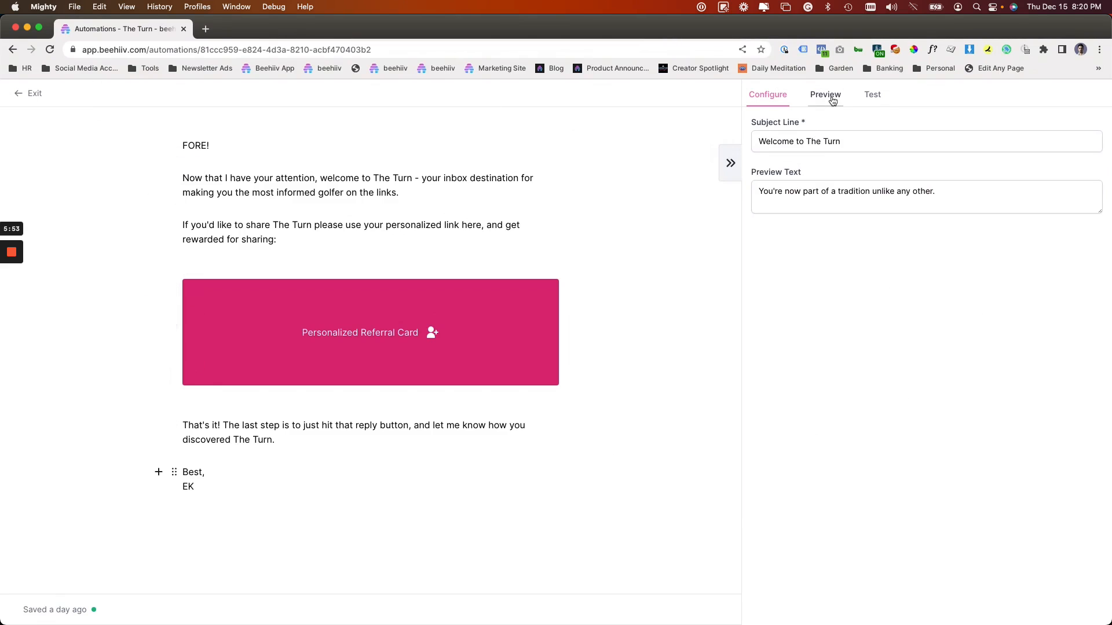
# Preview the welcome email in desktop and mobile layouts, then close the preview
pyautogui.click(824, 94)
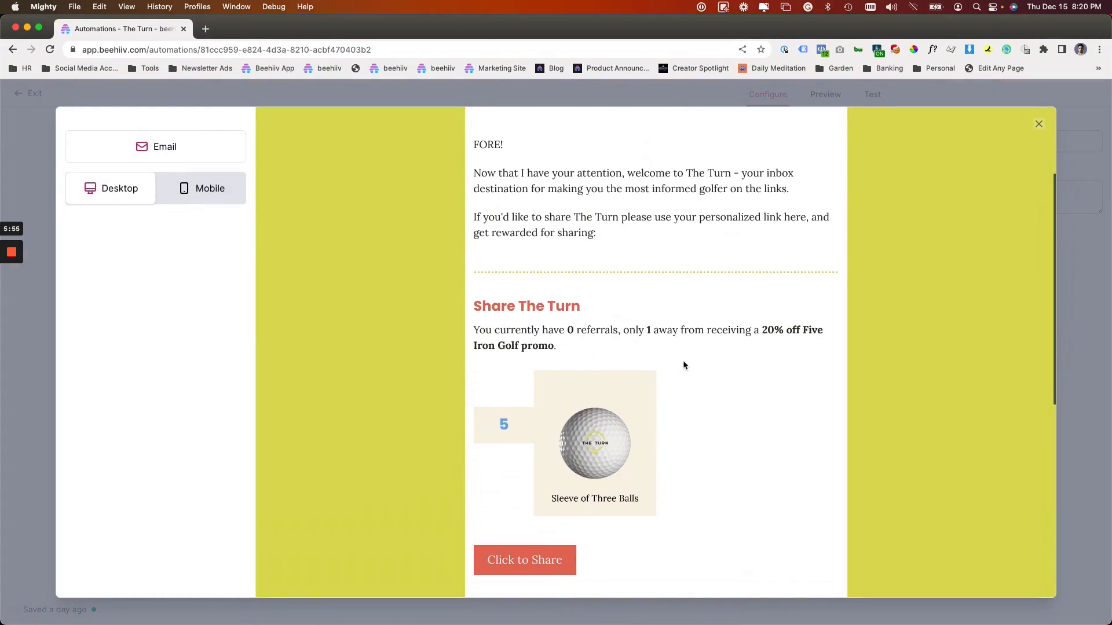
pyautogui.scroll(-3)
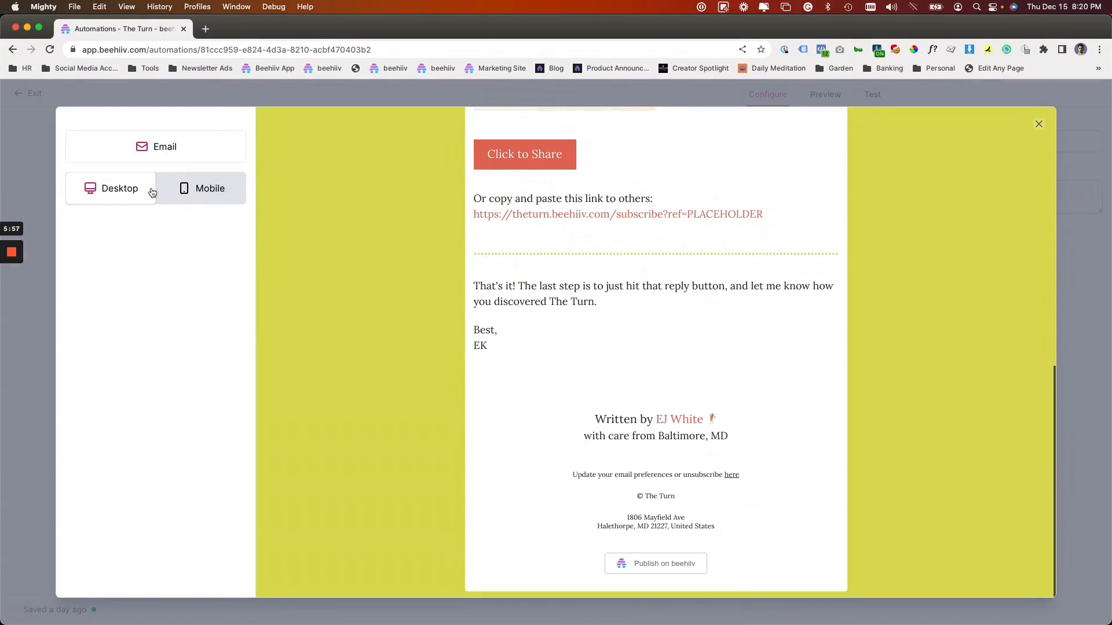
pyautogui.click(120, 187)
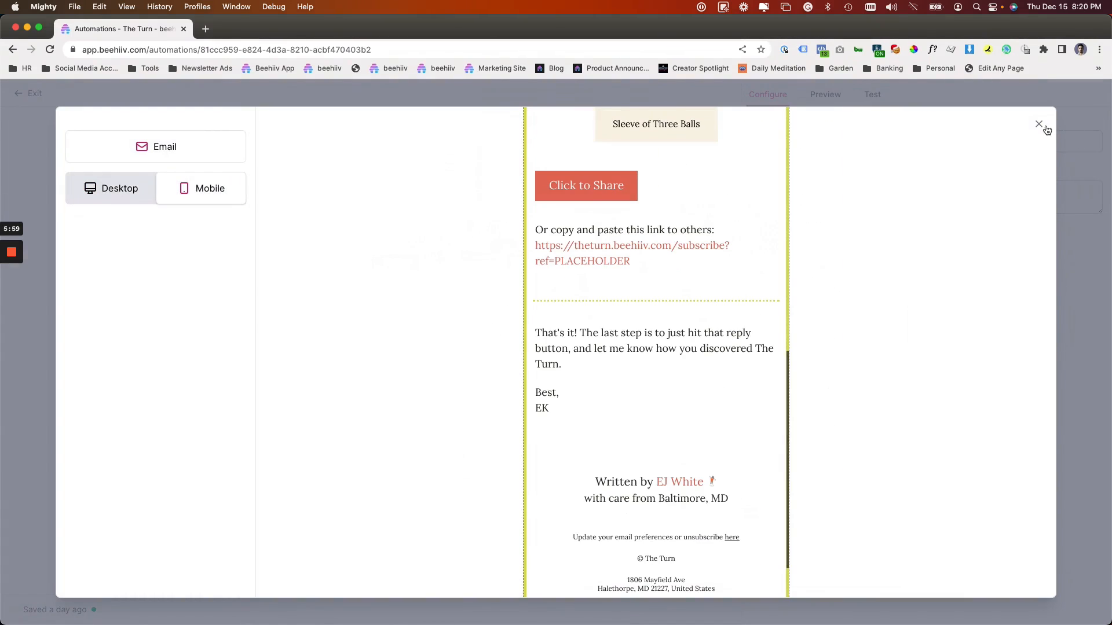
pyautogui.click(1039, 125)
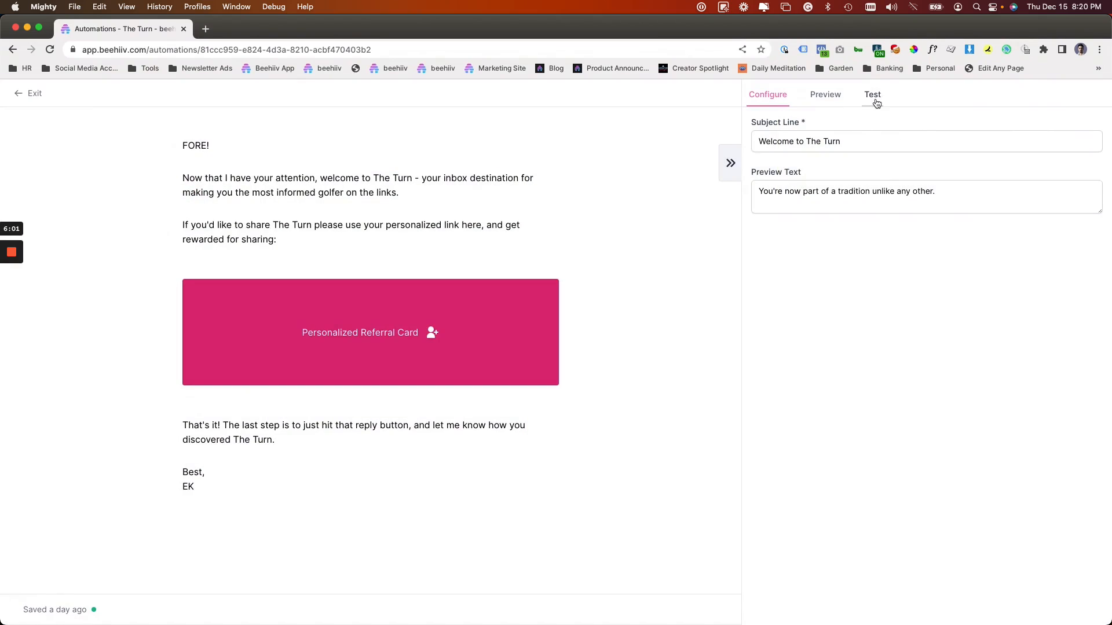
# Glance at the Test tab, return to Configure, and exit to the workflow canvas
pyautogui.click(872, 94)
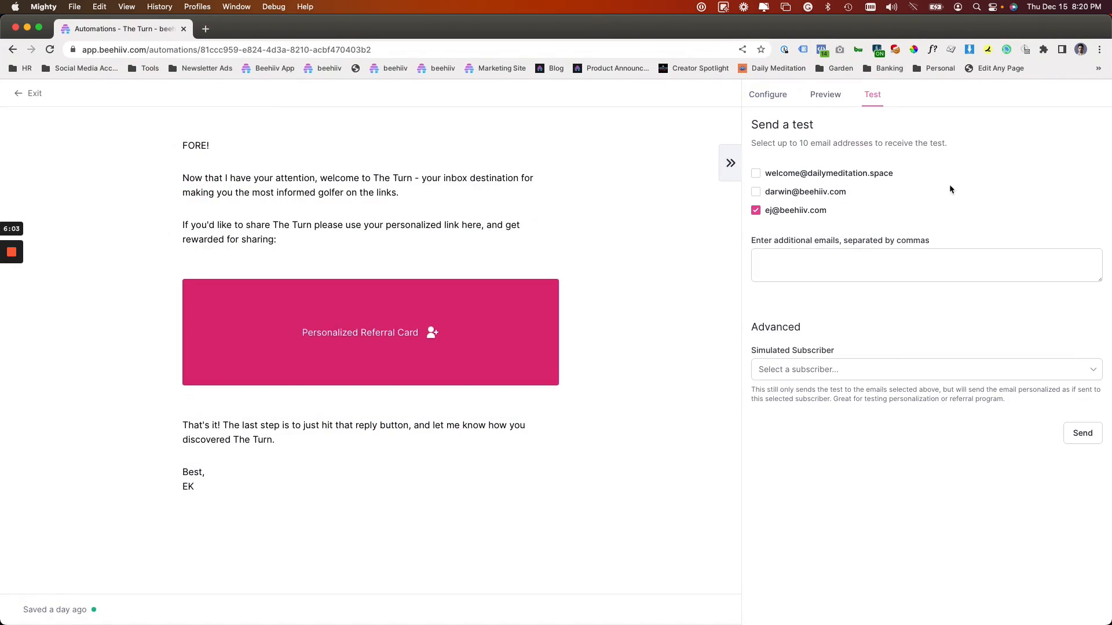
pyautogui.click(768, 94)
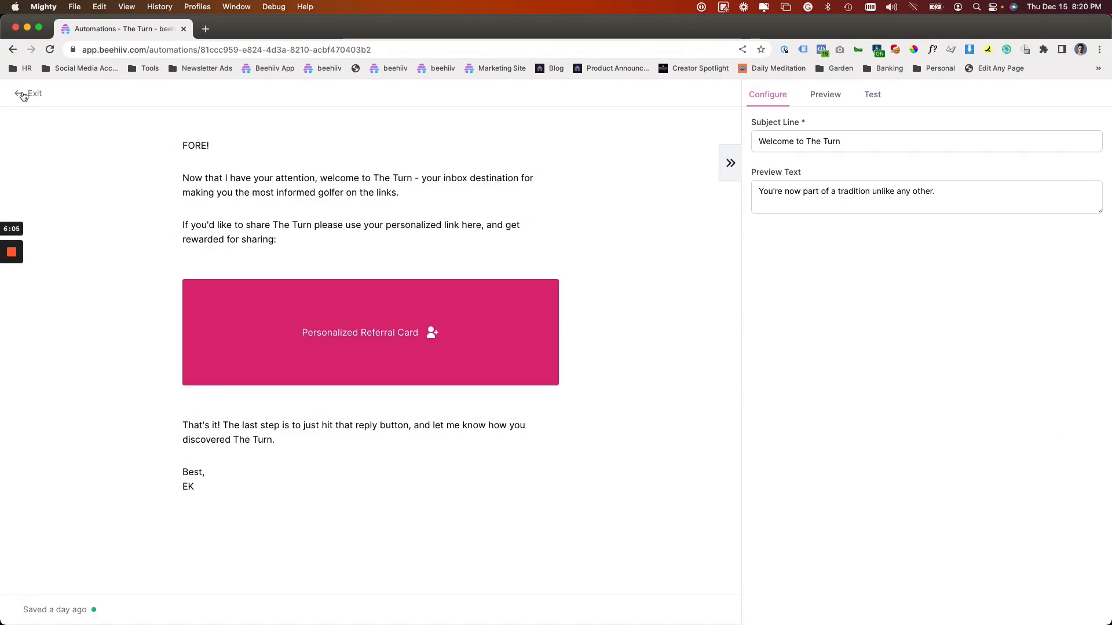
pyautogui.click(29, 92)
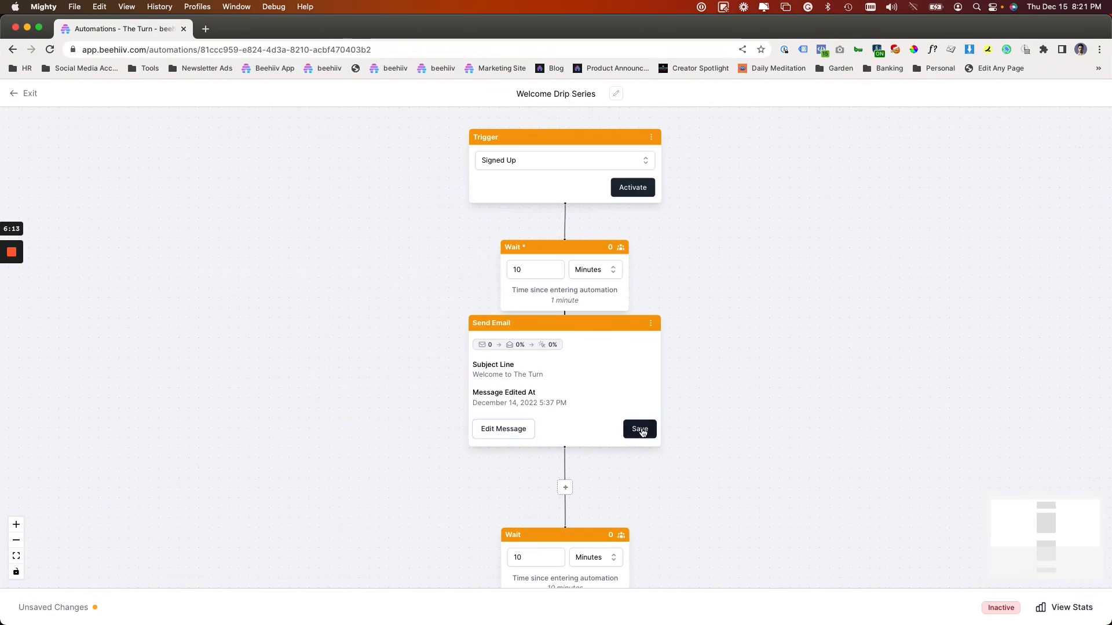
# Save the Welcome to The Turn email step, then activate and confirm it
pyautogui.click(639, 429)
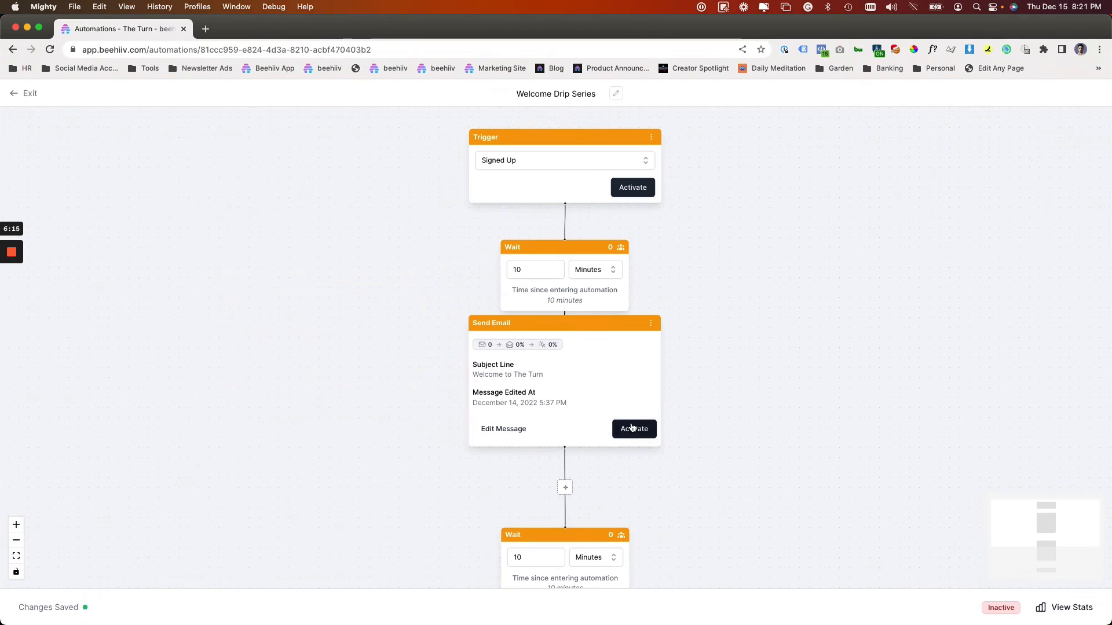
pyautogui.click(633, 429)
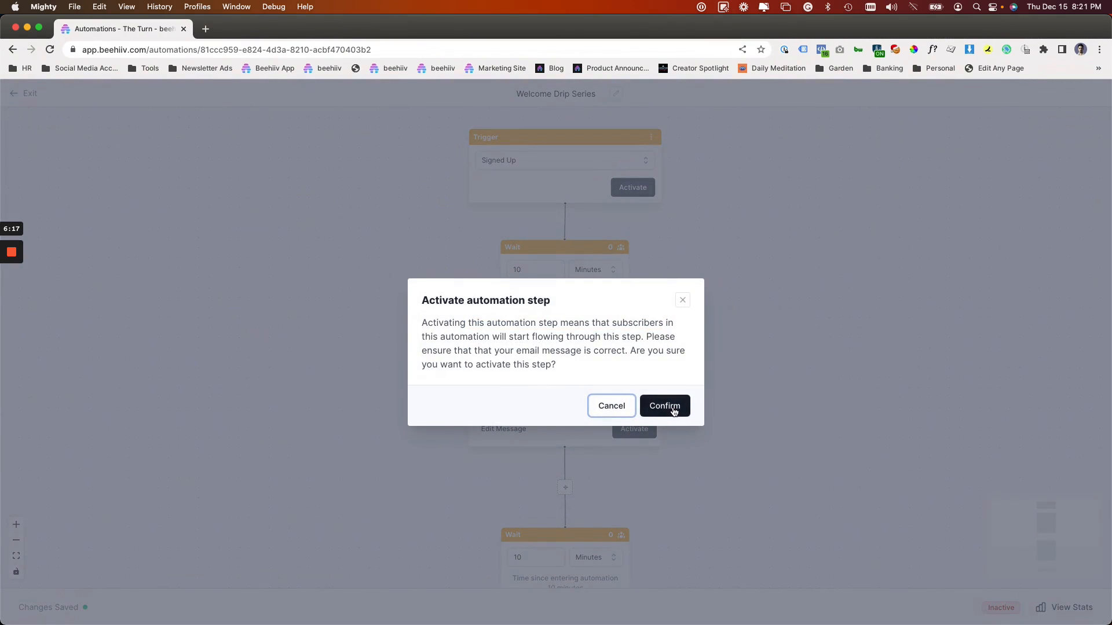
pyautogui.click(664, 406)
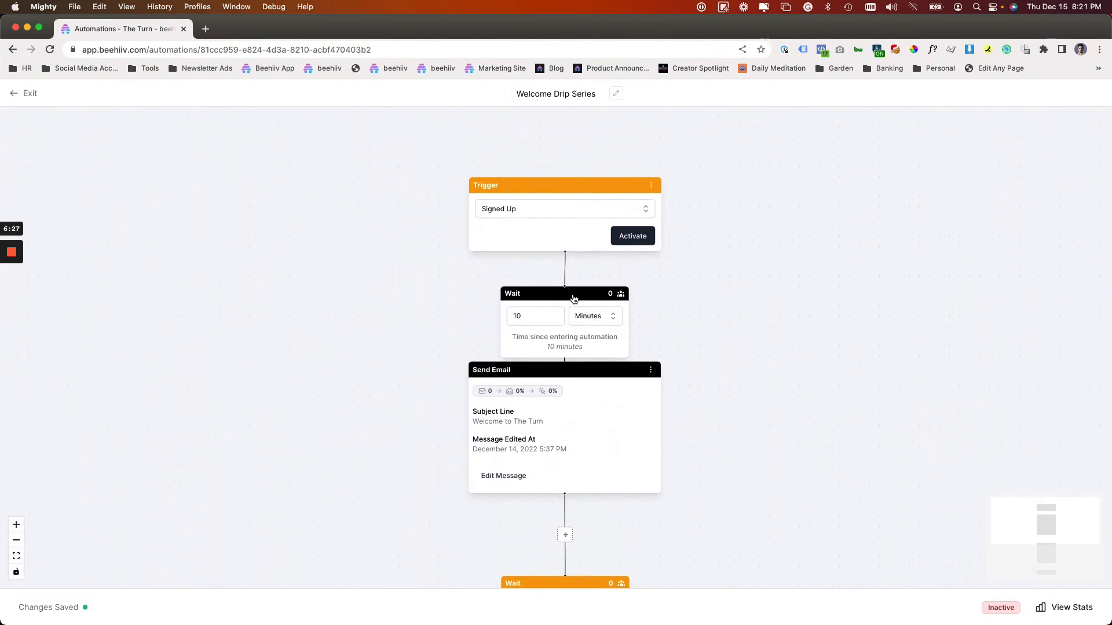
pyautogui.moveTo(601, 473)
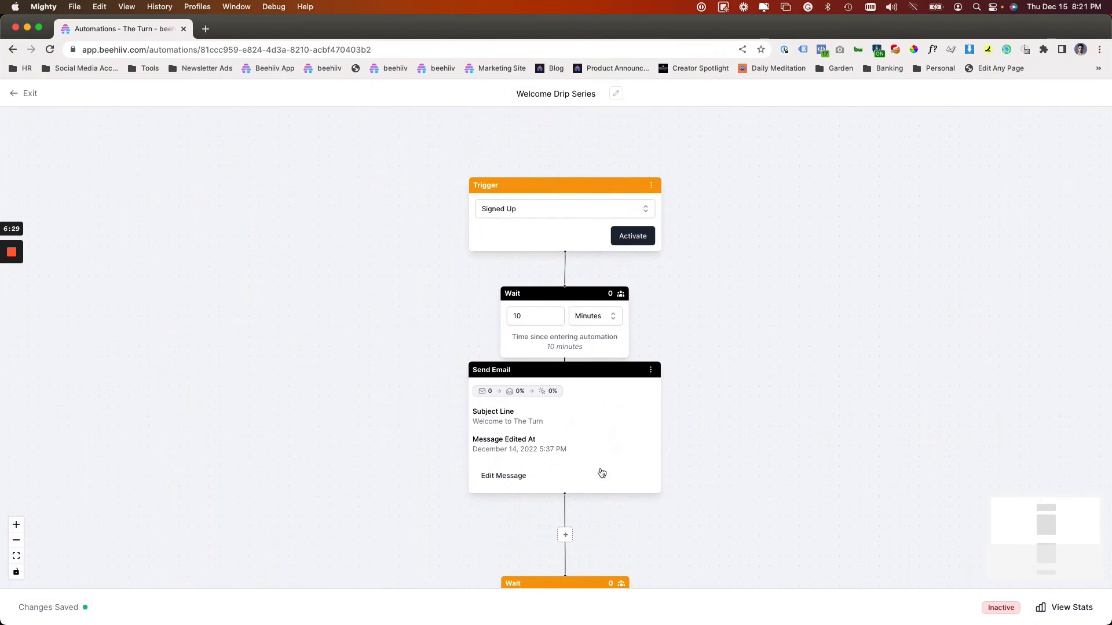
pyautogui.moveTo(577, 193)
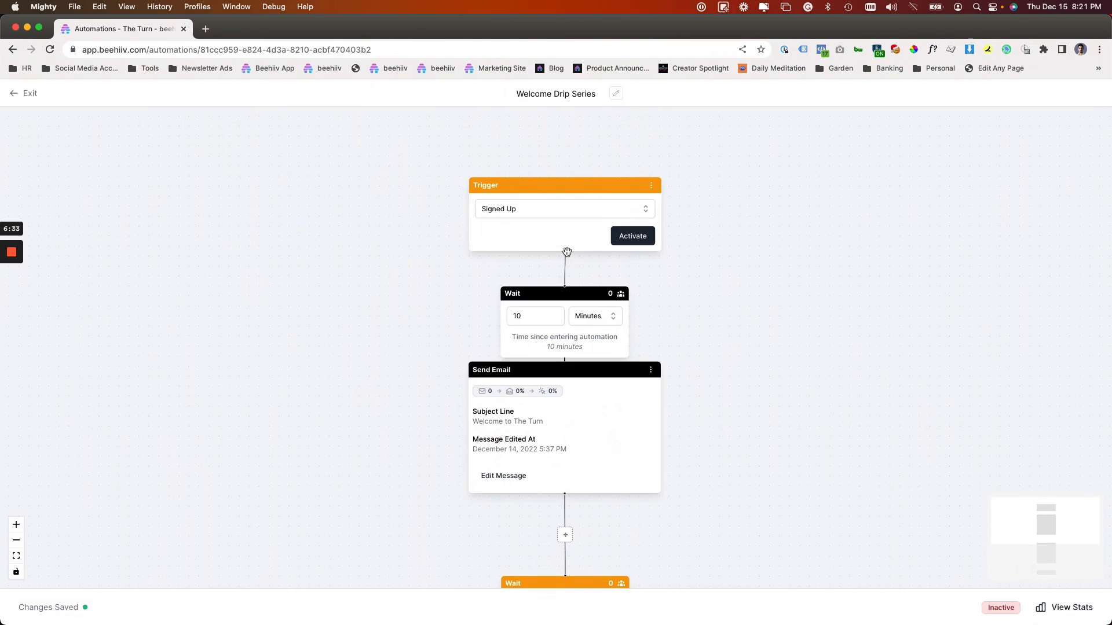
# Change the wait before the Hall of Fame email to 1 day
pyautogui.scroll(-3)
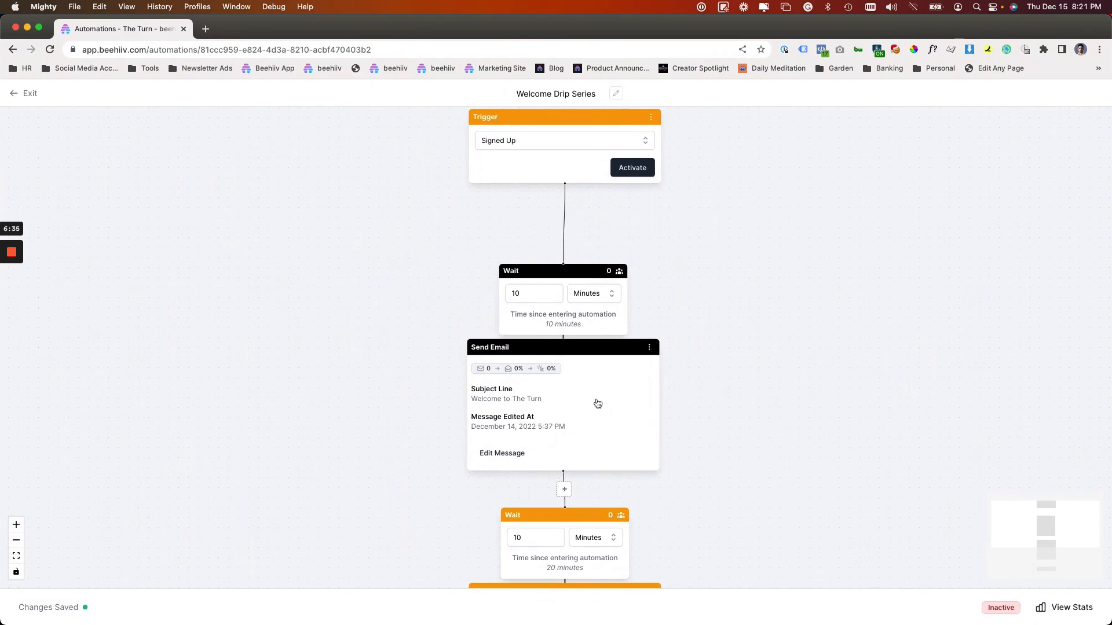
pyautogui.scroll(-3)
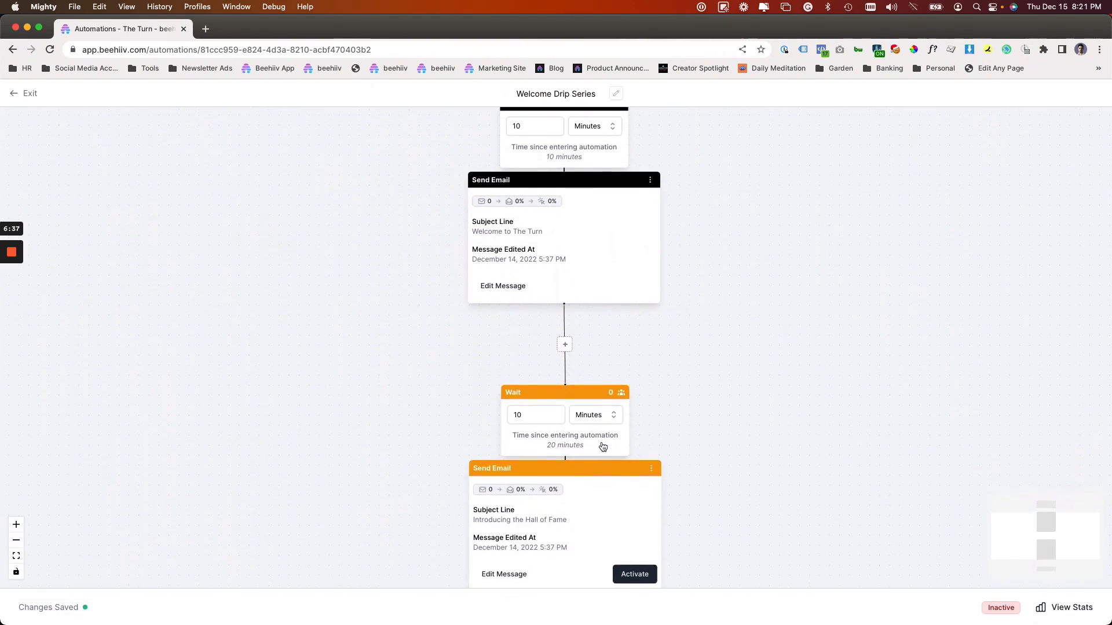
pyautogui.scroll(-3)
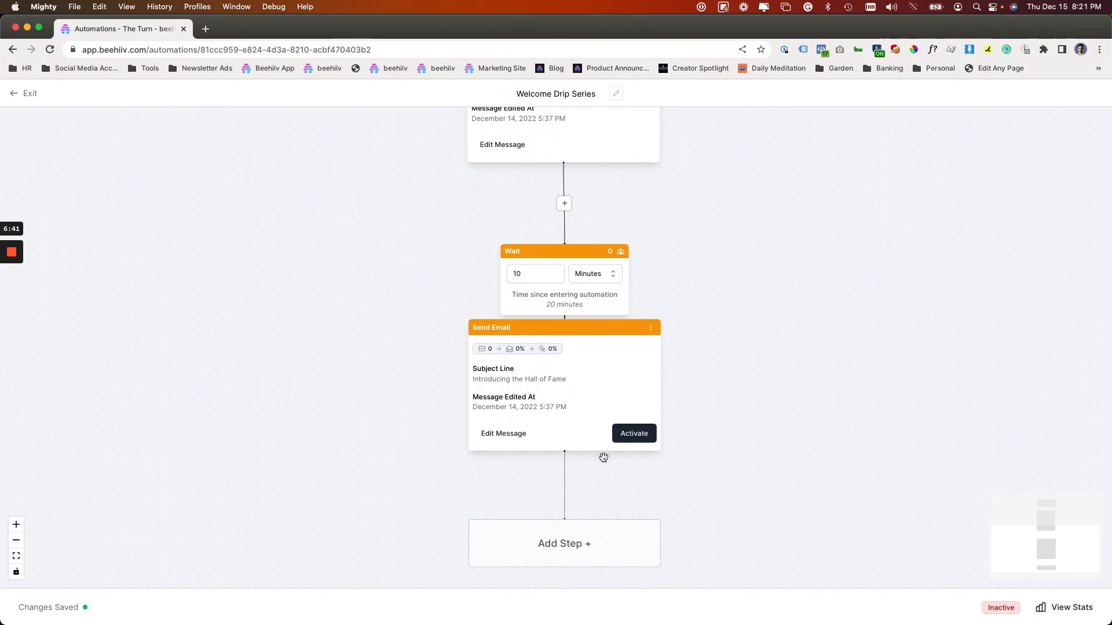
pyautogui.moveTo(636, 473)
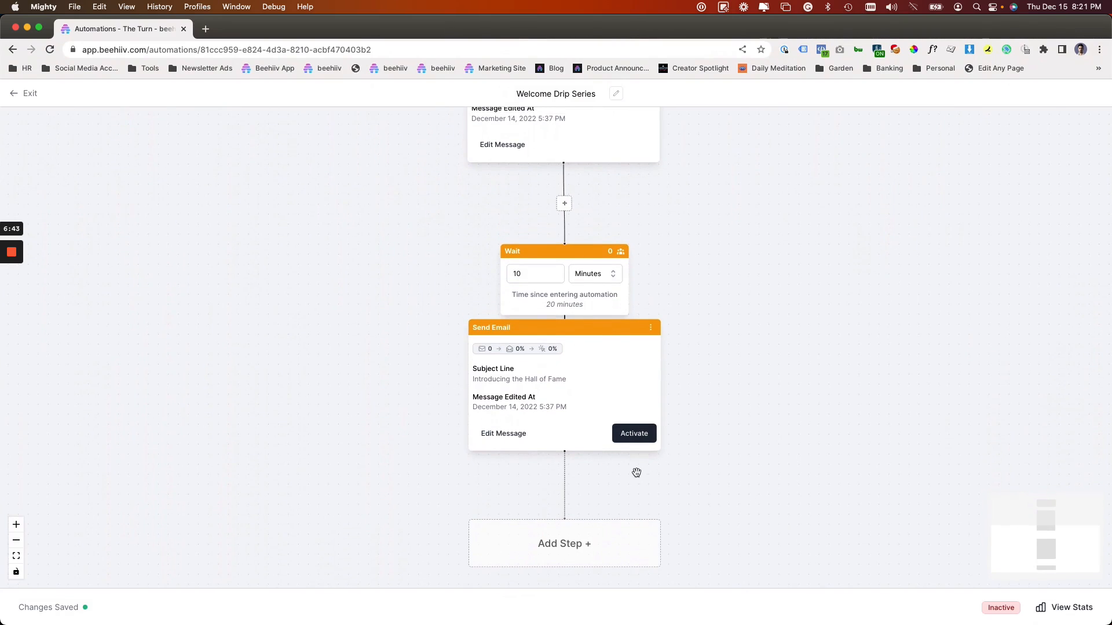
pyautogui.moveTo(604, 455)
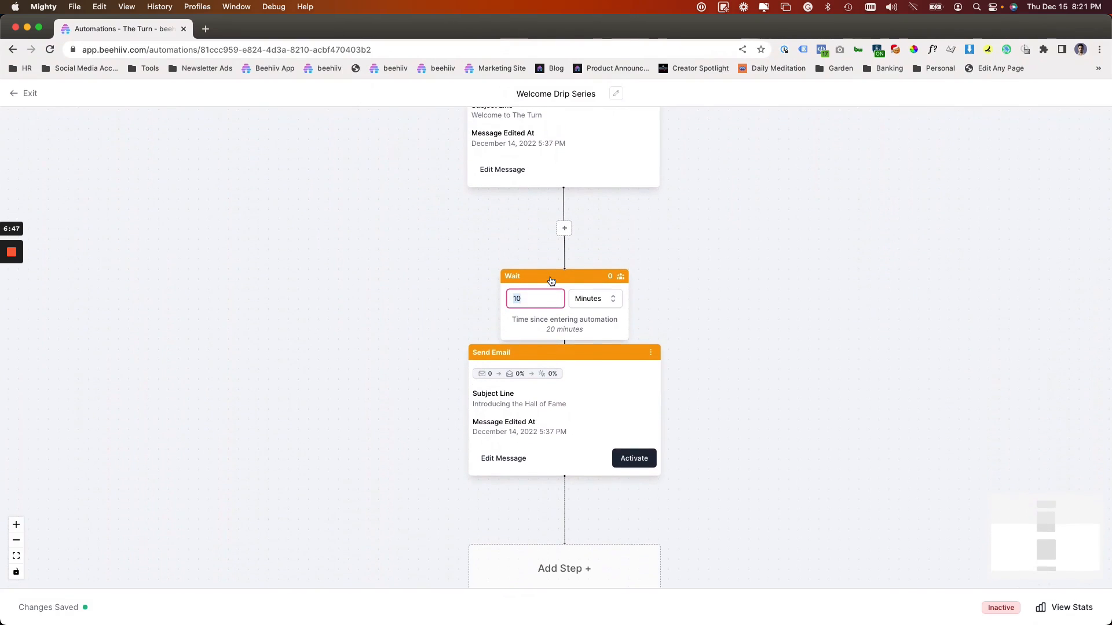
pyautogui.click(594, 299)
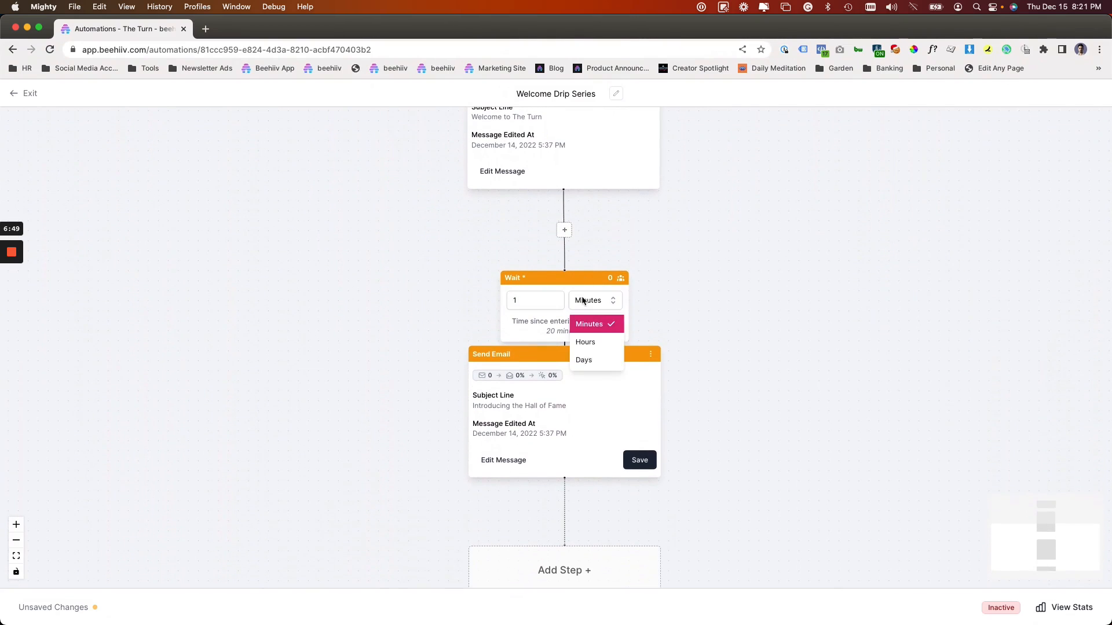
pyautogui.click(583, 360)
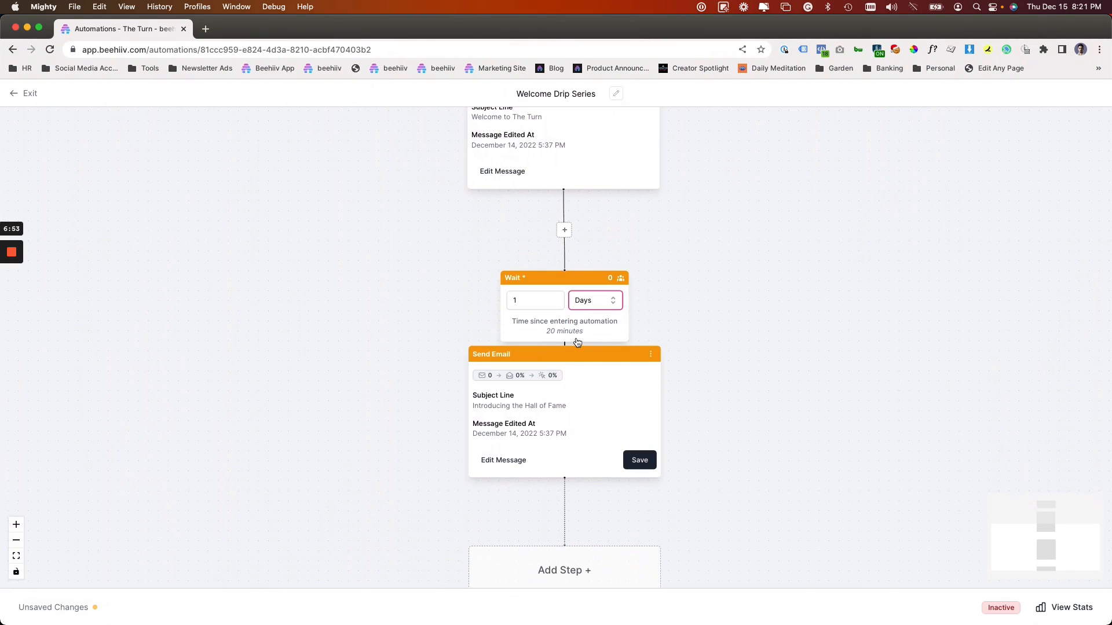
pyautogui.moveTo(522, 327)
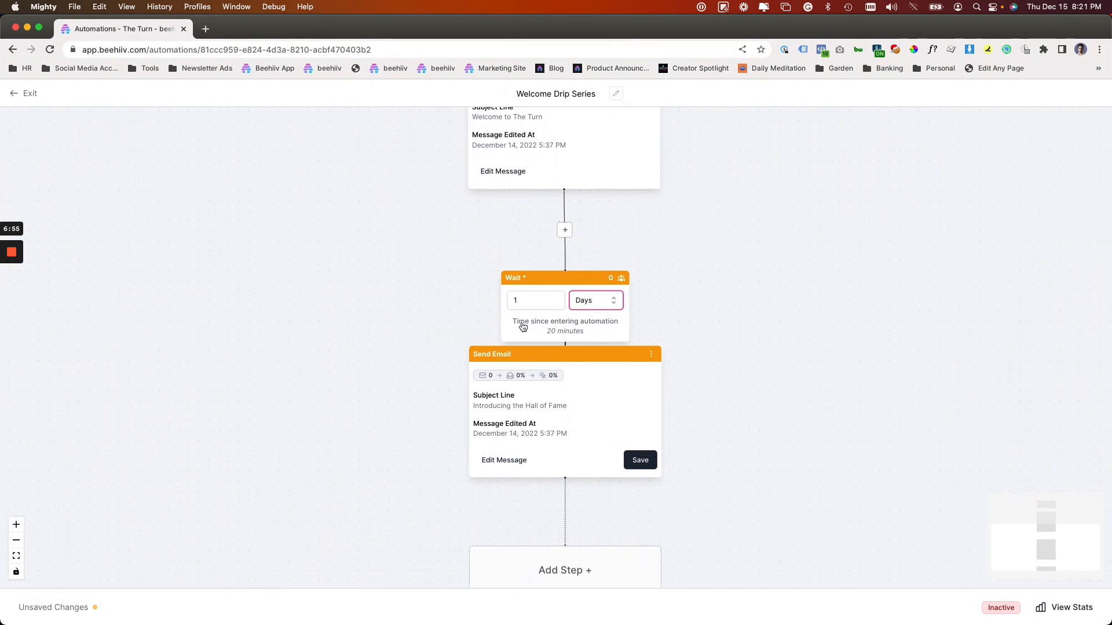
pyautogui.click(534, 300)
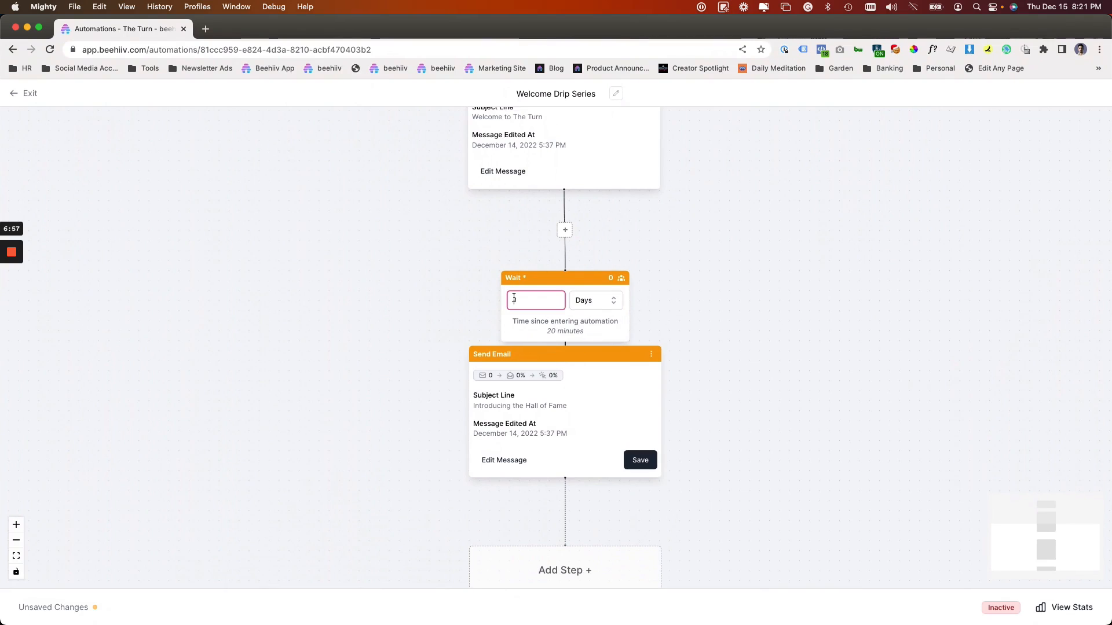
pyautogui.write('1')
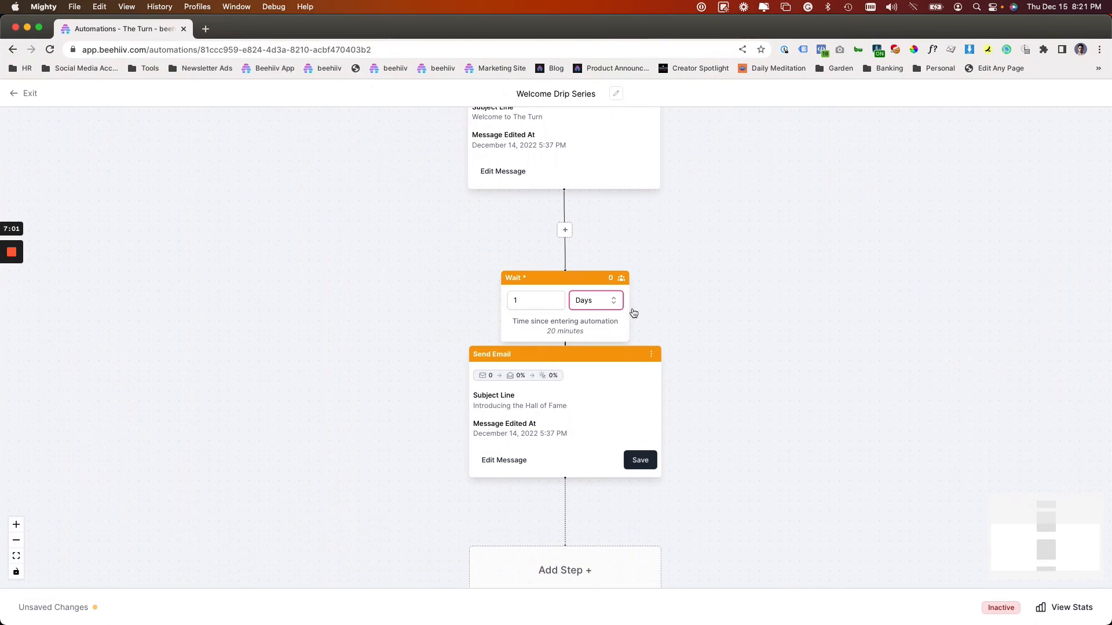
pyautogui.moveTo(632, 316)
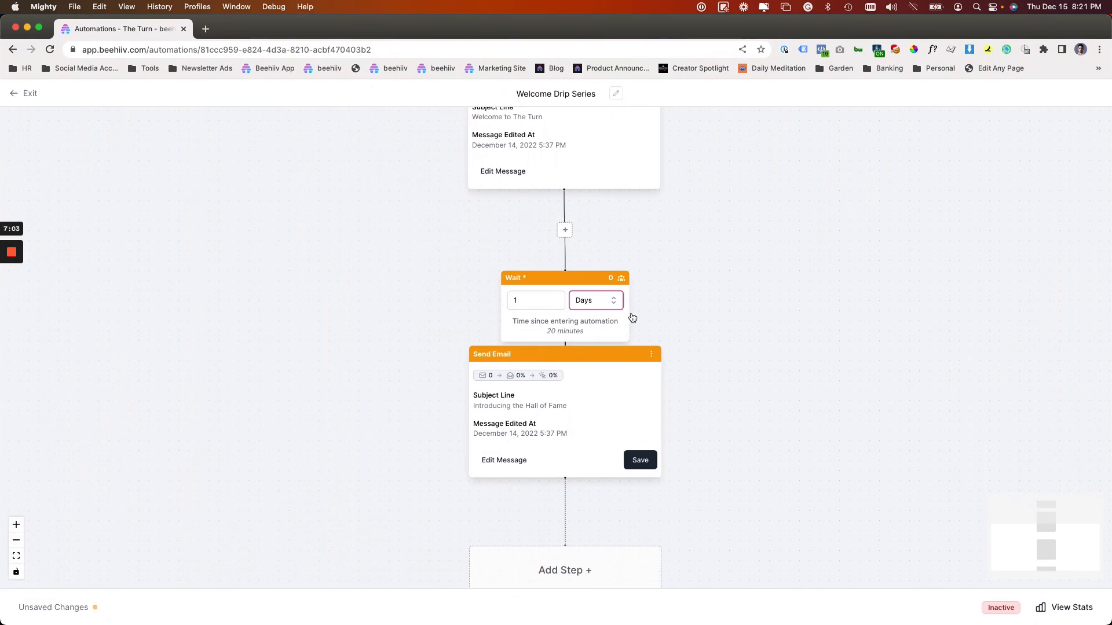
pyautogui.moveTo(597, 292)
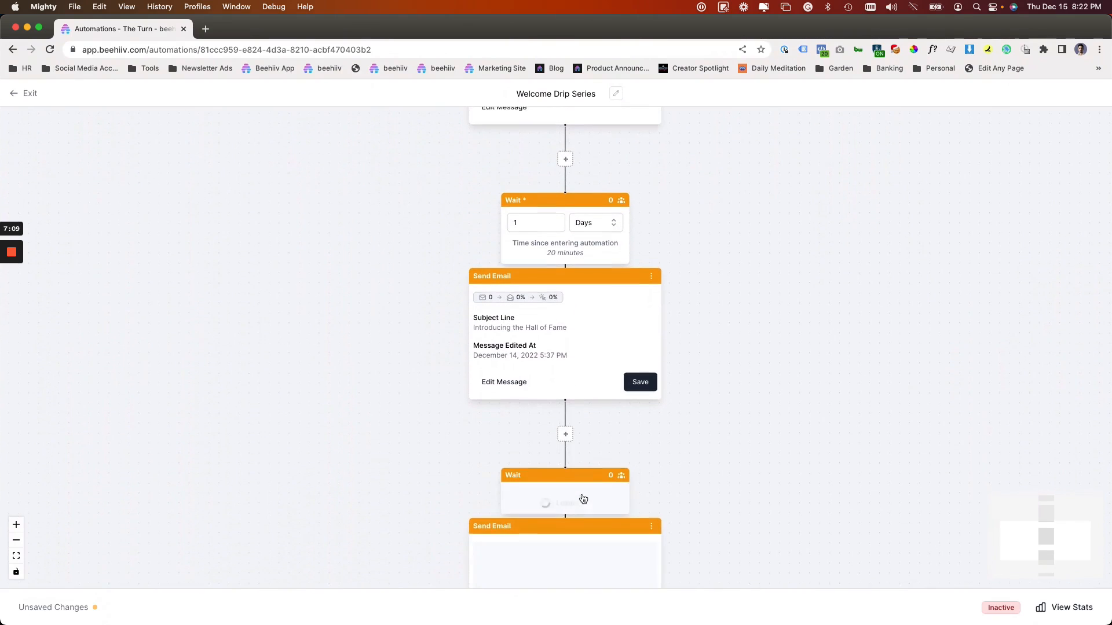
# Make the new wait after the Hall of Fame email 3 days and save that step
pyautogui.write('11')
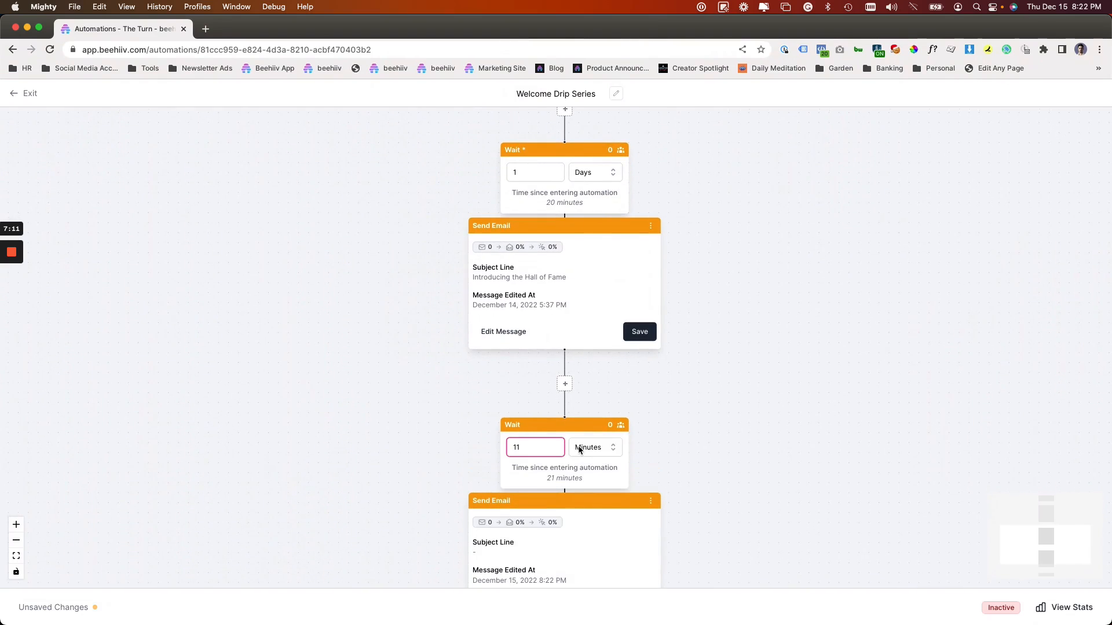
pyautogui.click(594, 446)
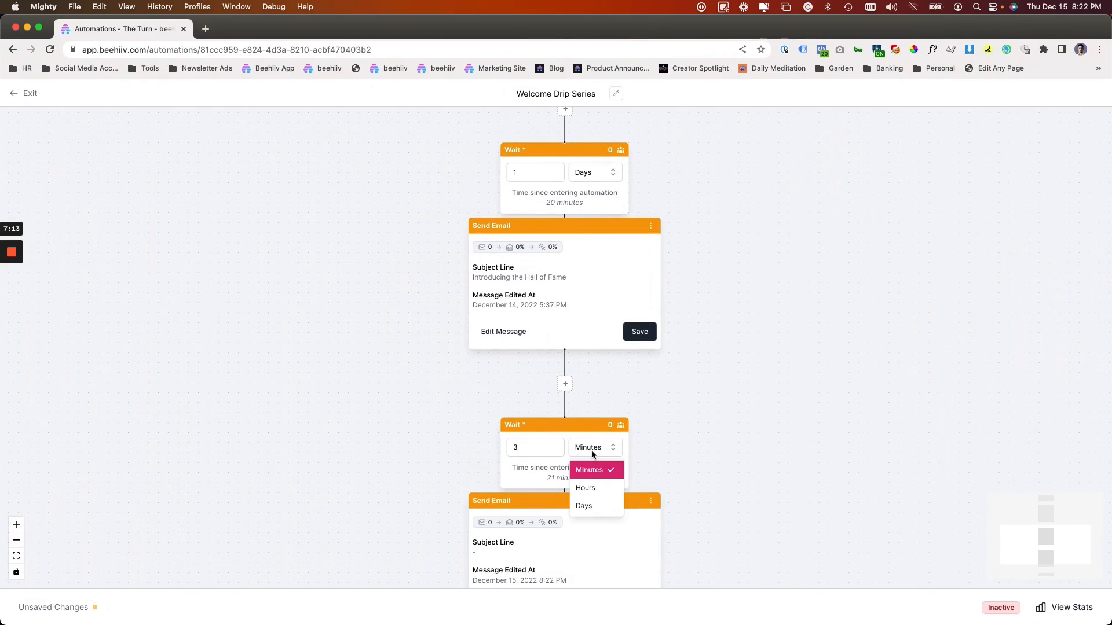
pyautogui.click(583, 505)
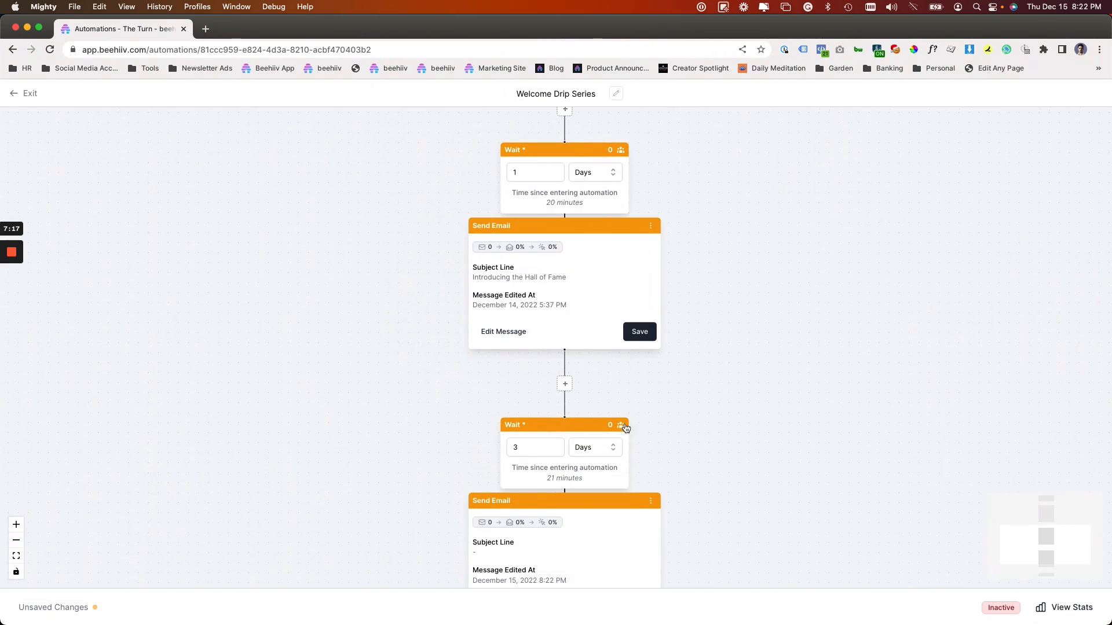
pyautogui.scroll(-3)
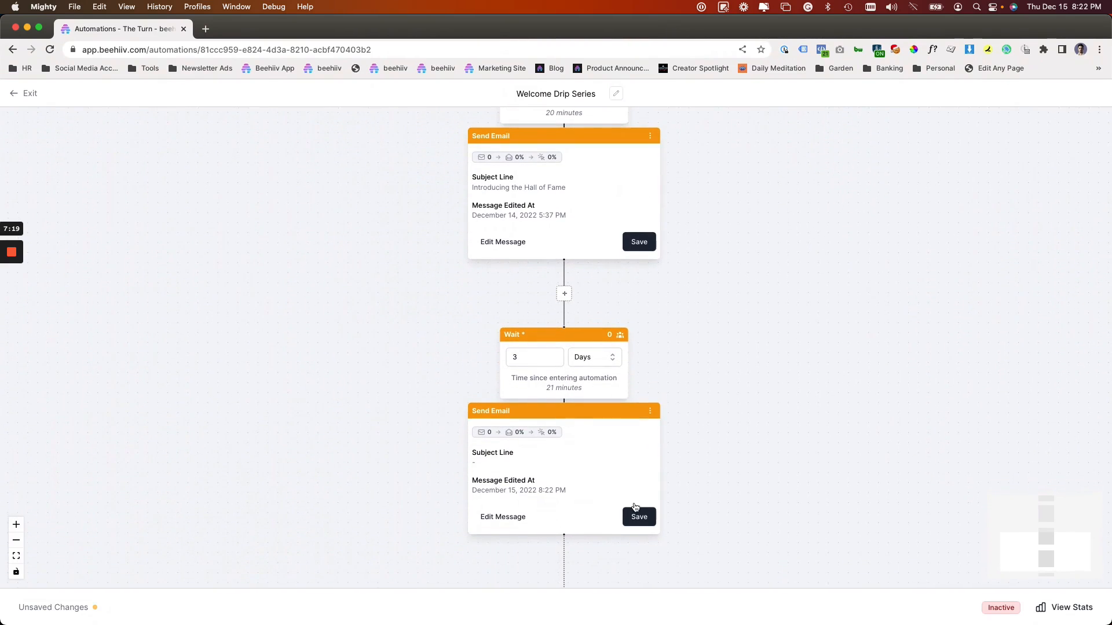
pyautogui.click(638, 515)
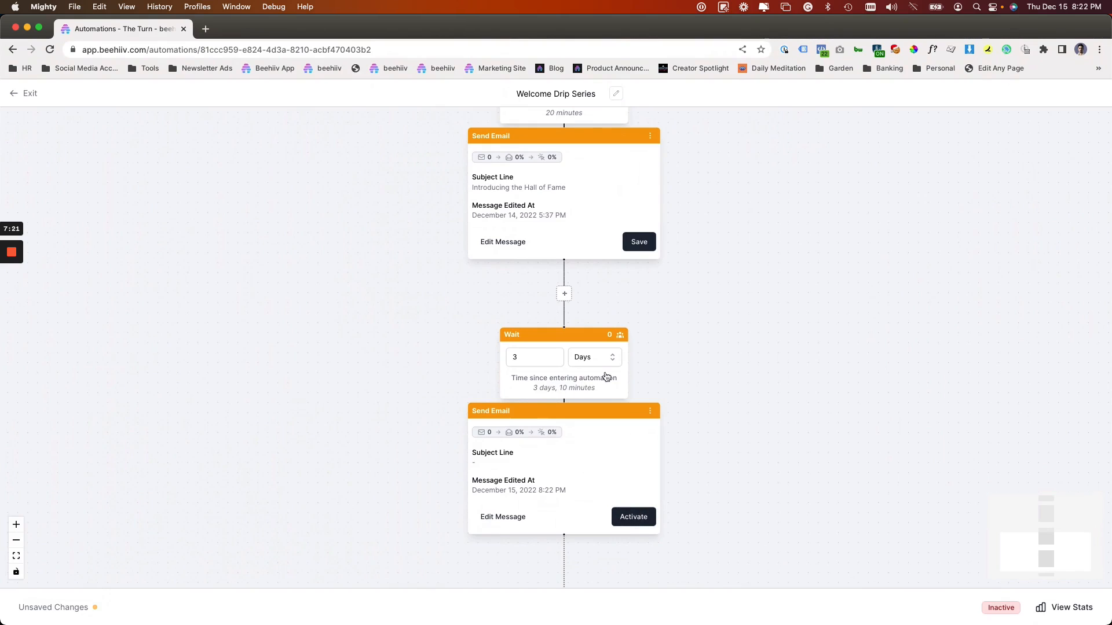
pyautogui.scroll(-3)
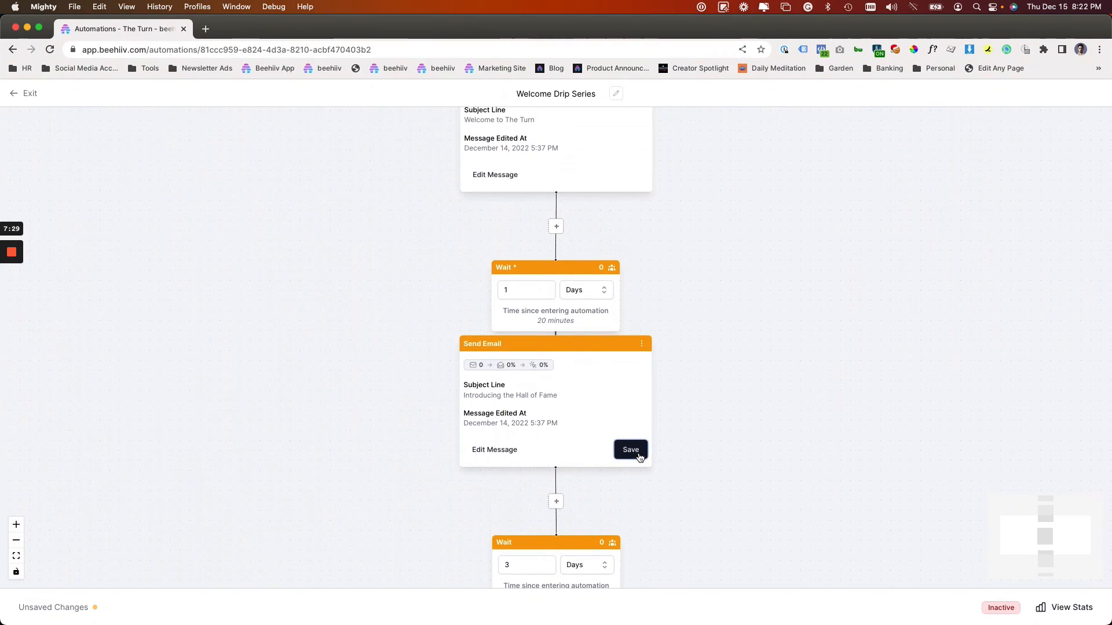
# Save the 1-day wait before Hall of Fame, then the edited 3-day wait step
pyautogui.click(629, 450)
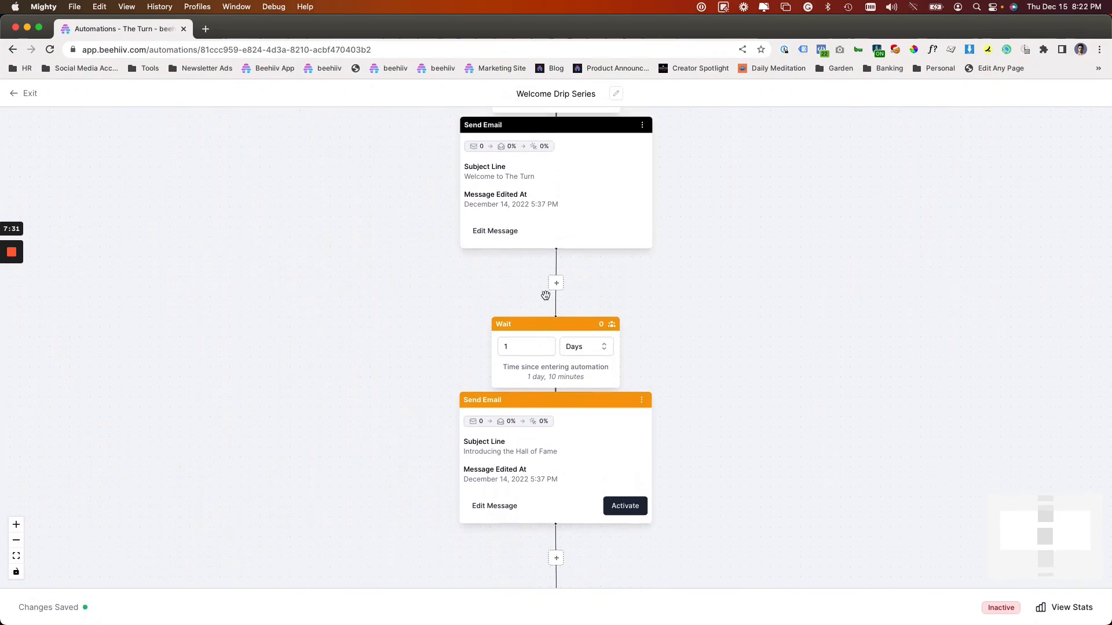
pyautogui.scroll(-3)
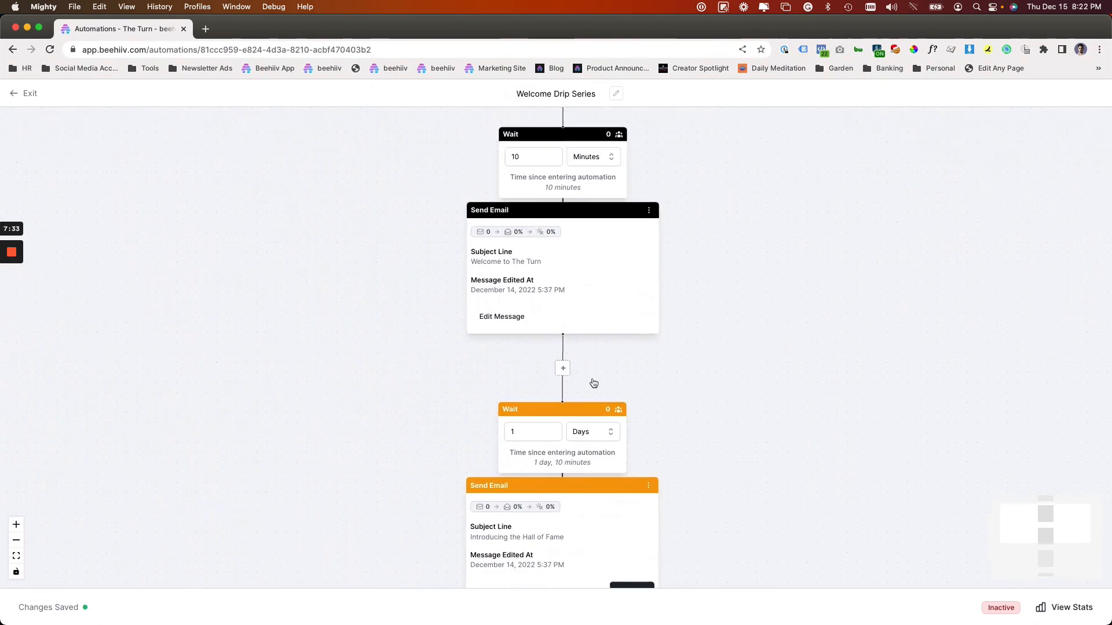
pyautogui.scroll(-3)
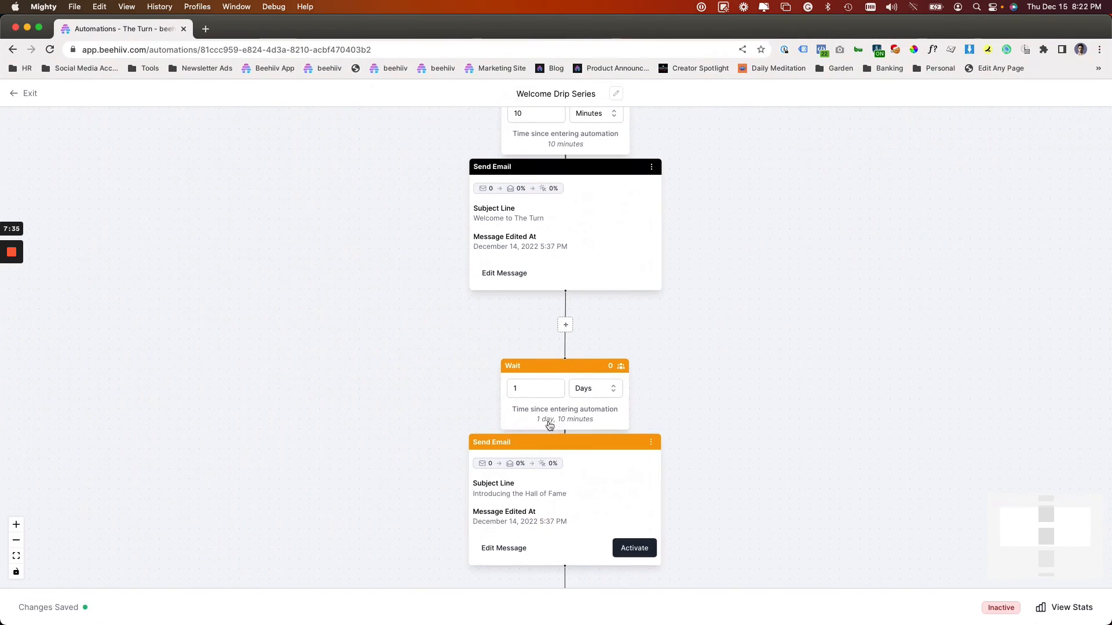
pyautogui.scroll(-3)
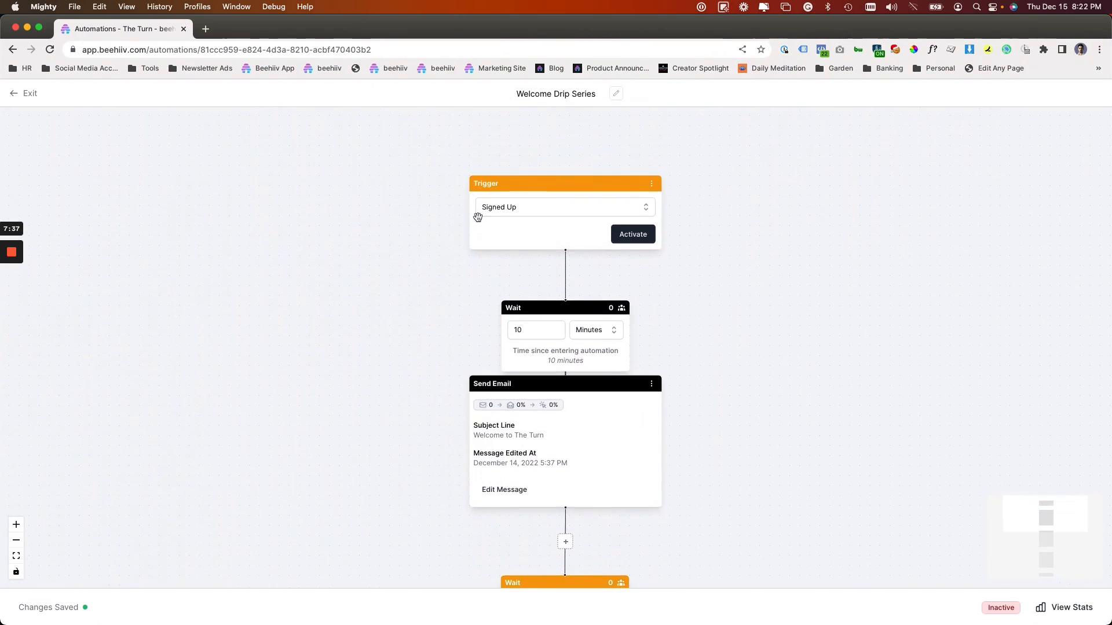
pyautogui.scroll(-3)
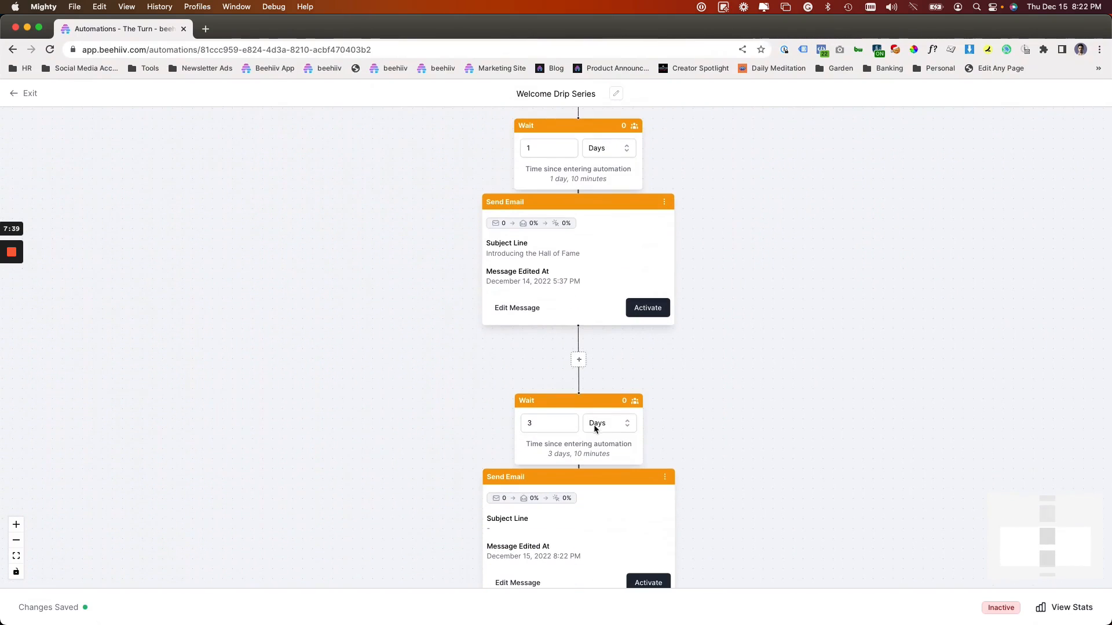
pyautogui.scroll(-3)
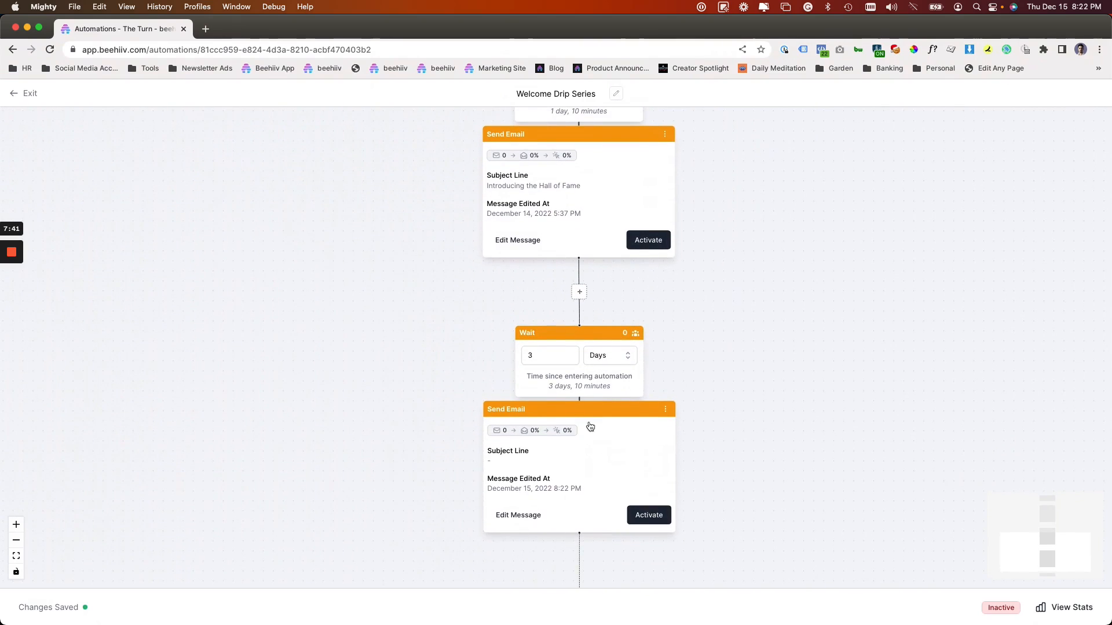
pyautogui.click(549, 355)
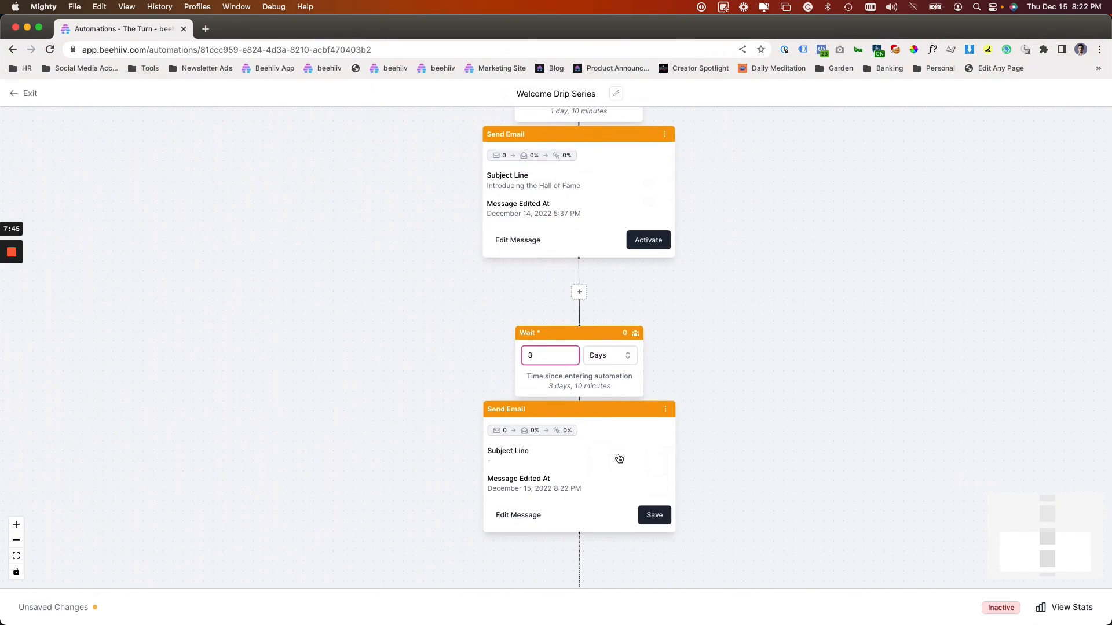
pyautogui.click(653, 515)
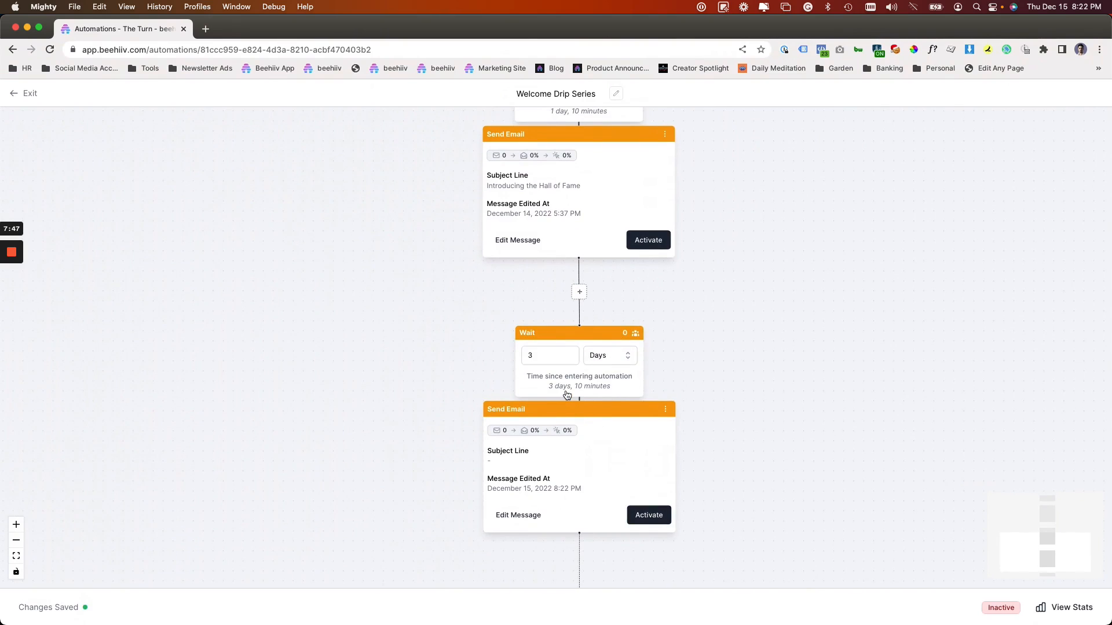
pyautogui.scroll(-3)
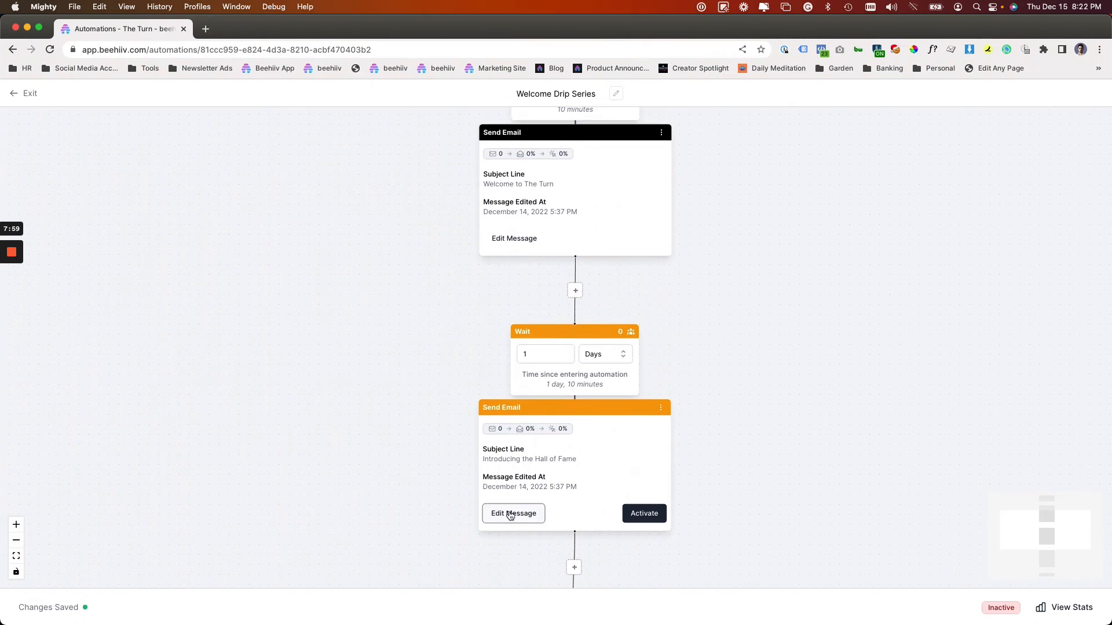
# Preview the Hall of Fame message, activate its step, and delete the blank email step
pyautogui.click(513, 513)
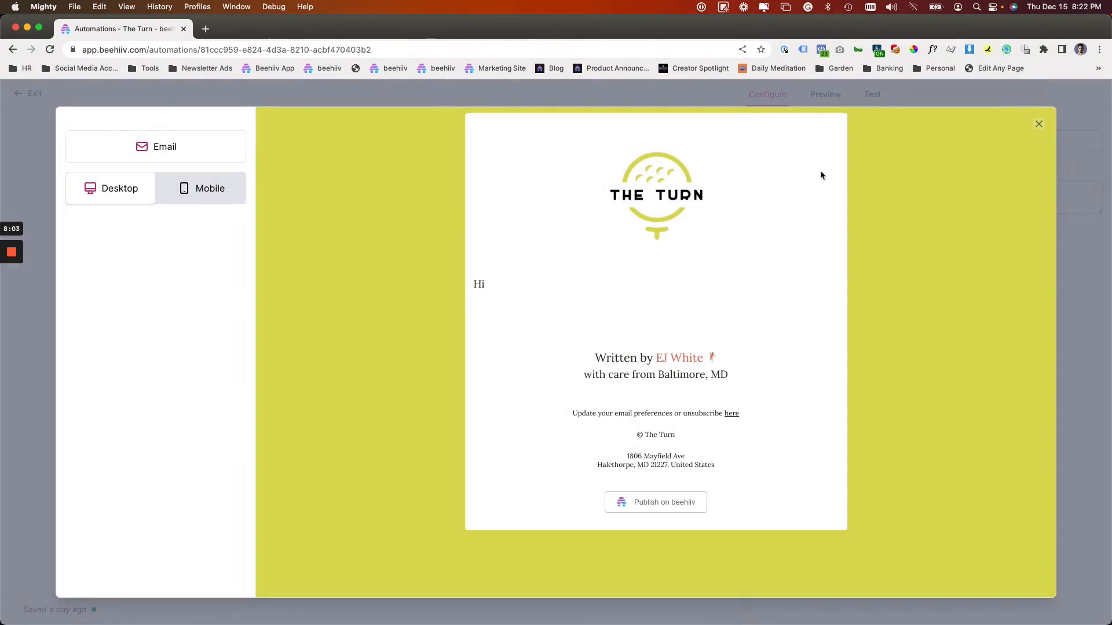
pyautogui.click(1038, 124)
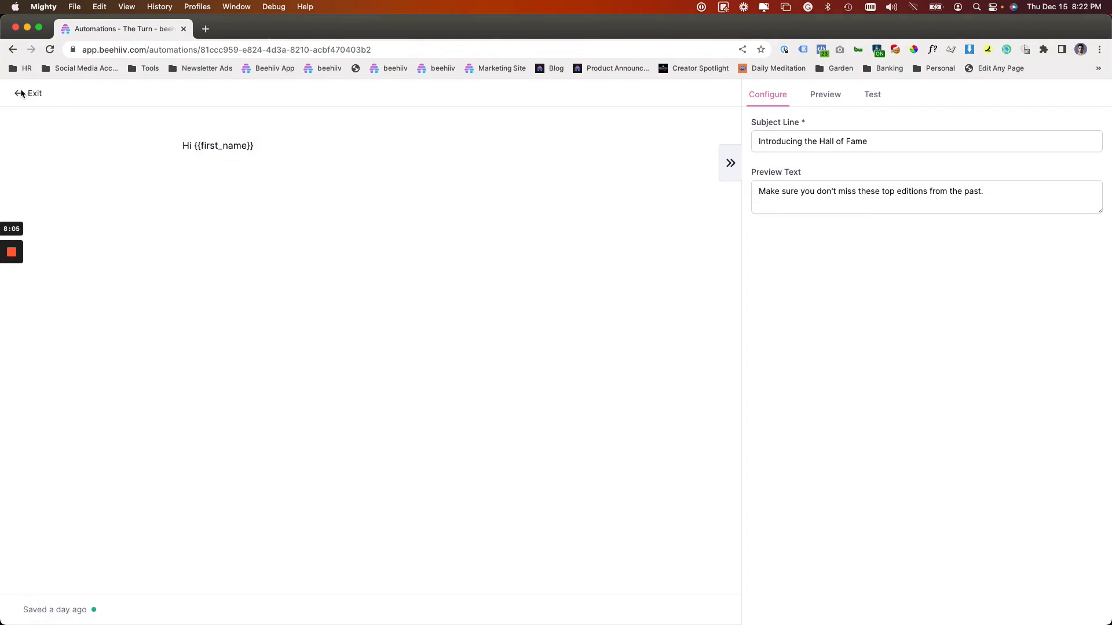
pyautogui.click(30, 93)
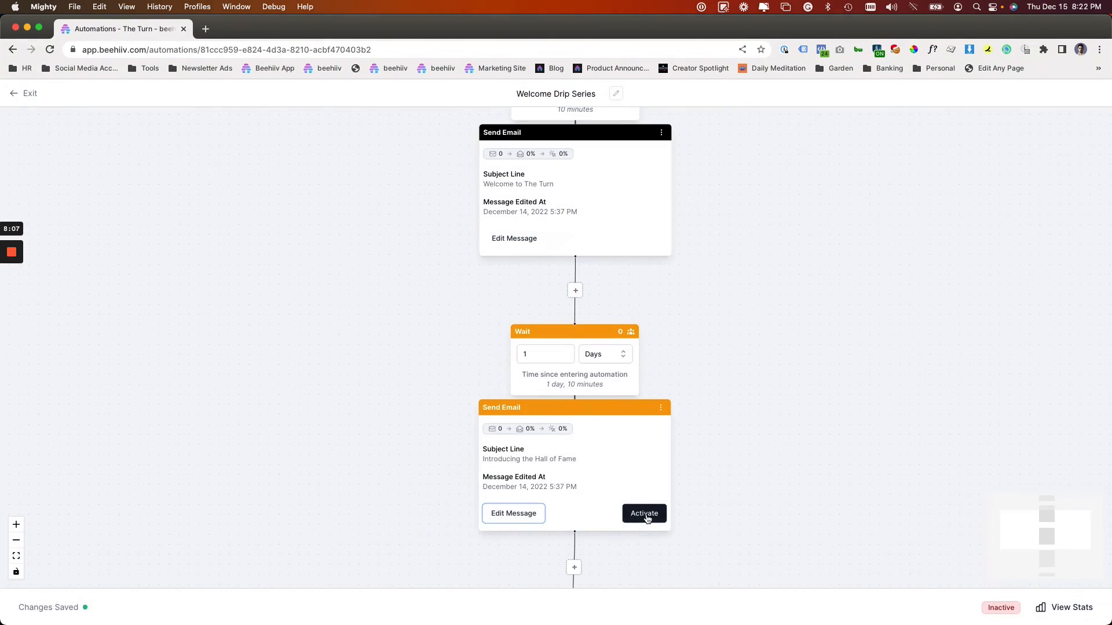
pyautogui.click(643, 514)
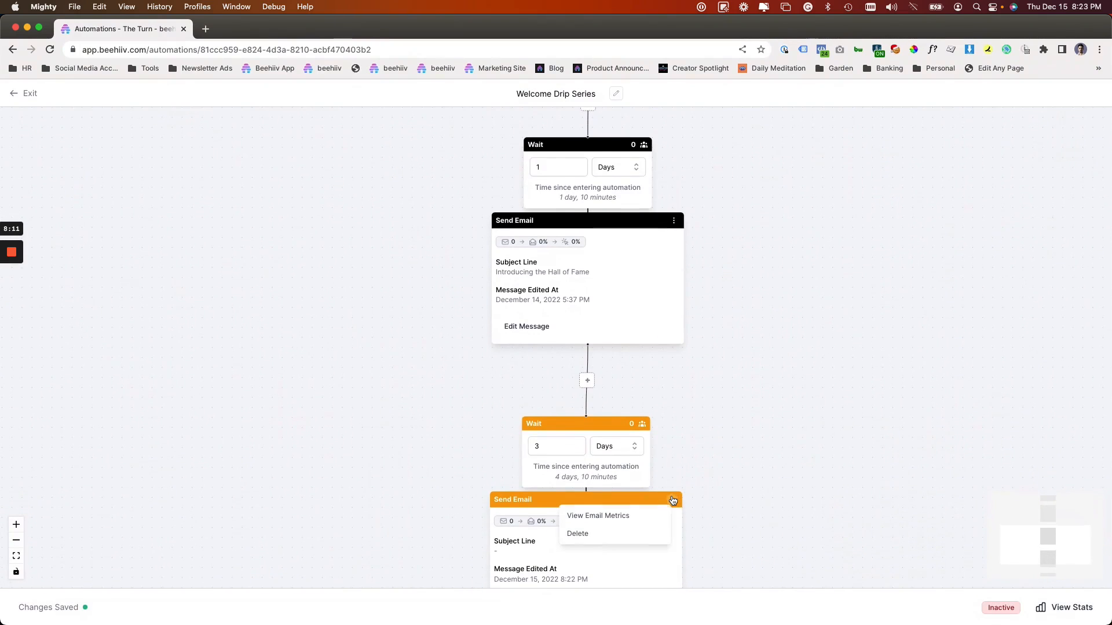
pyautogui.click(577, 533)
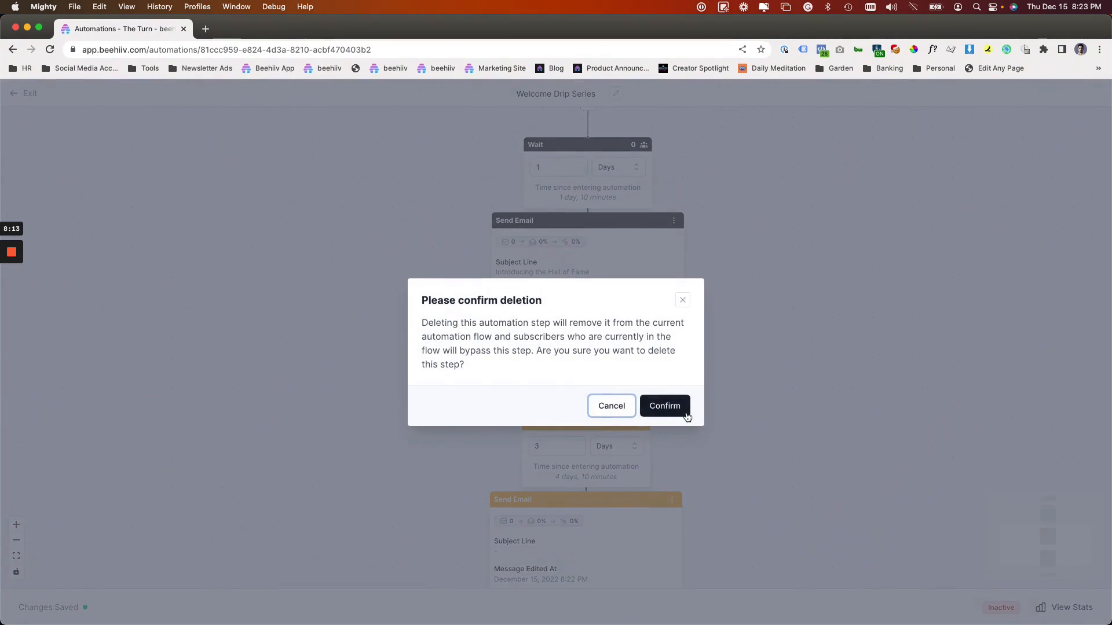
pyautogui.click(664, 406)
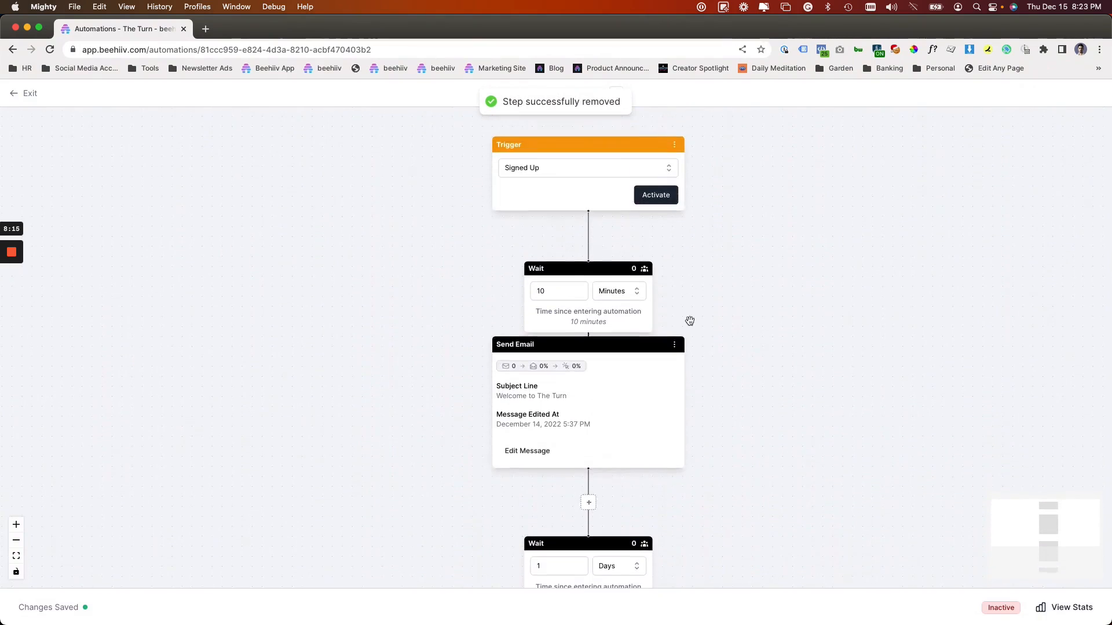
# Confirm activation of the Signed Up trigger, switching Welcome Drip Series to Running
pyautogui.scroll(-3)
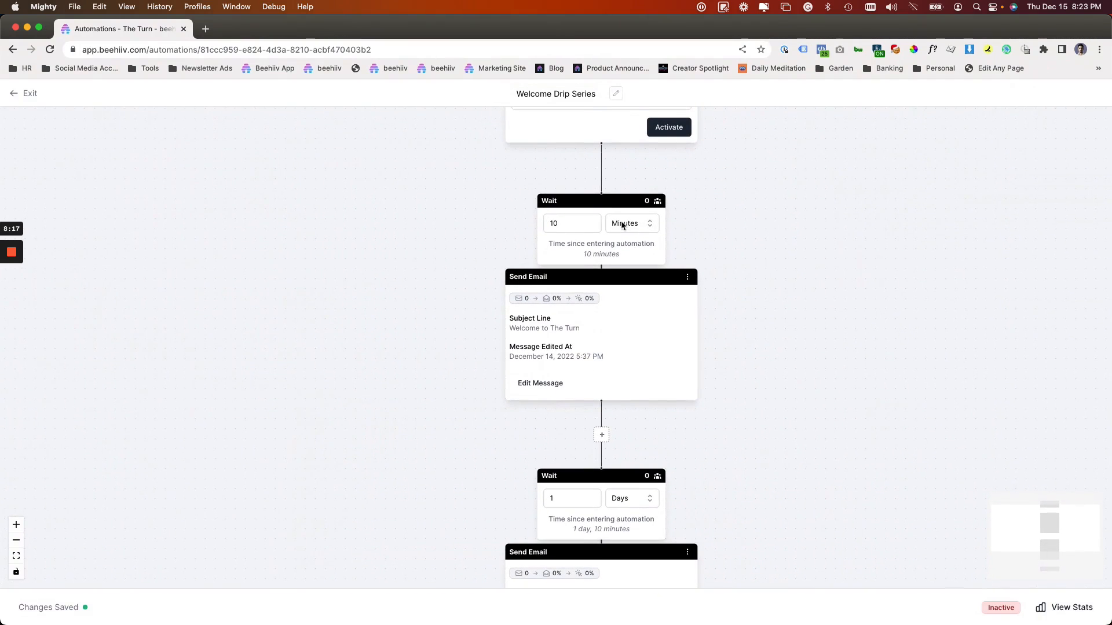
pyautogui.scroll(-3)
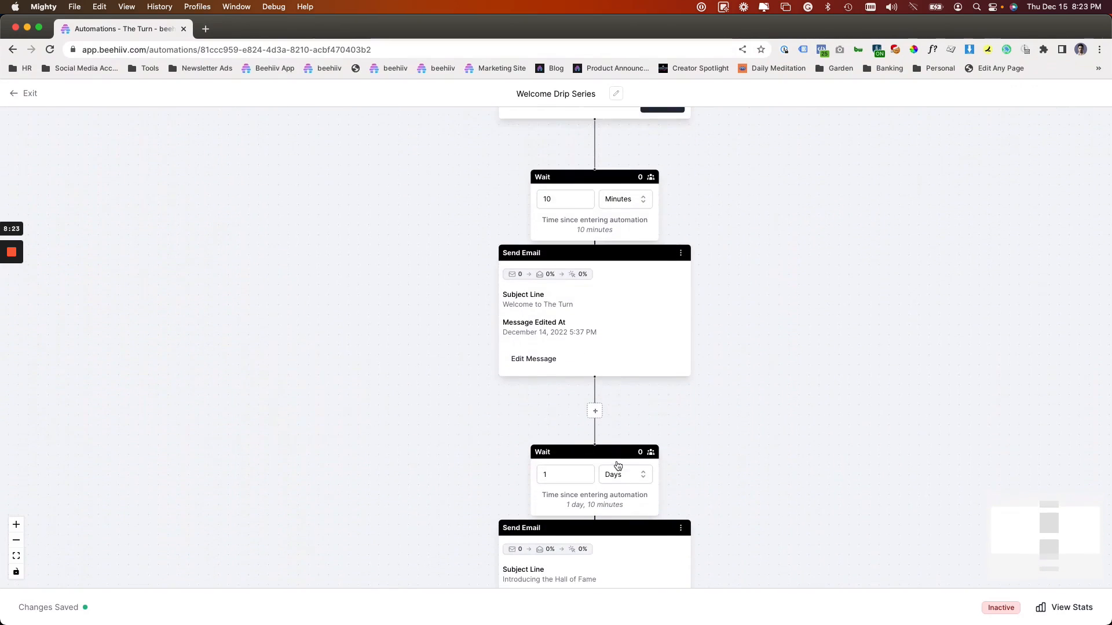
pyautogui.scroll(-3)
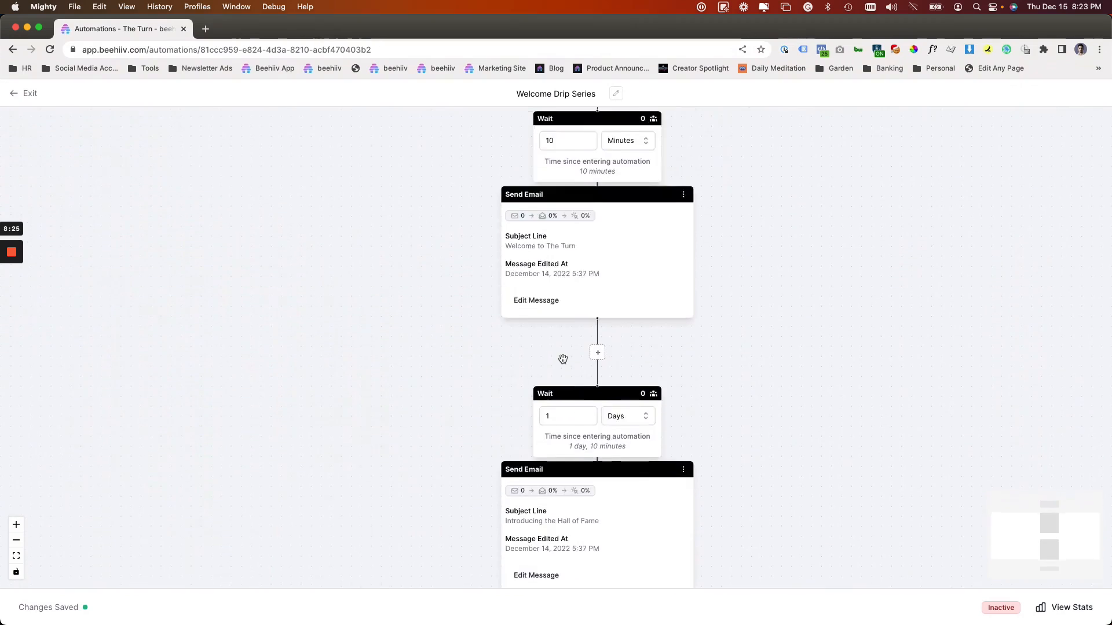
pyautogui.scroll(-3)
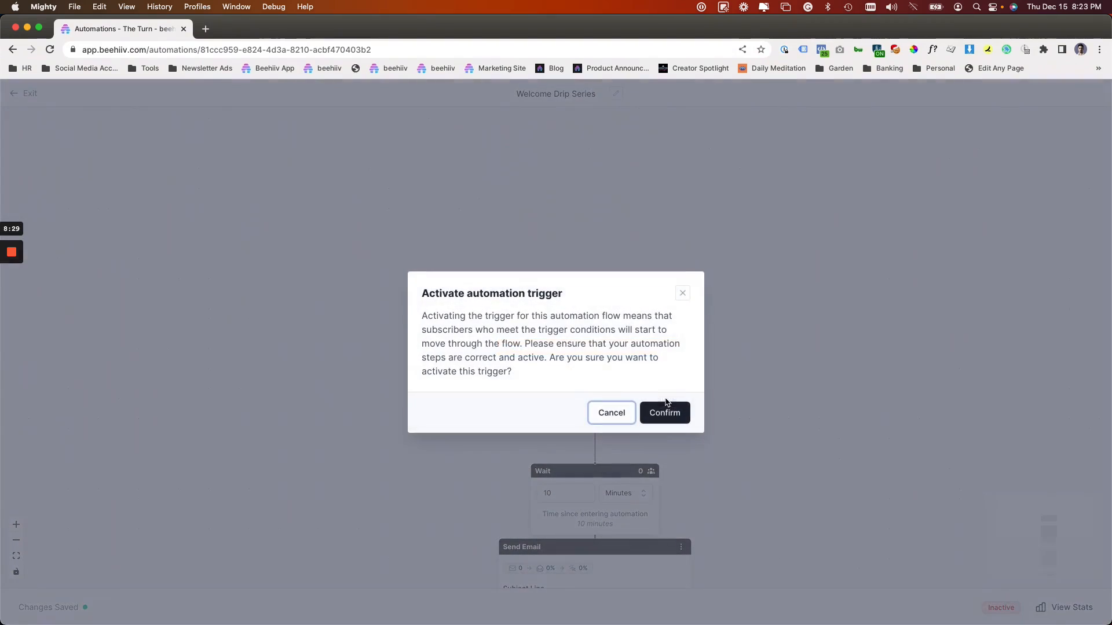
pyautogui.click(663, 413)
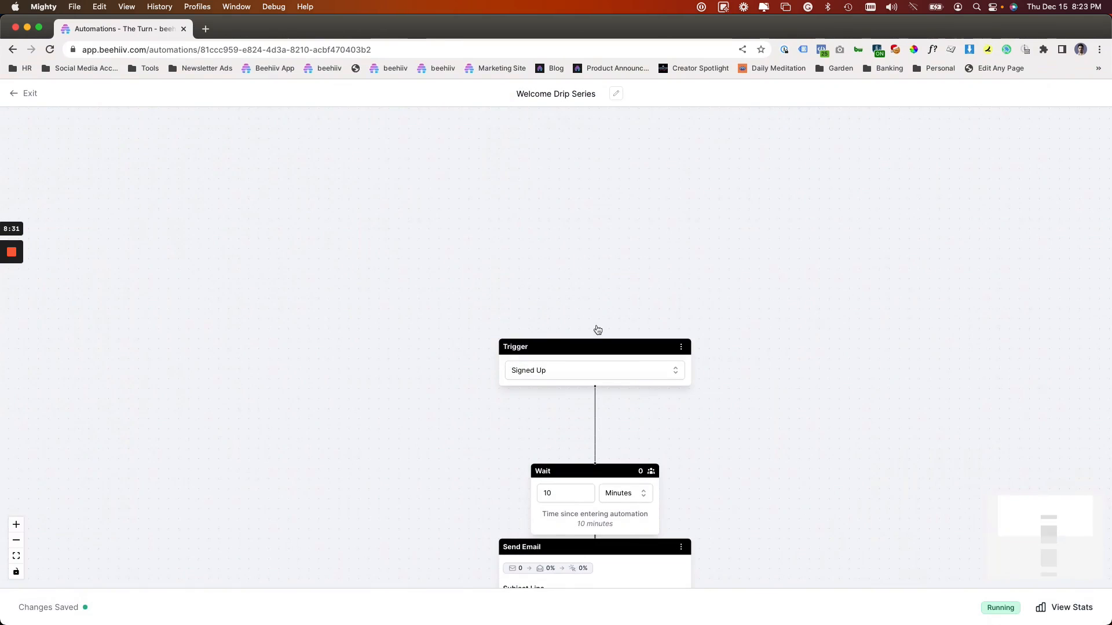
pyautogui.scroll(-3)
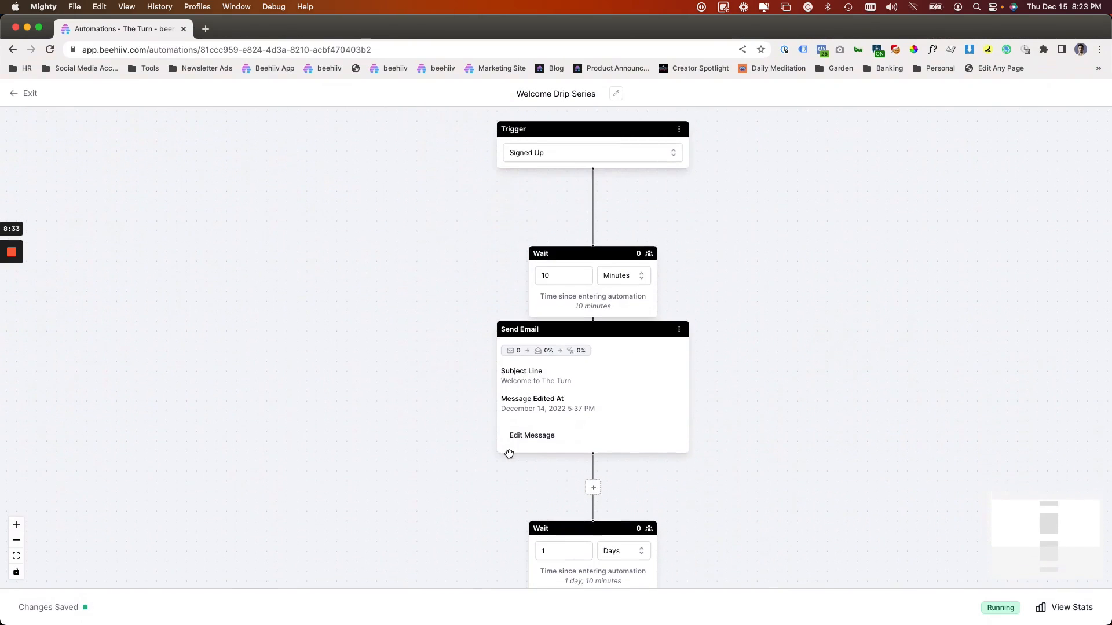
# Review and close Automation Stats: two published steps, no drafts, 1 day 10 minutes
pyautogui.scroll(-3)
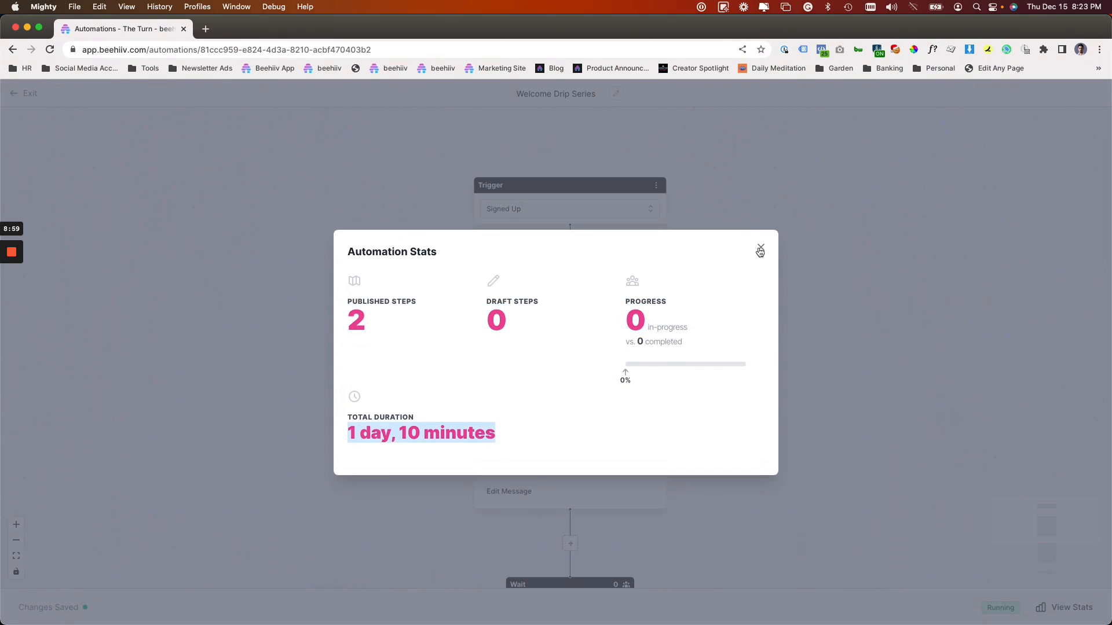
pyautogui.click(760, 251)
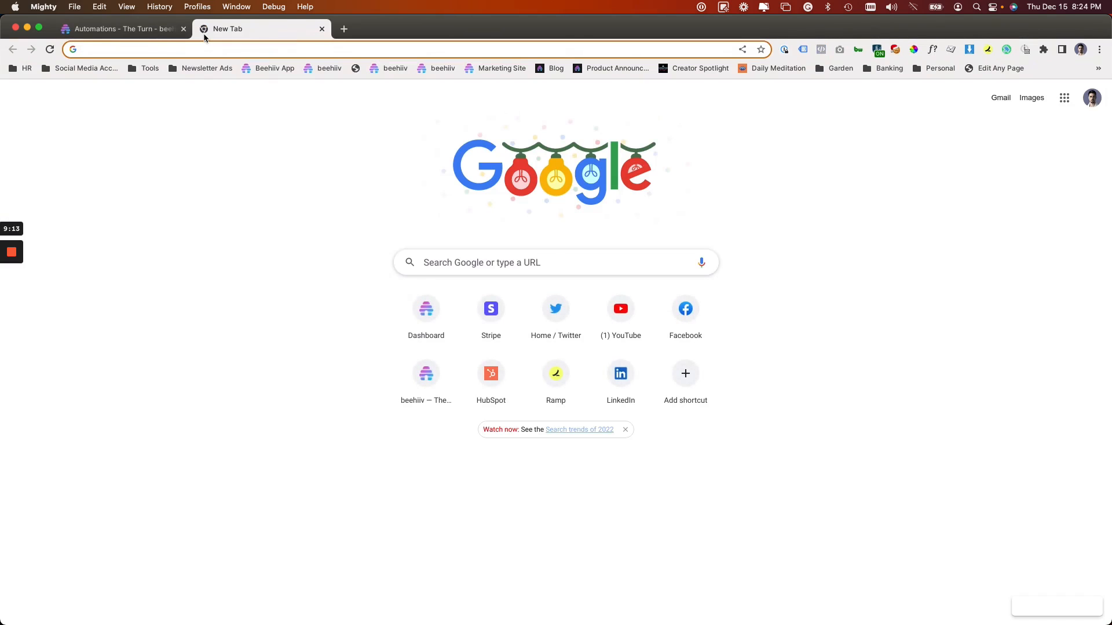
# Subscribe test email ej+au on theturn.beehiiv.com and decline the premium upgrade offer
pyautogui.write('theturn.beehiiv.com')
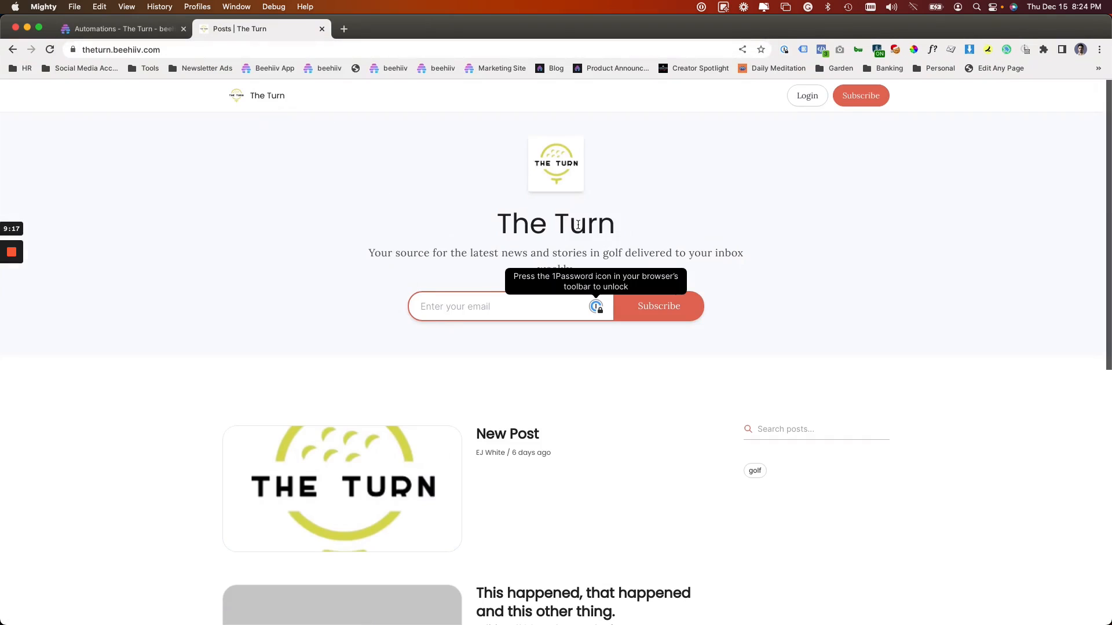
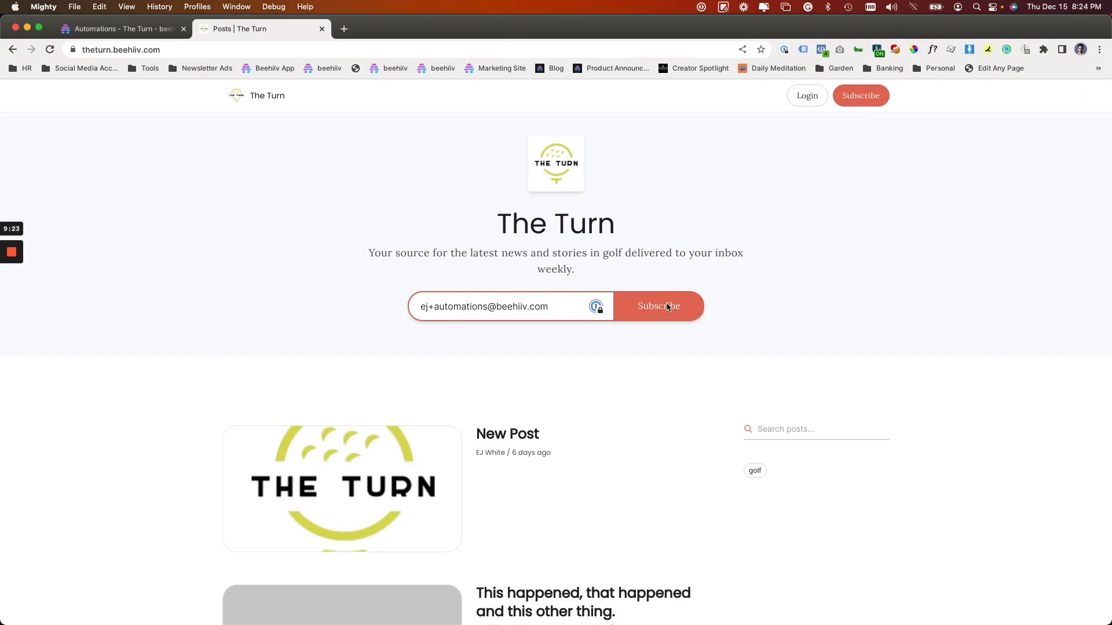
pyautogui.click(657, 307)
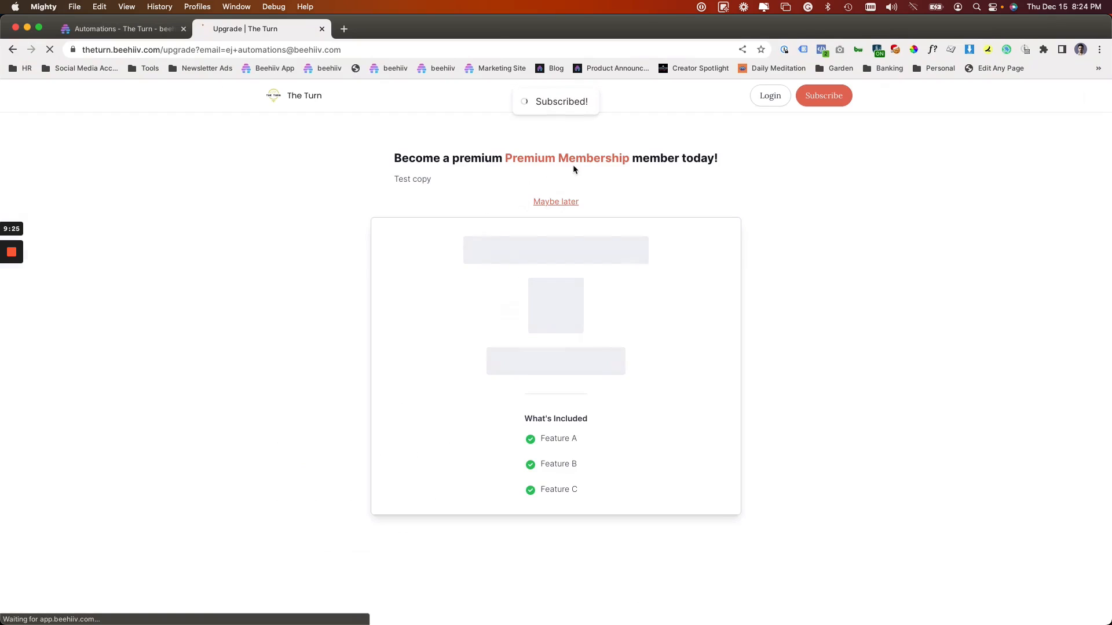
pyautogui.click(555, 201)
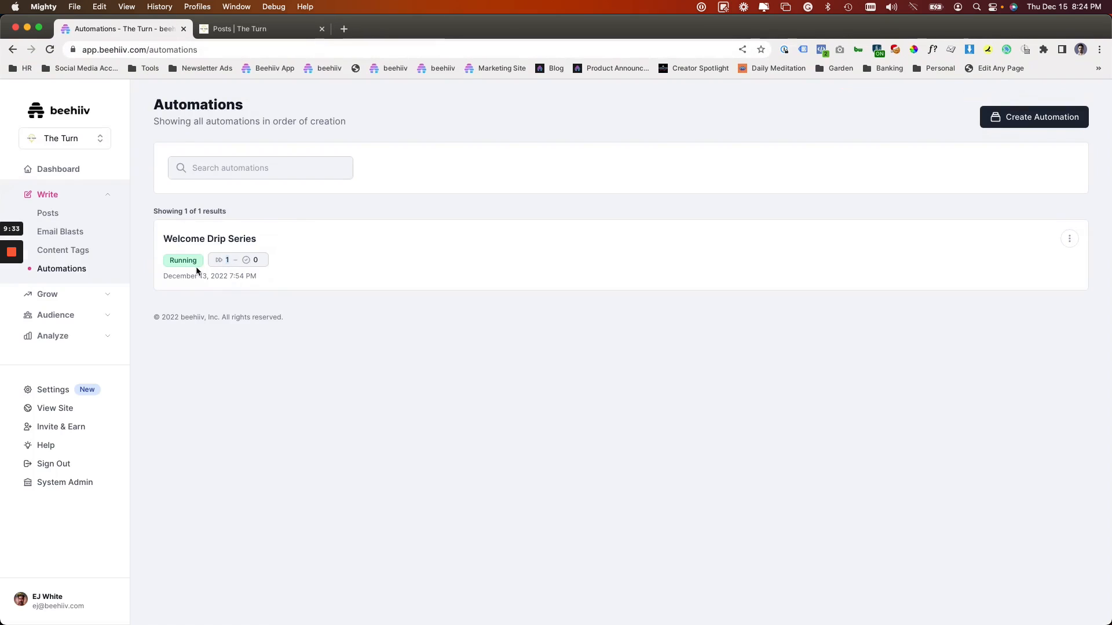
pyautogui.moveTo(243, 135)
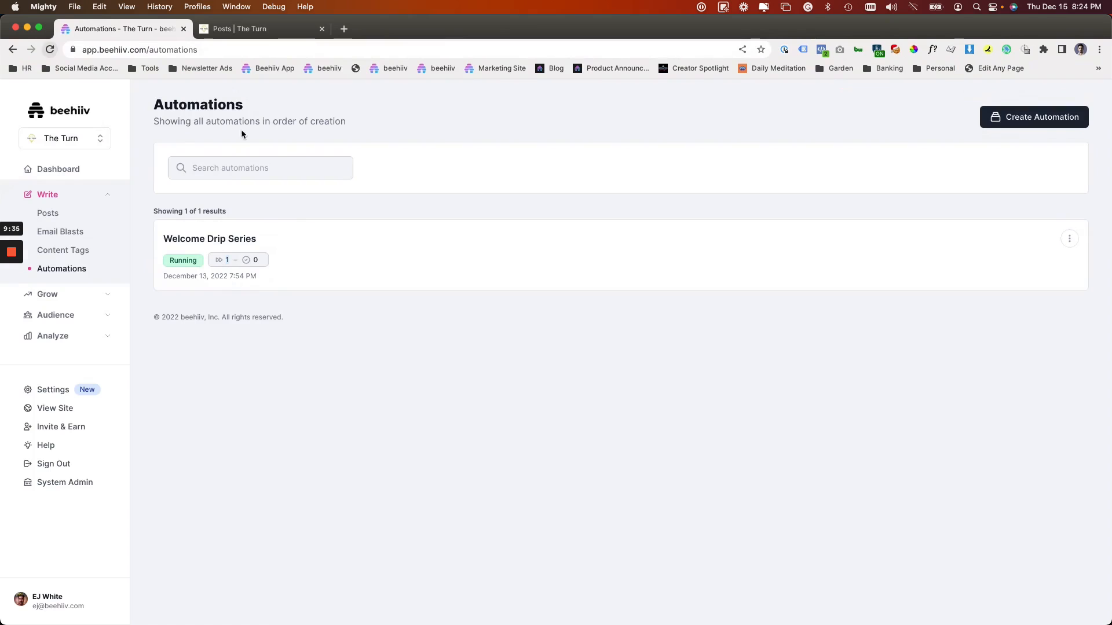
# View the Welcome Drip Series workflow and pan to see one subscriber per wait step
pyautogui.click(1068, 238)
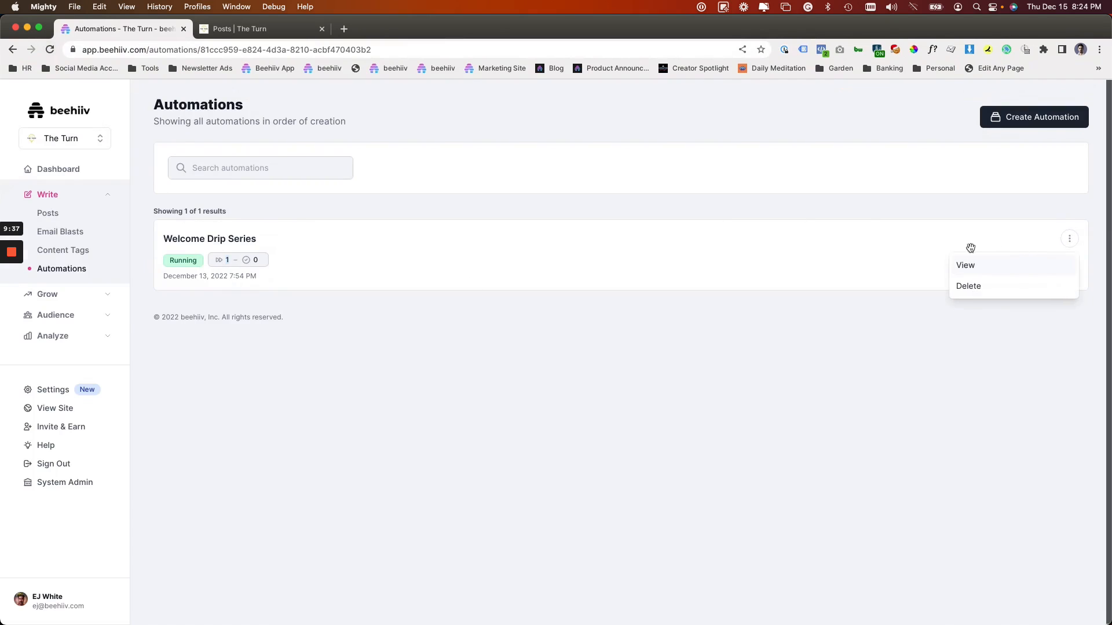
pyautogui.click(965, 265)
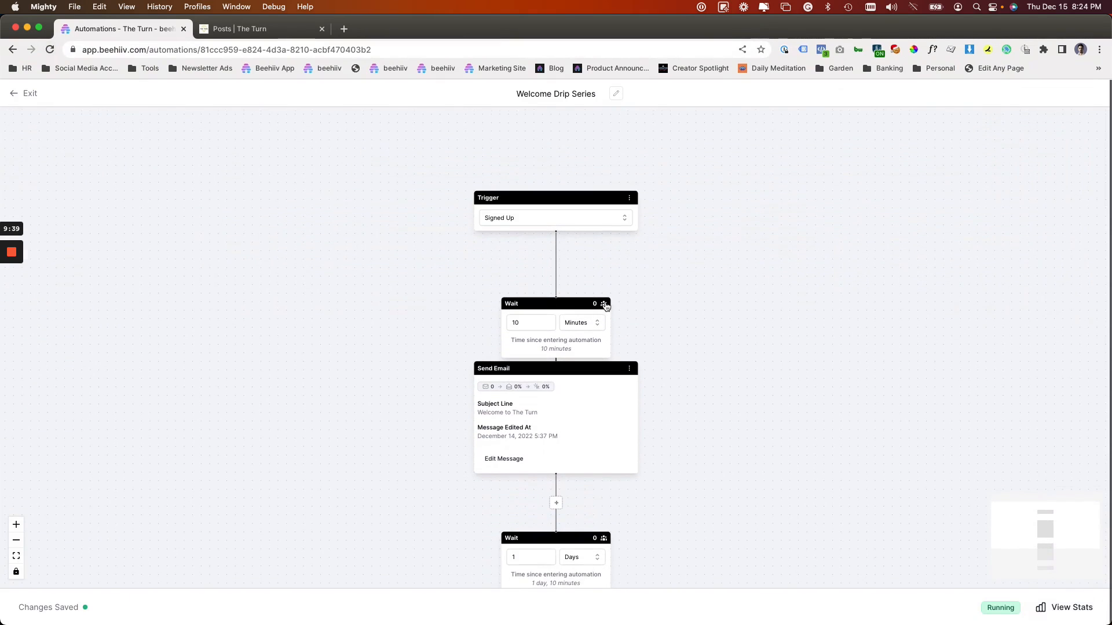
pyautogui.moveTo(579, 385)
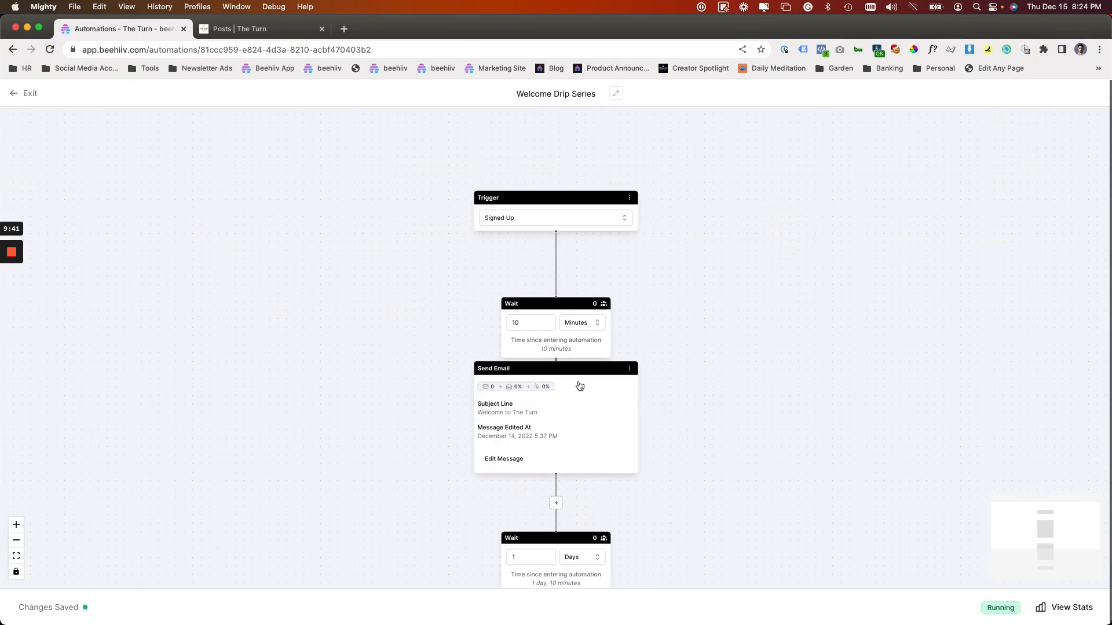
pyautogui.scroll(-3)
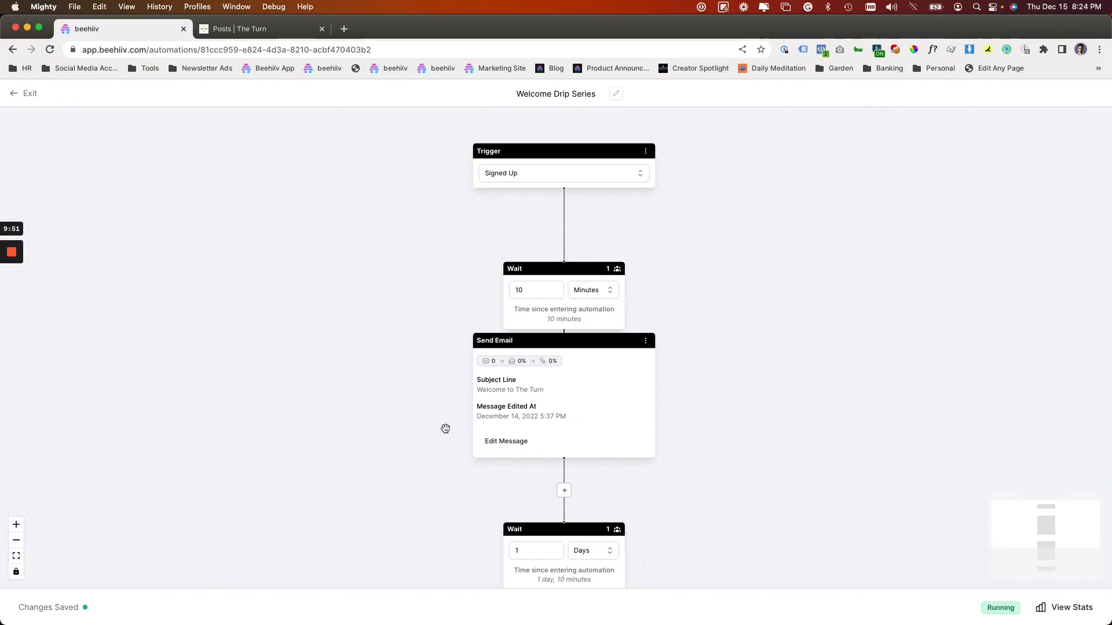
pyautogui.moveTo(550, 243)
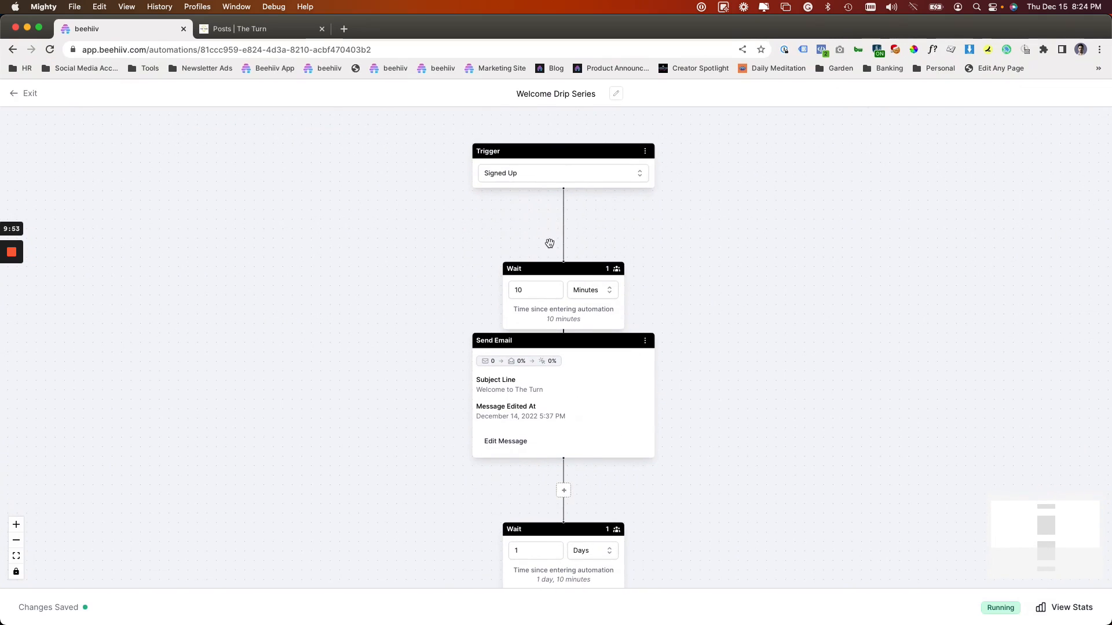
pyautogui.moveTo(549, 243); pyautogui.dragTo(678, 286)
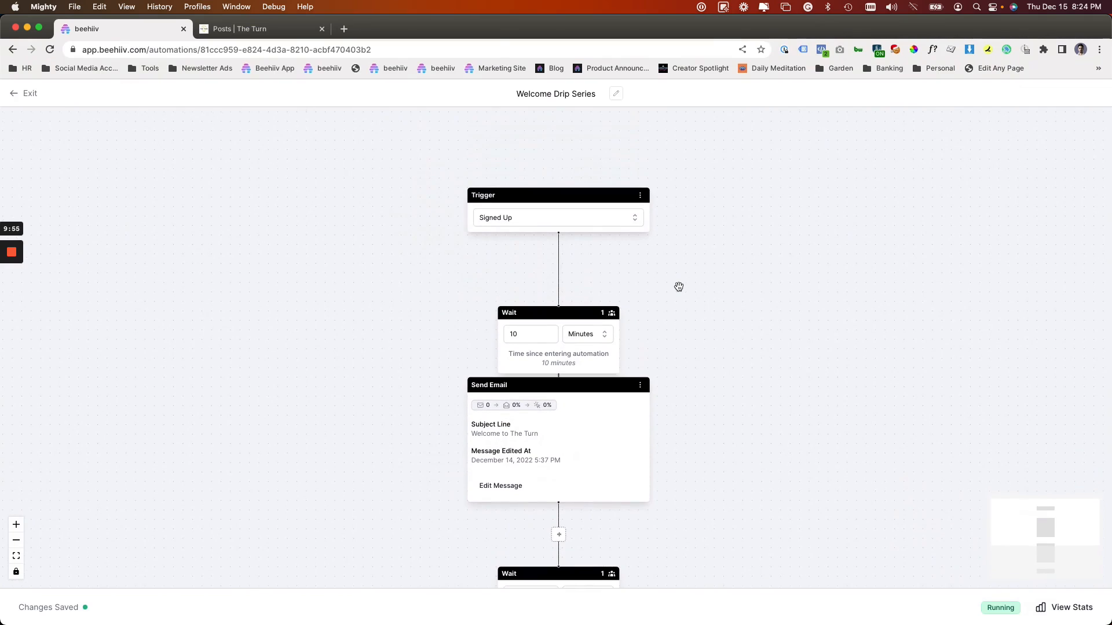
pyautogui.scroll(-3)
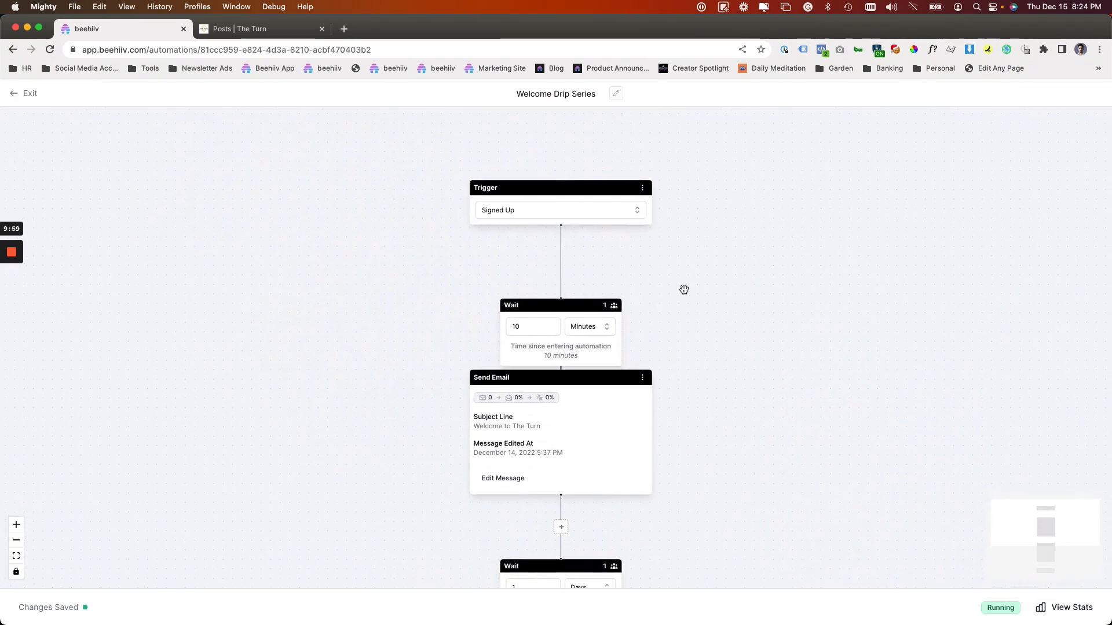
# Keep Signed Up on Welcome Drip Series, then give a new automation an Upgraded trigger
pyautogui.click(560, 210)
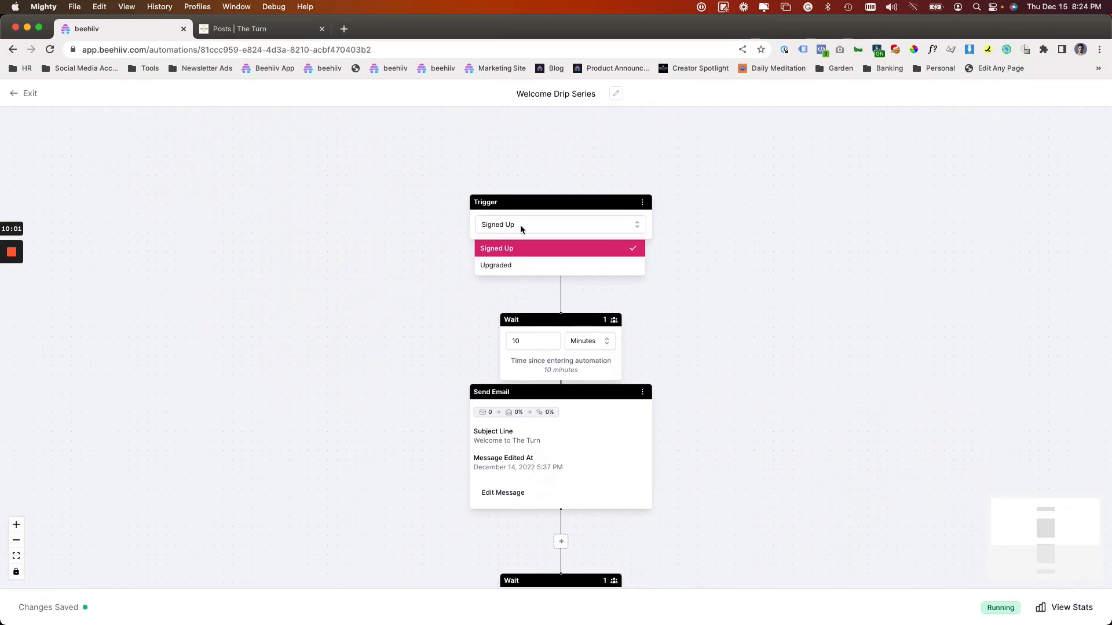
pyautogui.click(496, 248)
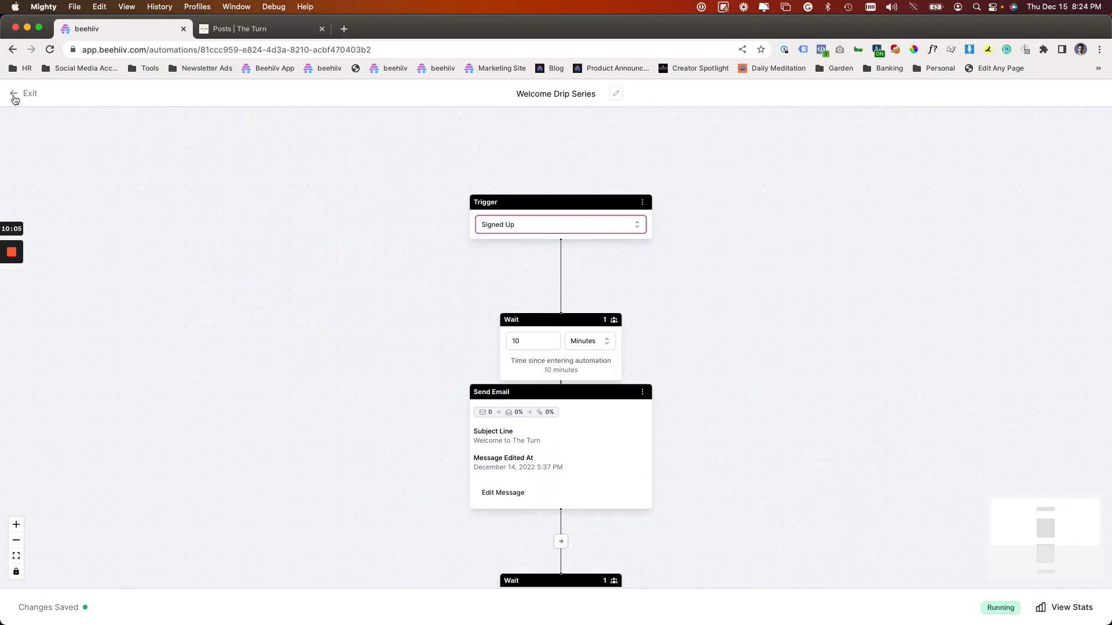
pyautogui.click(30, 93)
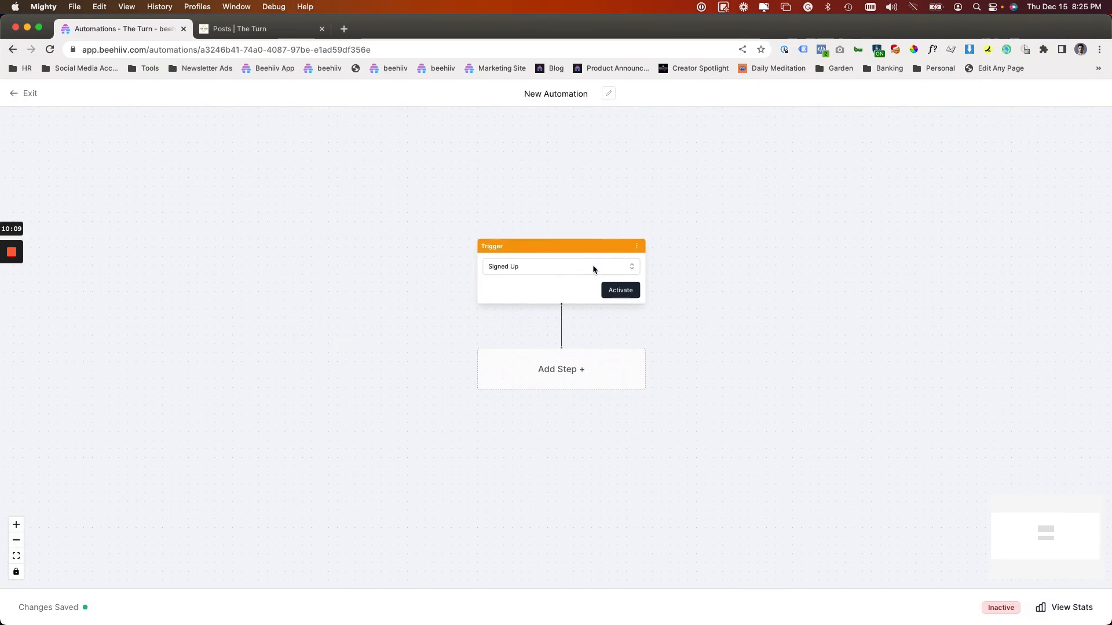
pyautogui.click(560, 266)
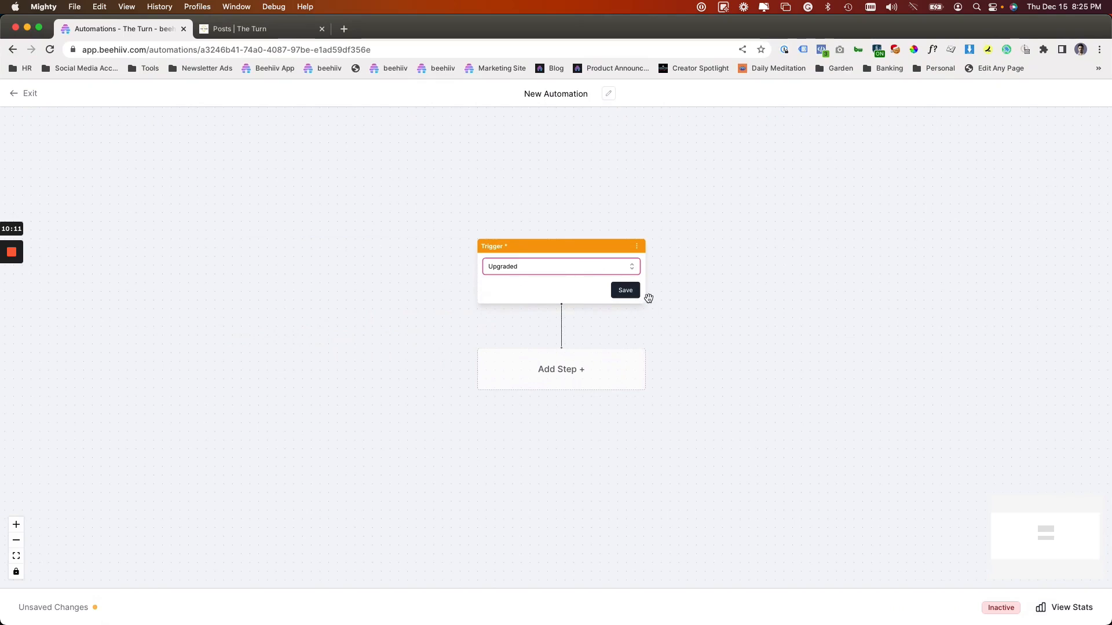
pyautogui.click(625, 290)
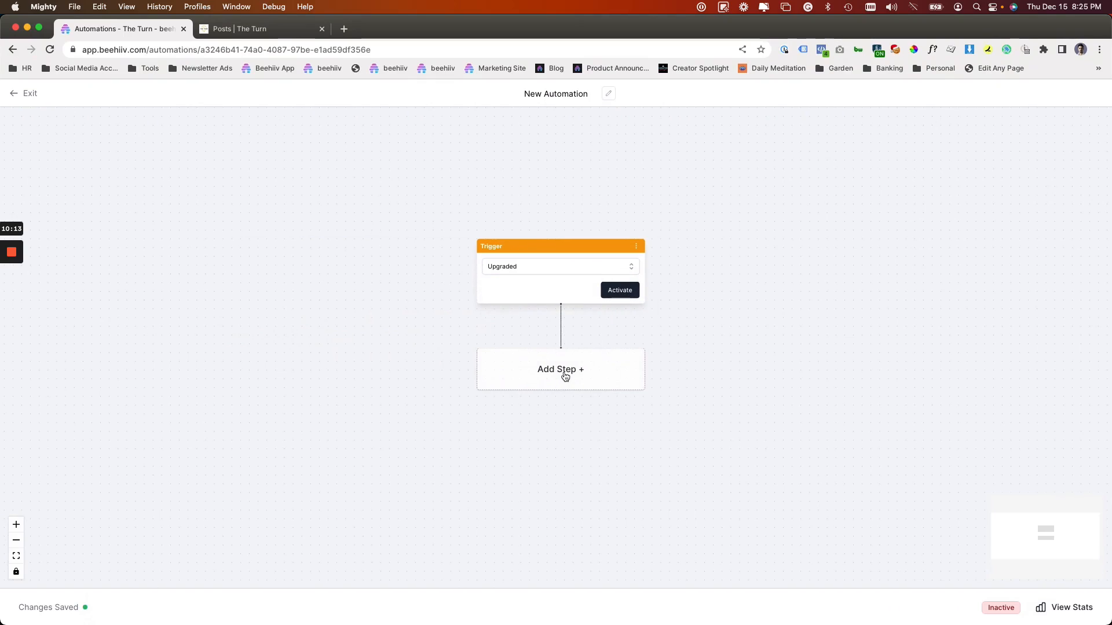
# Add the 1-minute wait and email steps, then return to the automations list
pyautogui.click(560, 369)
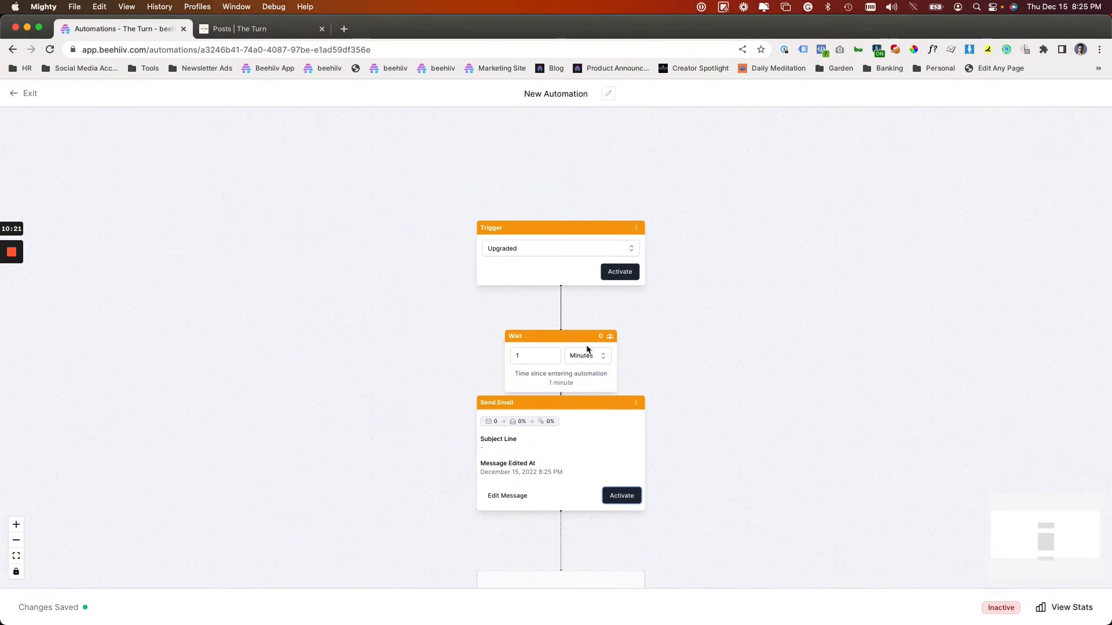
pyautogui.scroll(-3)
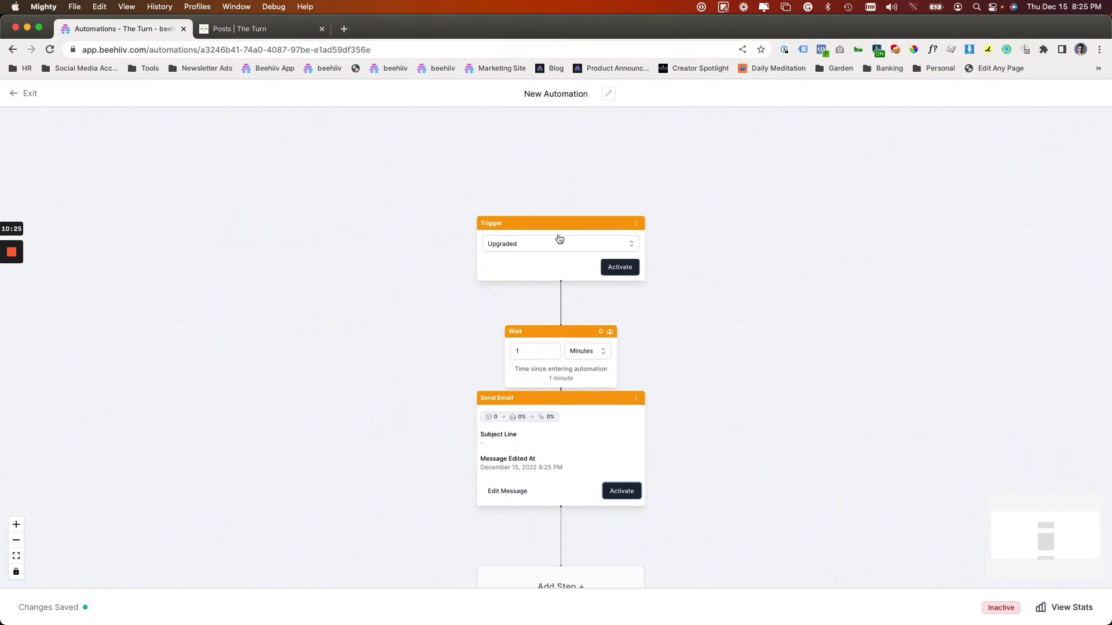
pyautogui.moveTo(619, 412)
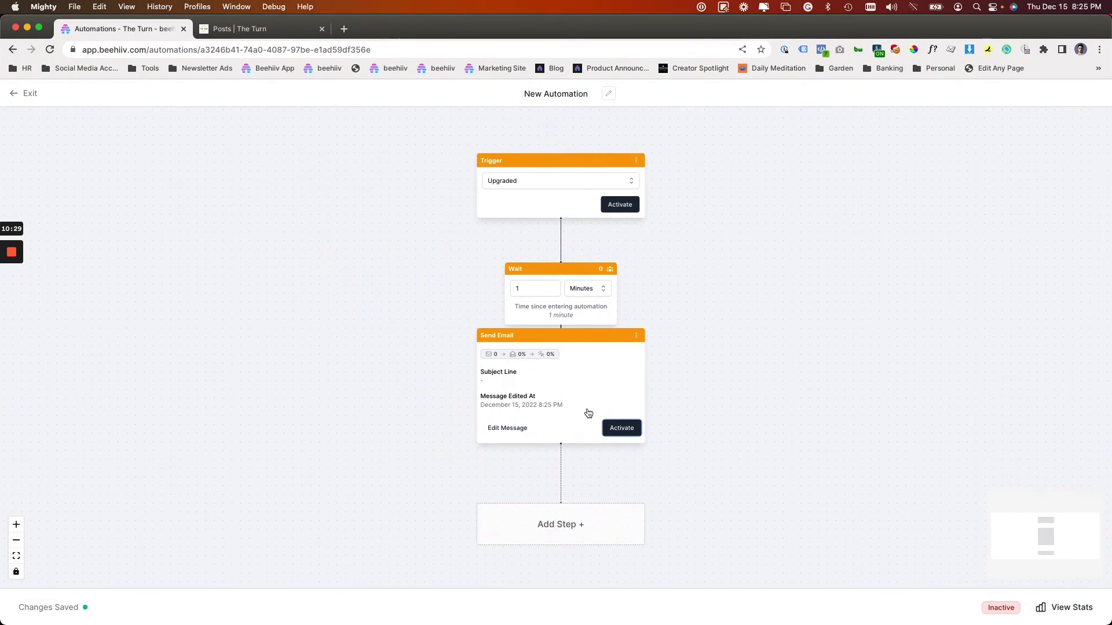
pyautogui.scroll(-3)
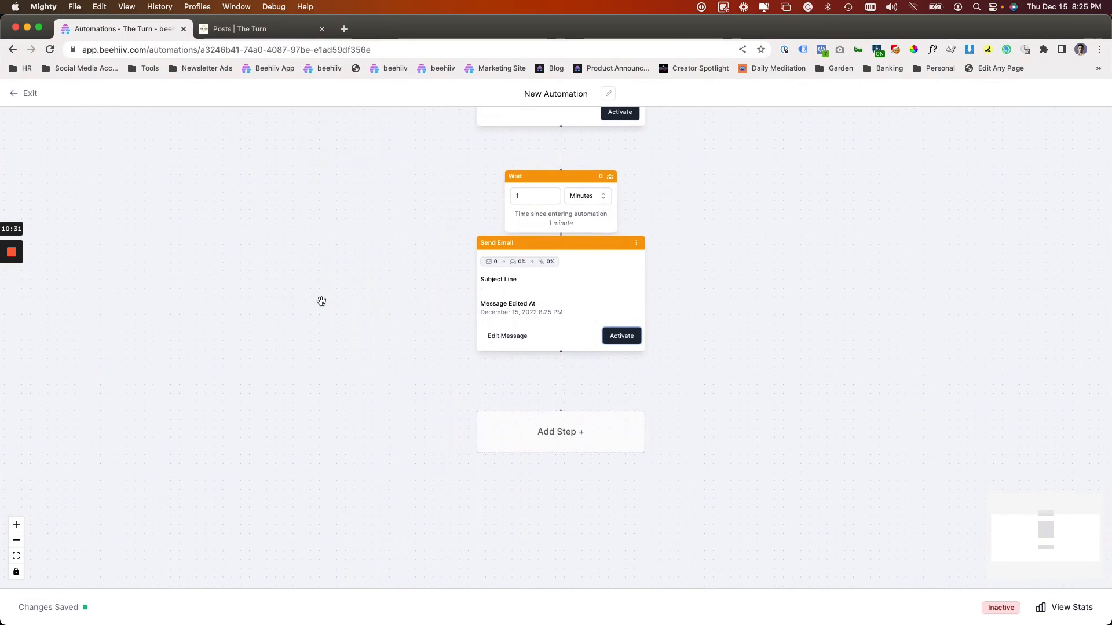
pyautogui.moveTo(16, 92)
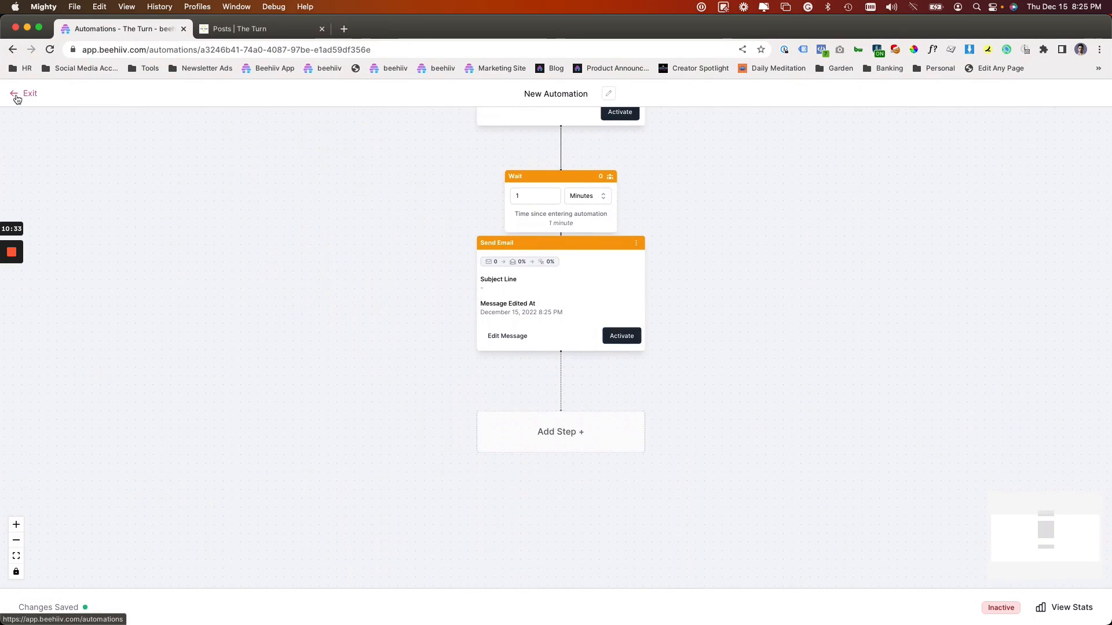
pyautogui.click(16, 92)
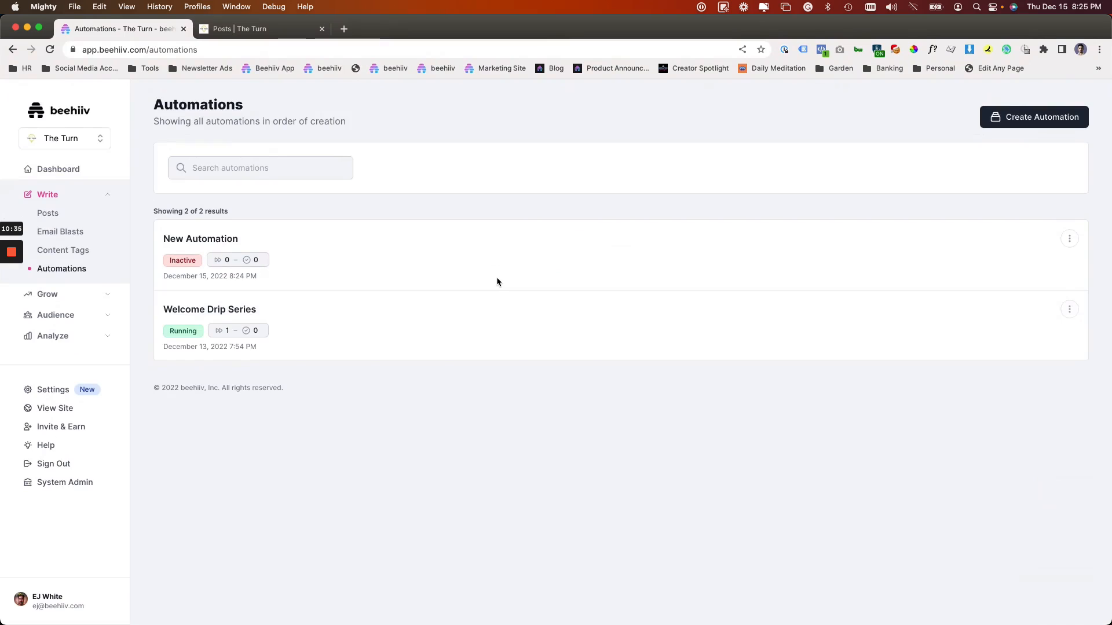
pyautogui.moveTo(468, 313)
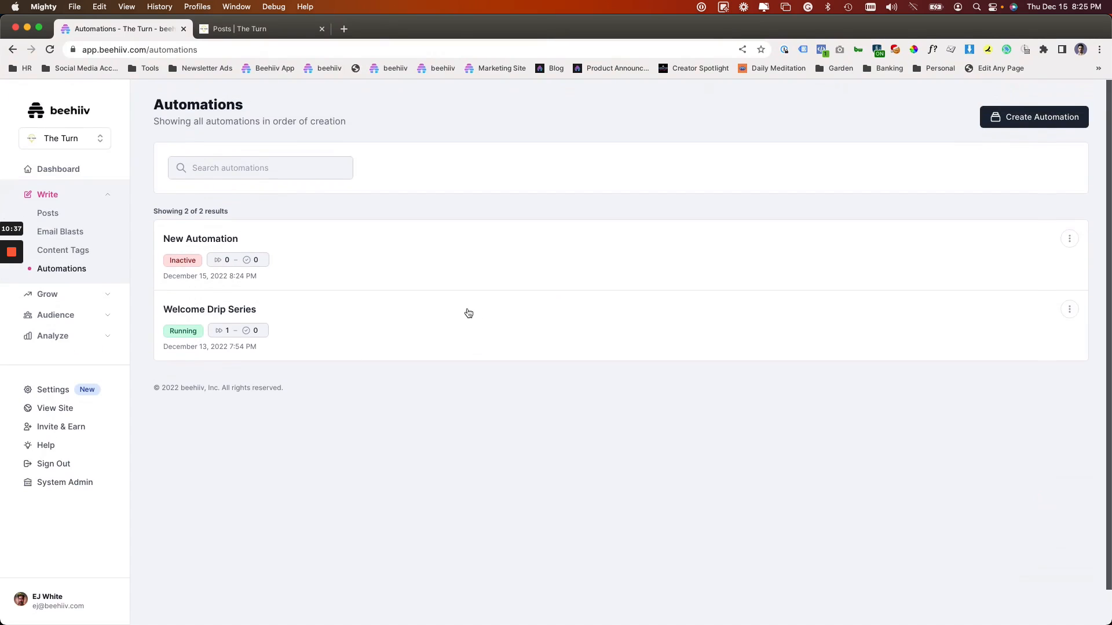
pyautogui.moveTo(462, 313)
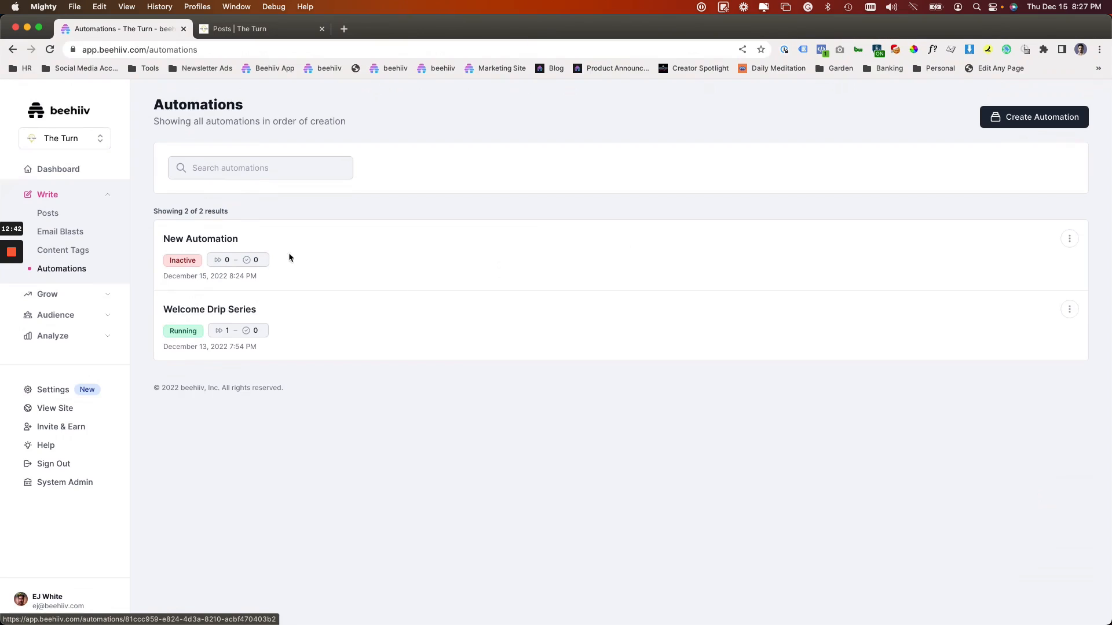
pyautogui.moveTo(41, 247)
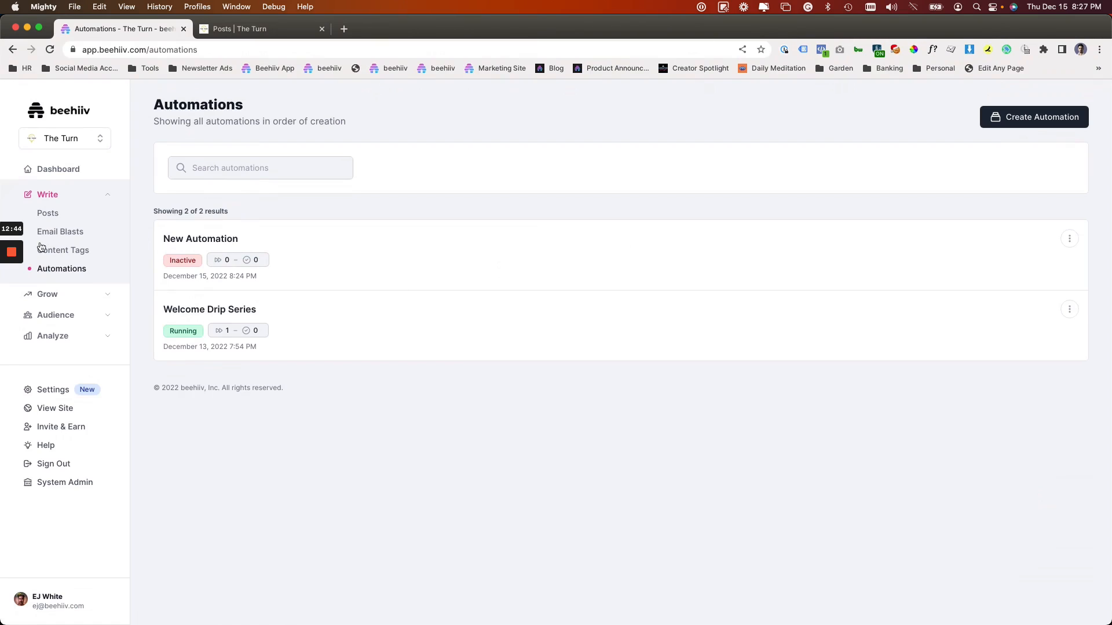